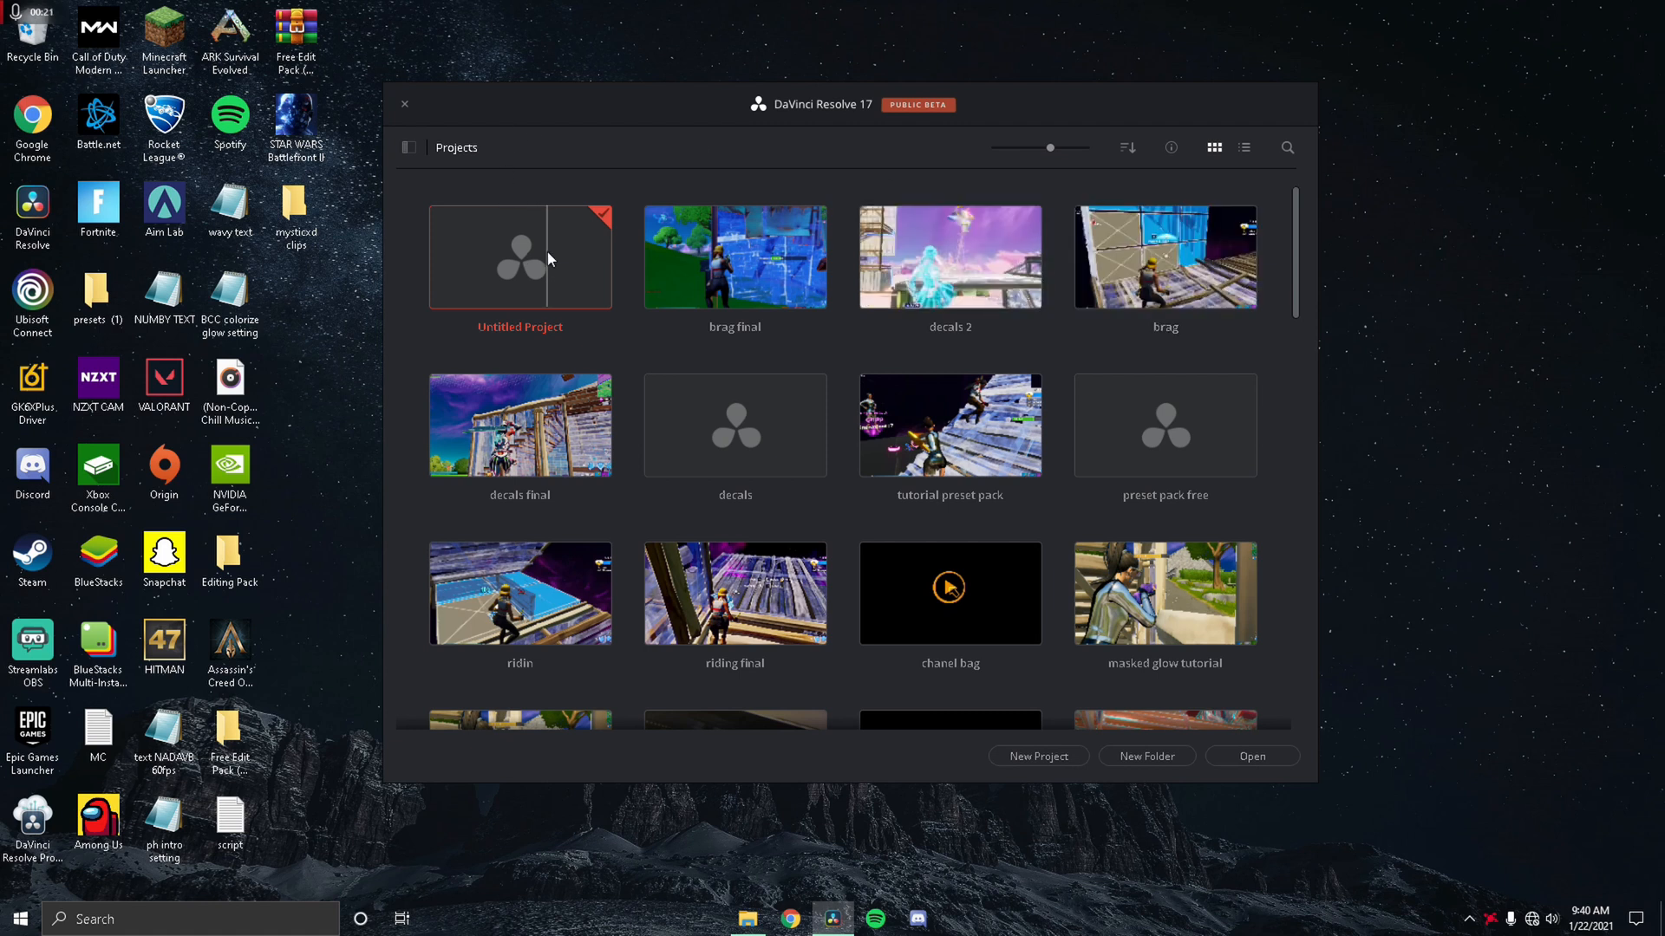
Open Untitled Project from the Project Manager
{"action": "double_click", "coordinate": [519, 256]}
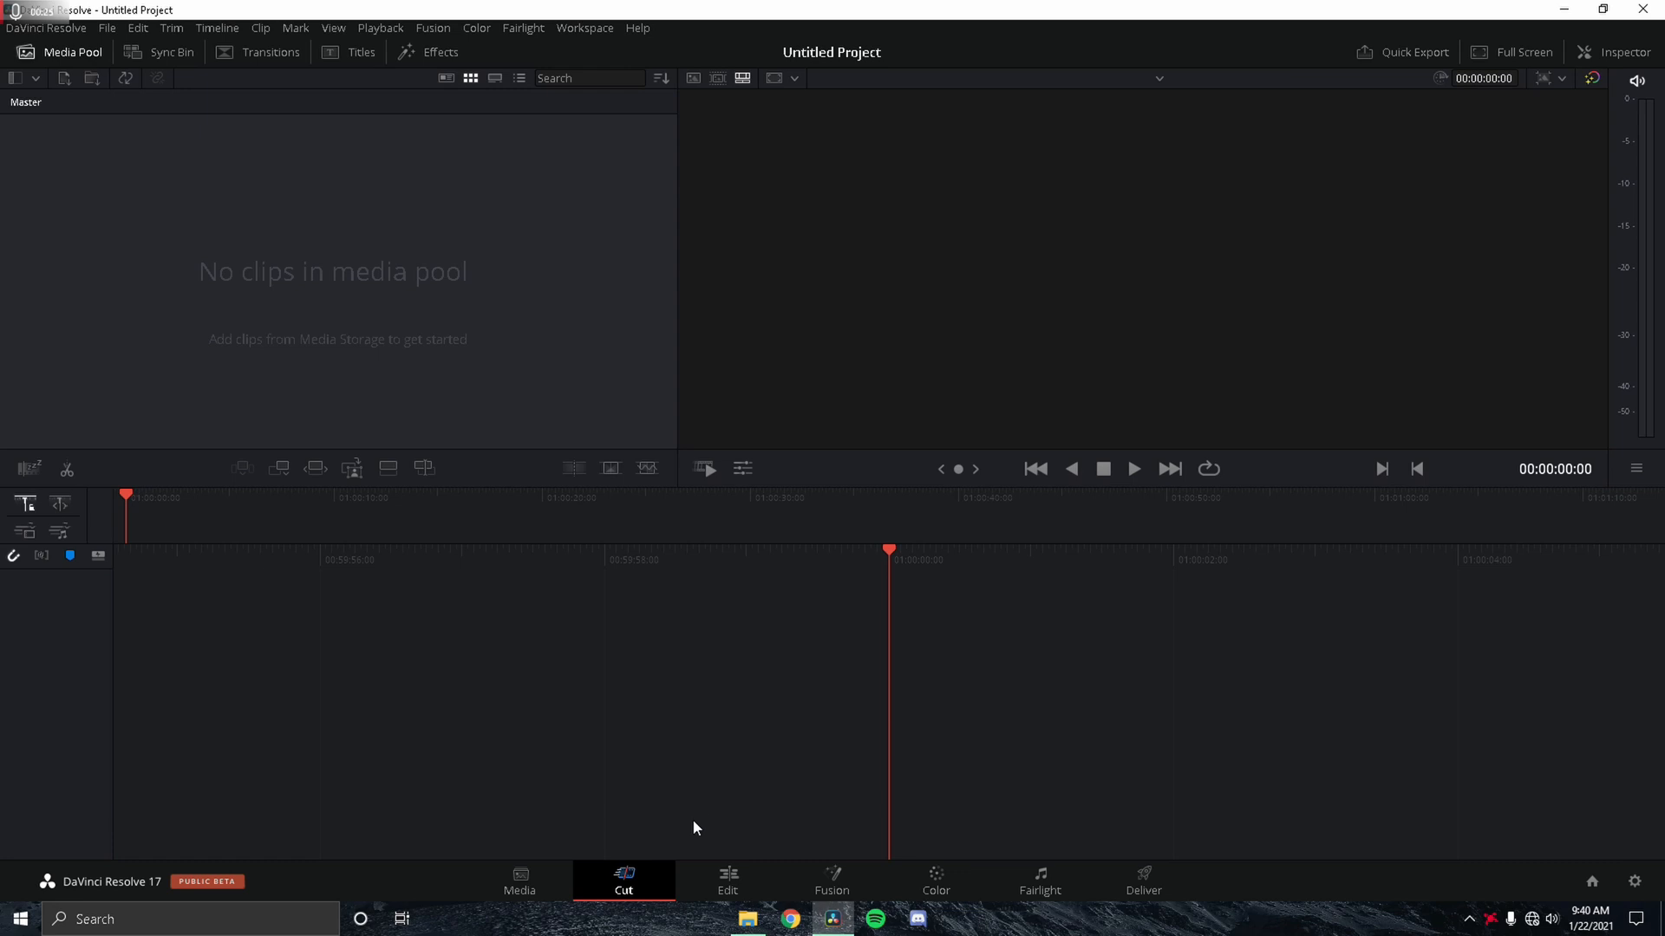
Place the Fortnite replay clip on Timeline 1 and park on the elimination frame near 01:00:13:04
{"action": "left_click", "coordinate": [727, 879]}
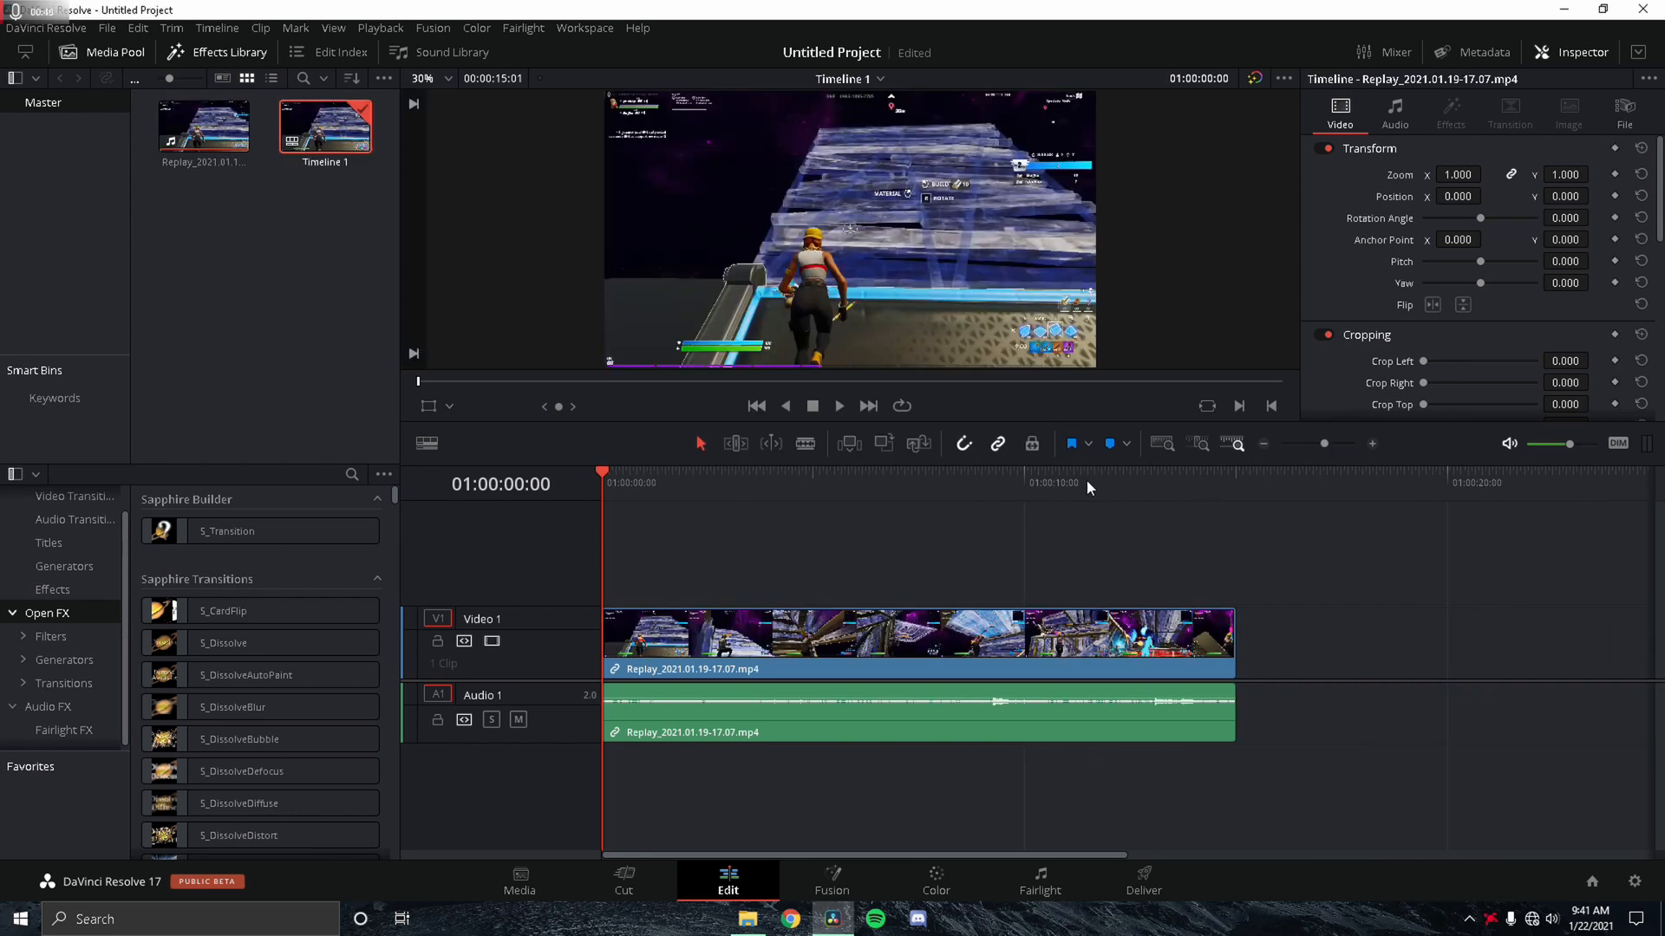
{"action": "left_click", "coordinate": [1127, 484]}
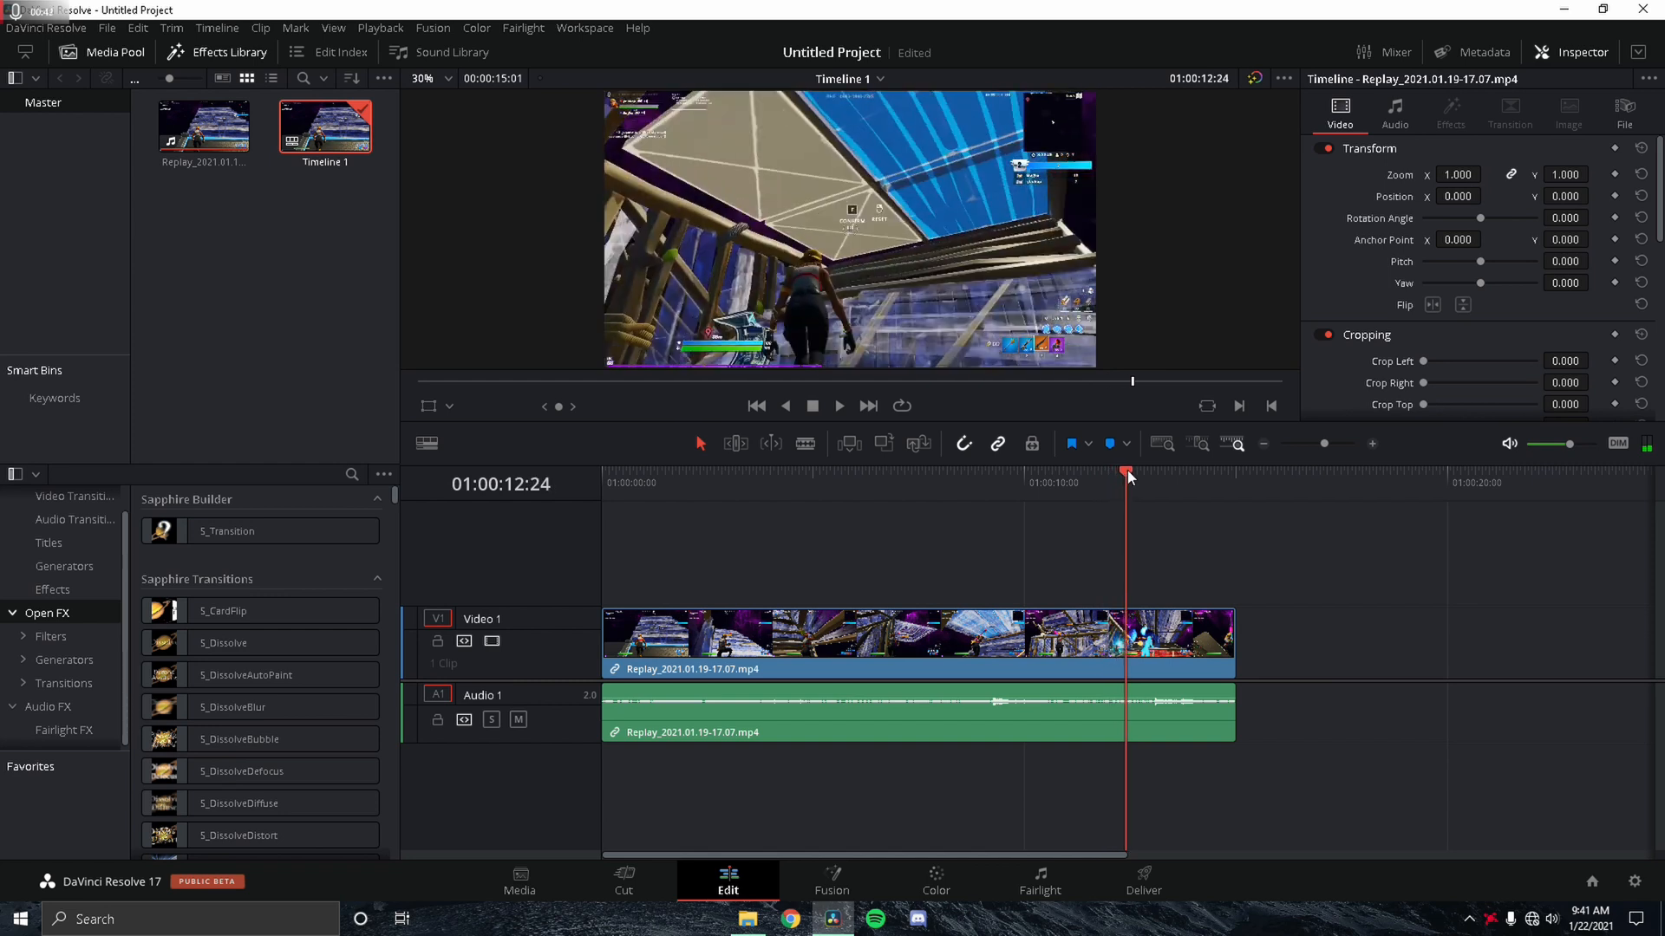
{"action": "left_click_drag", "start_coordinate": [1127, 475], "coordinate": [1144, 475]}
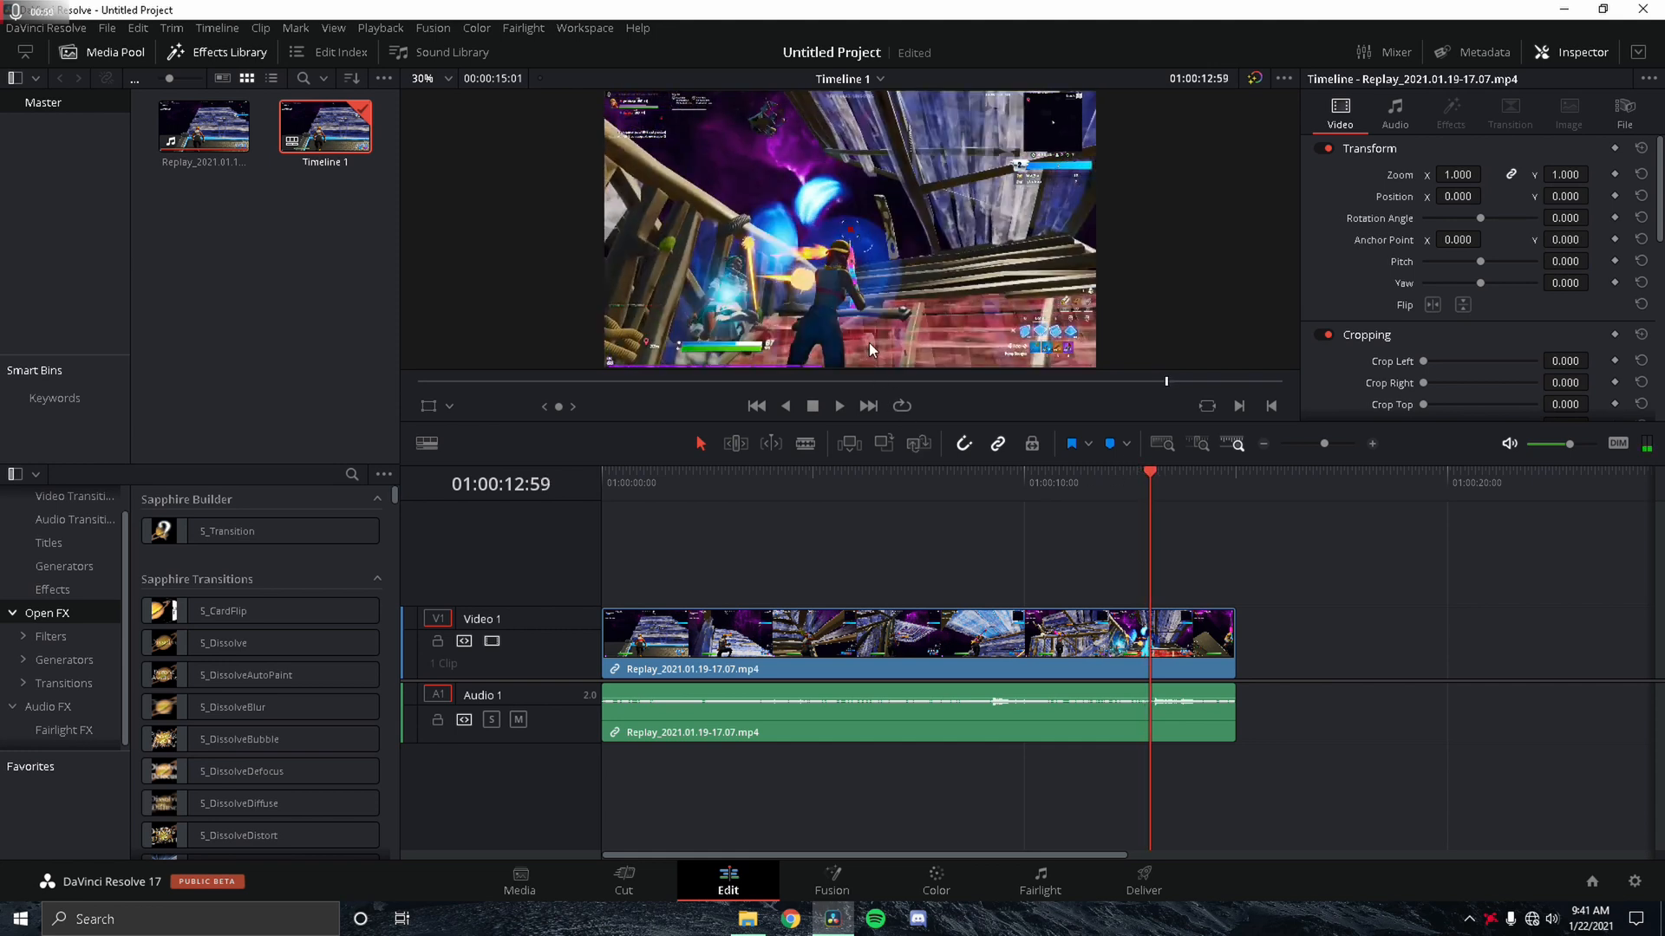
{"action": "mouse_move", "coordinate": [839, 239]}
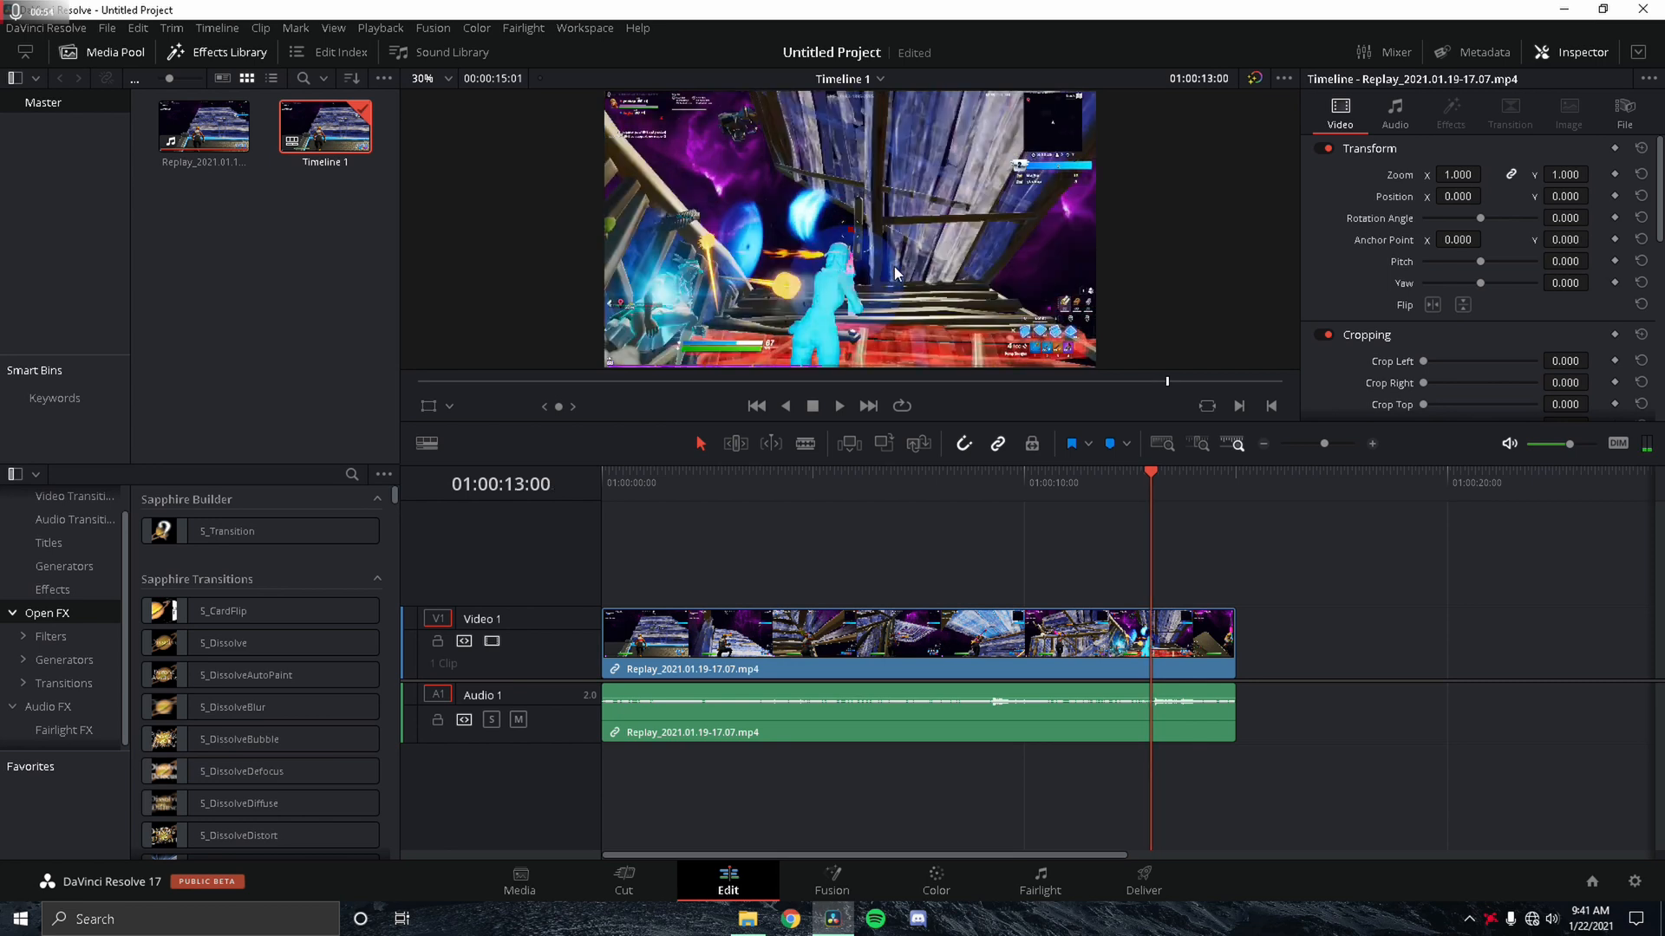
{"action": "left_click", "coordinate": [838, 404]}
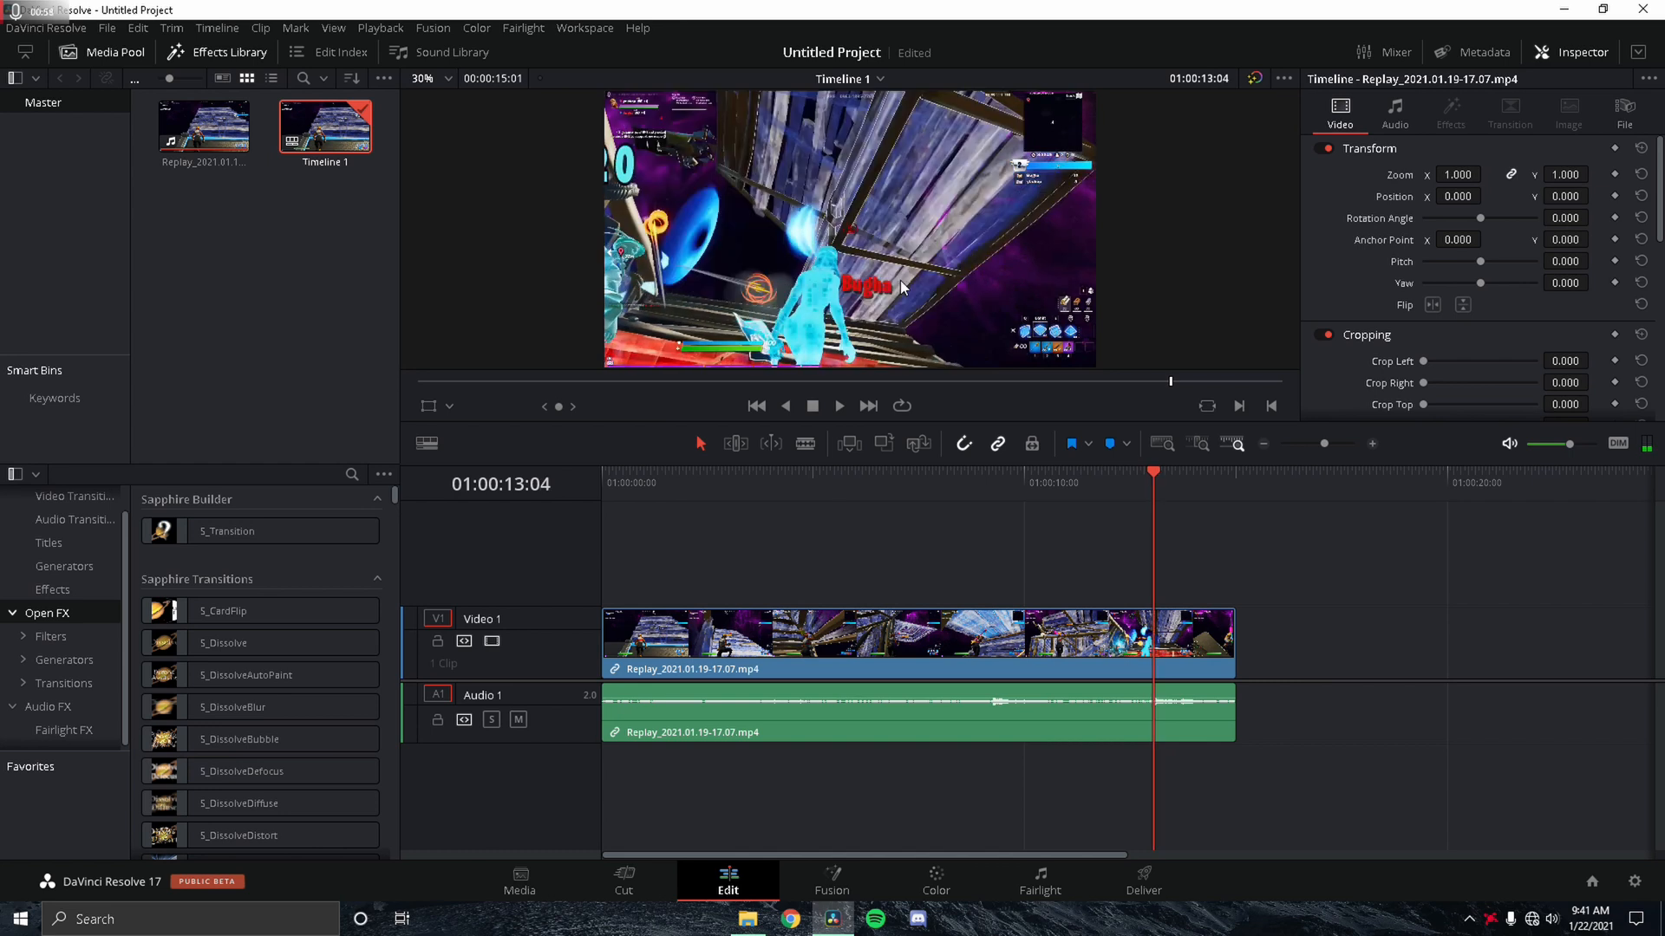
{"action": "mouse_move", "coordinate": [902, 302]}
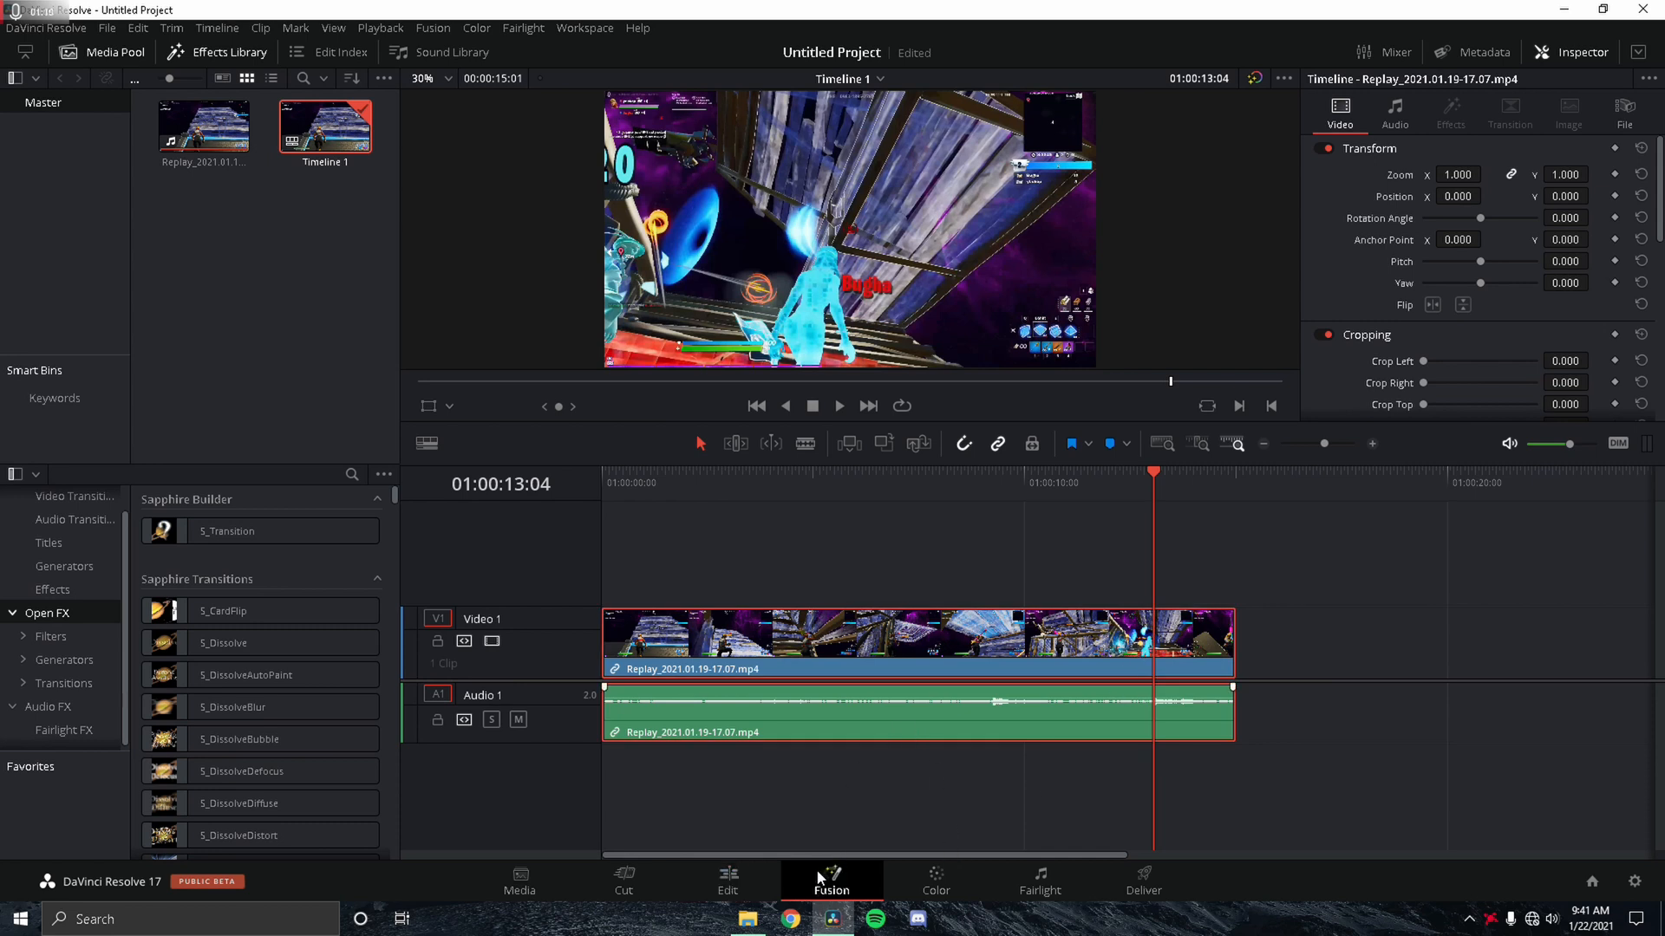
In Fusion, add an S_BlurMoCurves node between MediaIn1 and MediaOut1 via the s_blurm search
{"action": "left_click", "coordinate": [831, 881]}
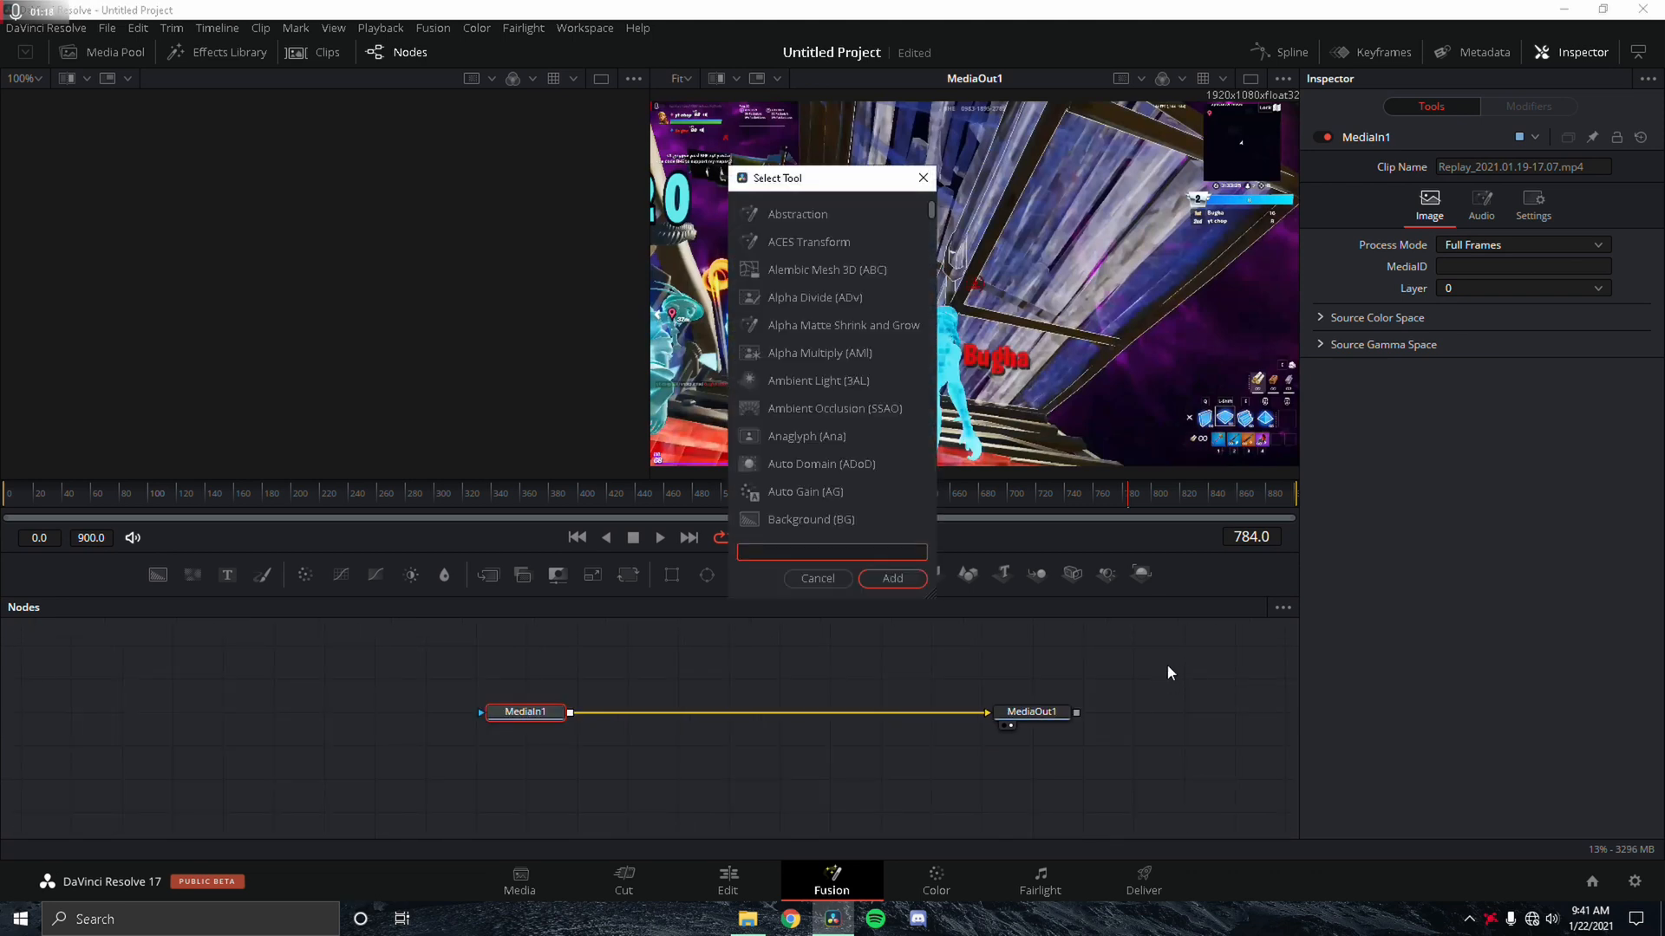
{"action": "type", "text": "s_blurm"}
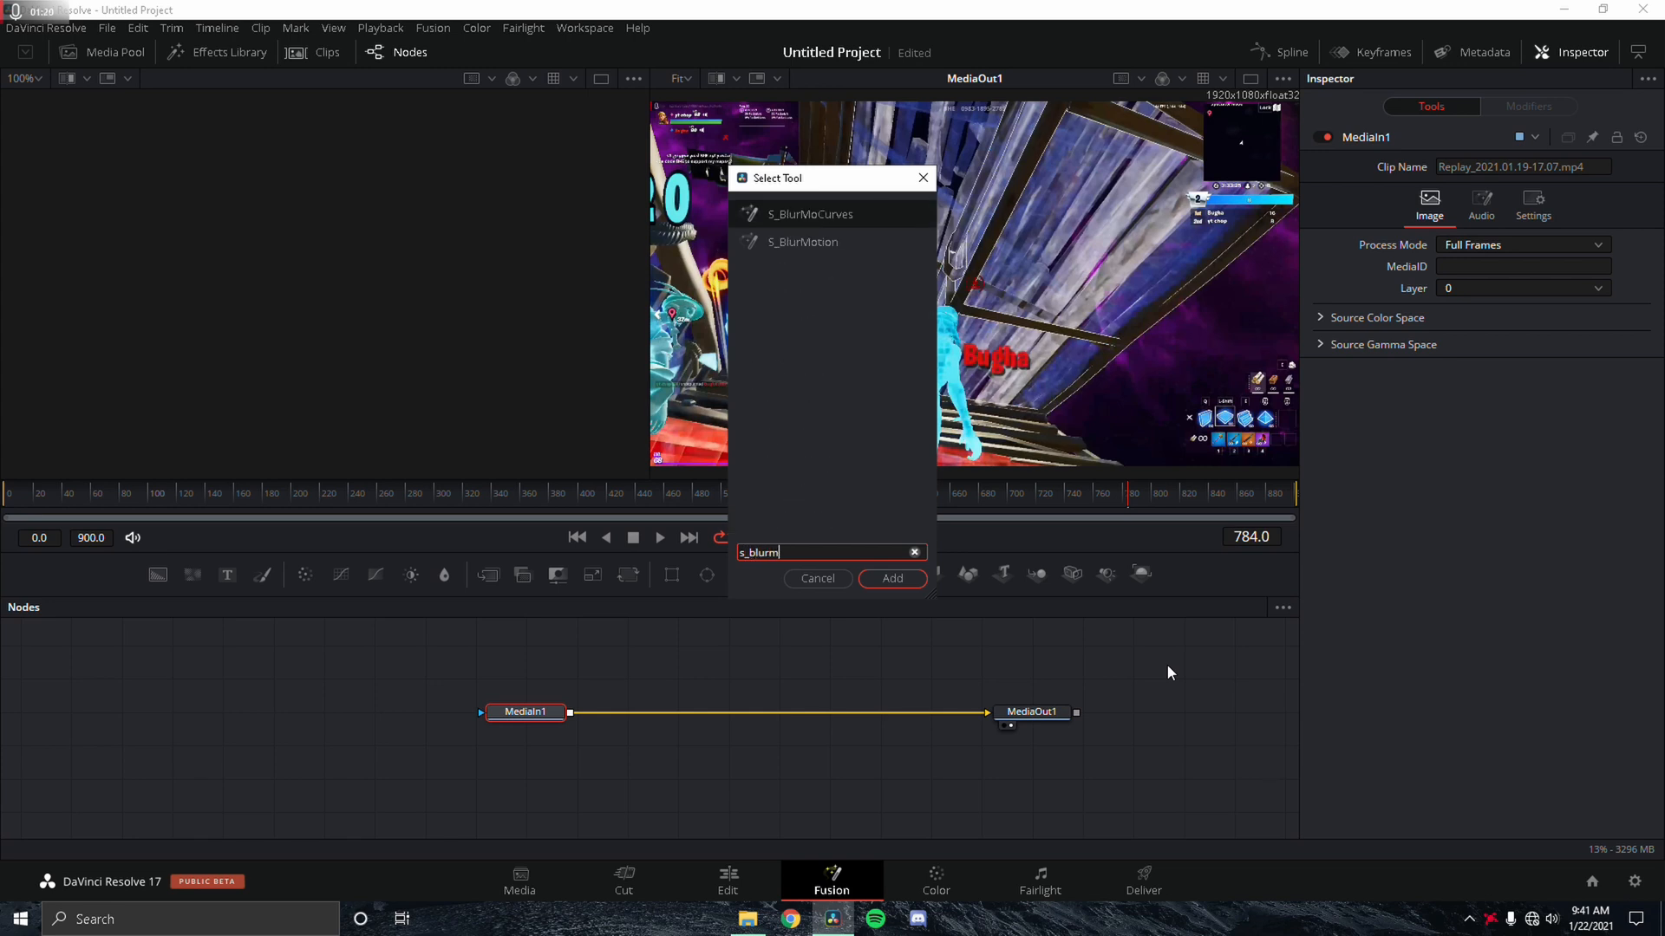
{"action": "left_click", "coordinate": [892, 580]}
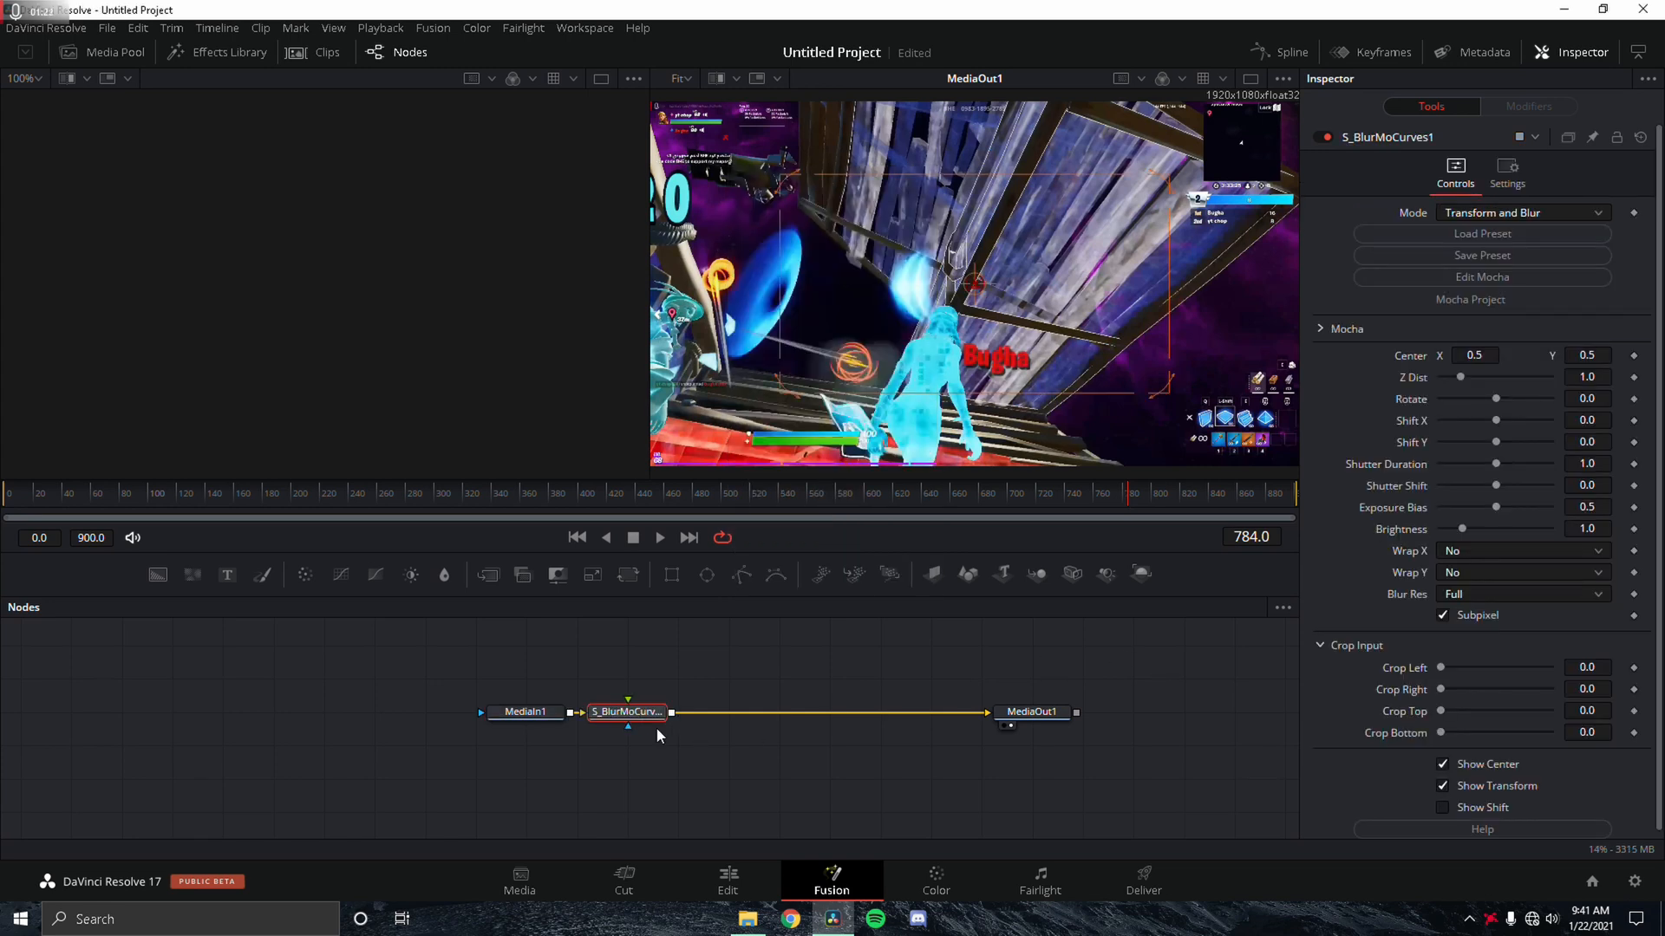
{"action": "left_click", "coordinate": [626, 711]}
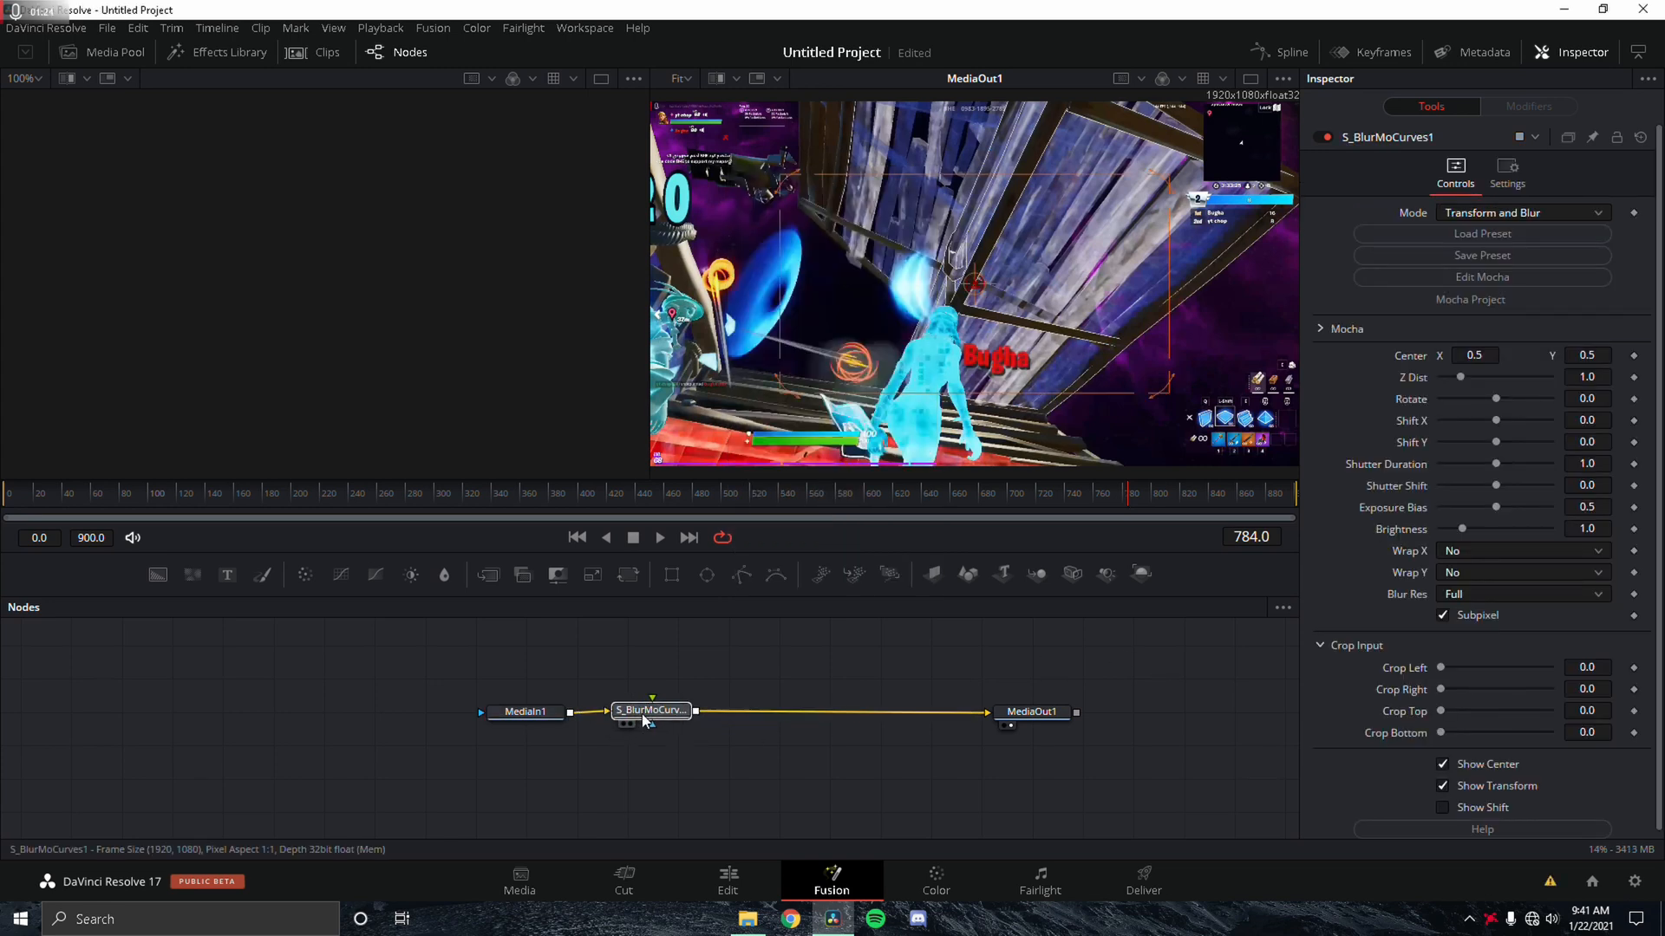
Bring up the Sapphire preset browser for the motion blur node
{"action": "left_click", "coordinate": [1481, 234]}
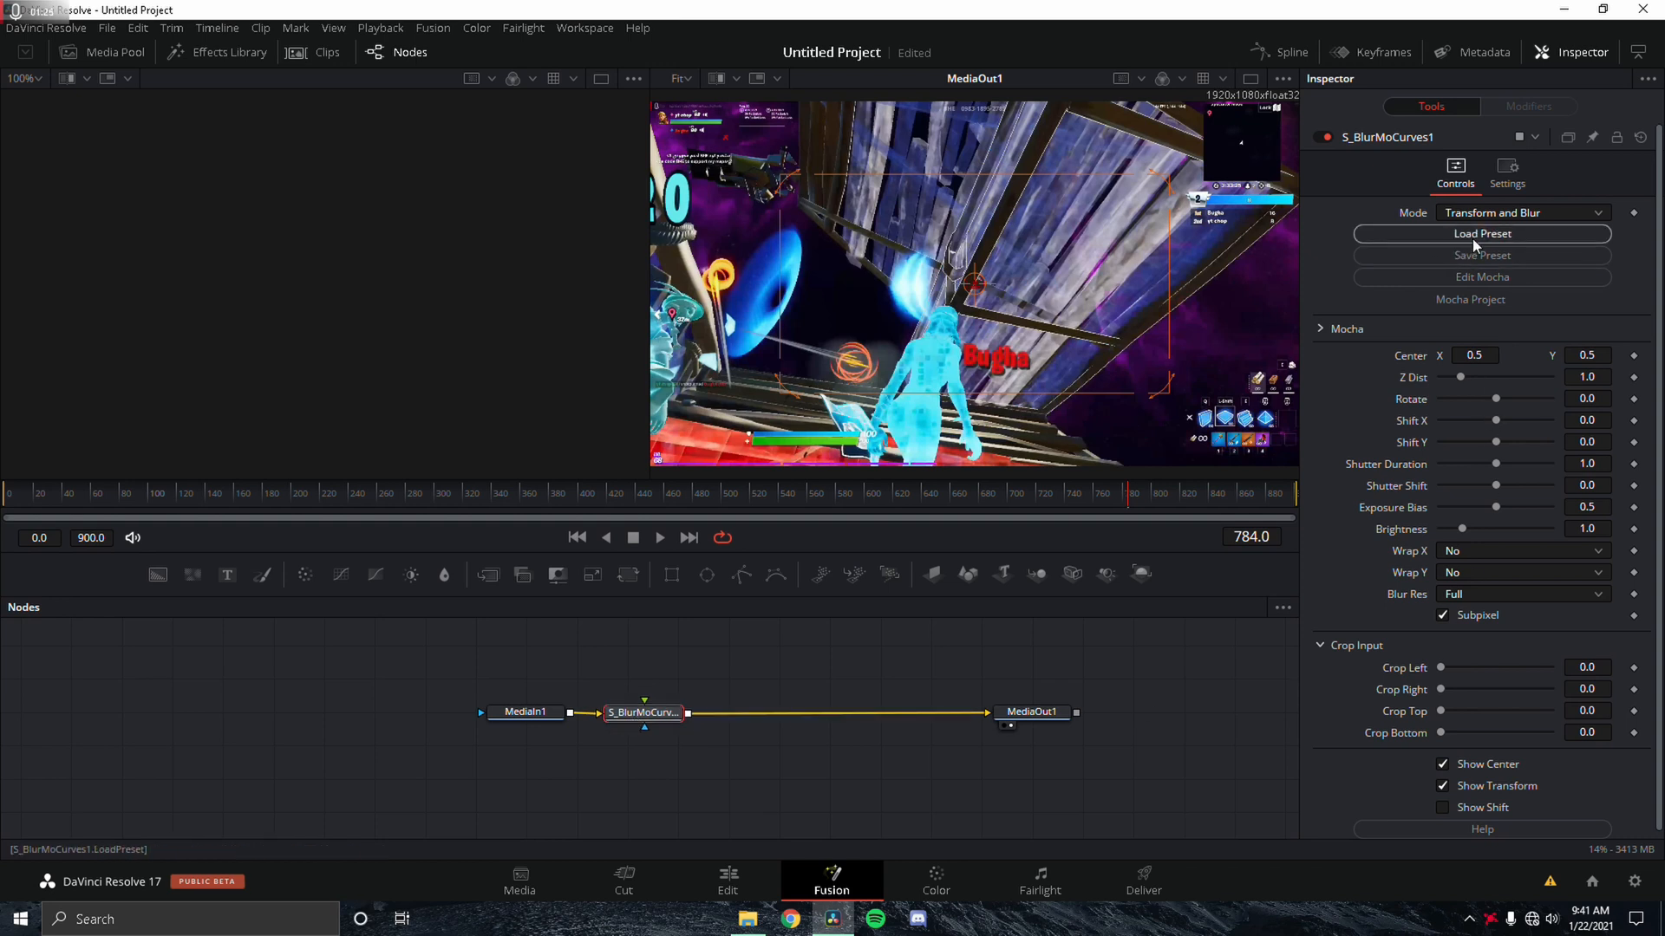
{"action": "left_click", "coordinate": [1481, 234]}
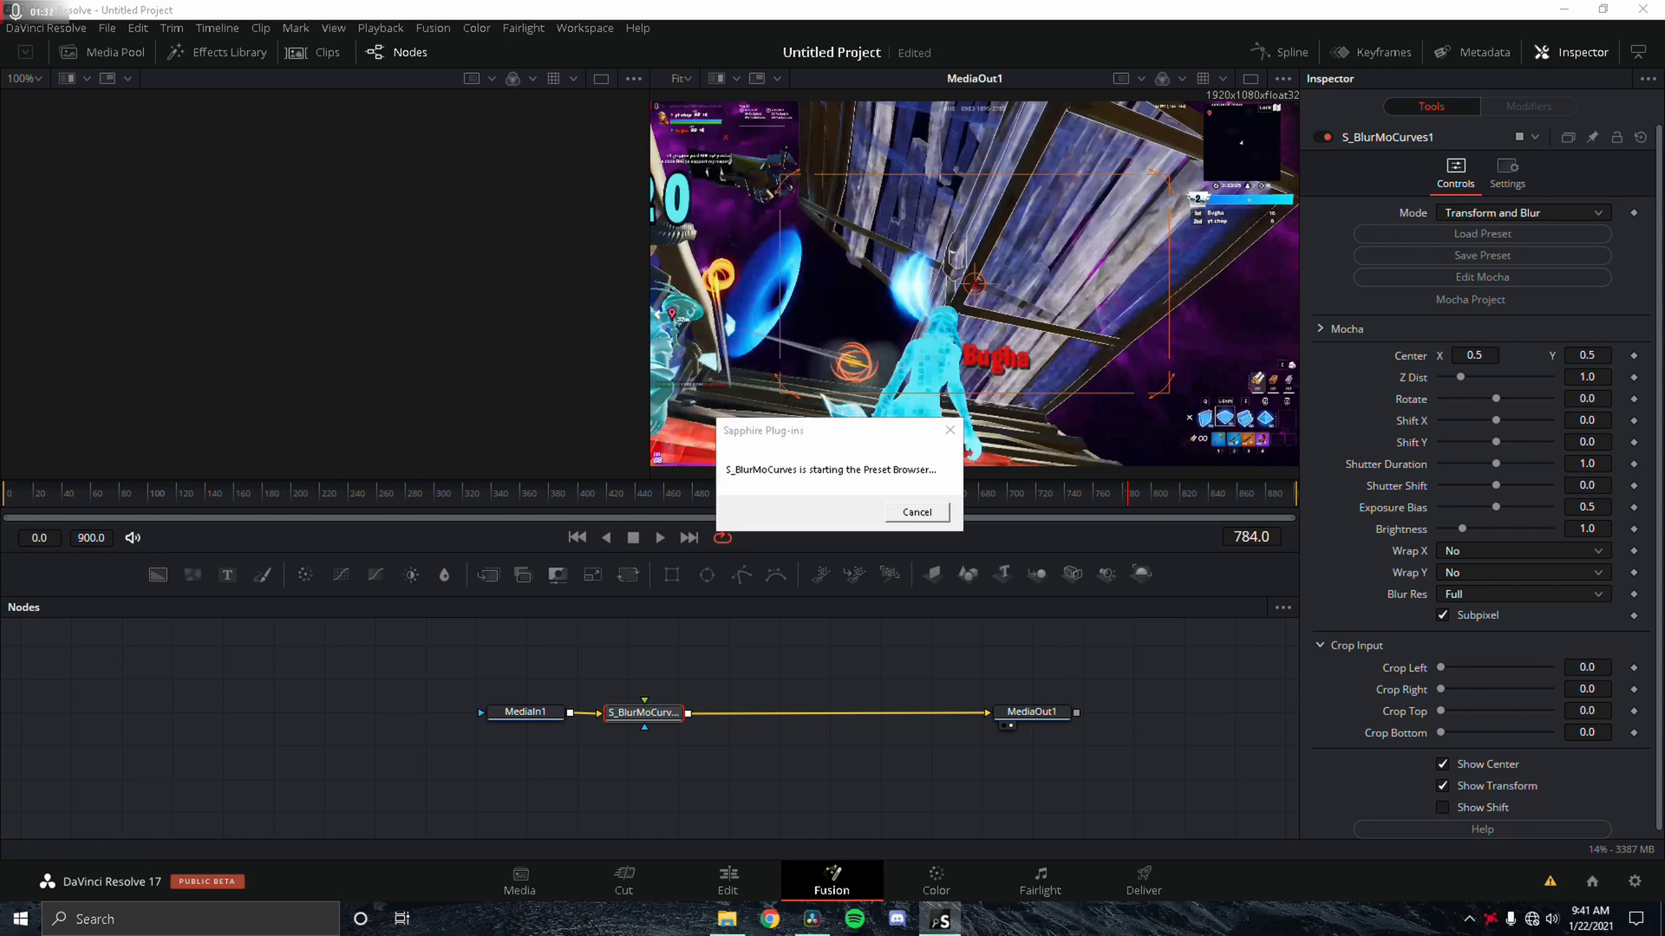
Apply a zoom-style motion blur preset with Z Dist 0.8, then search 'poly' for a mask tool
{"action": "left_click", "coordinate": [915, 511]}
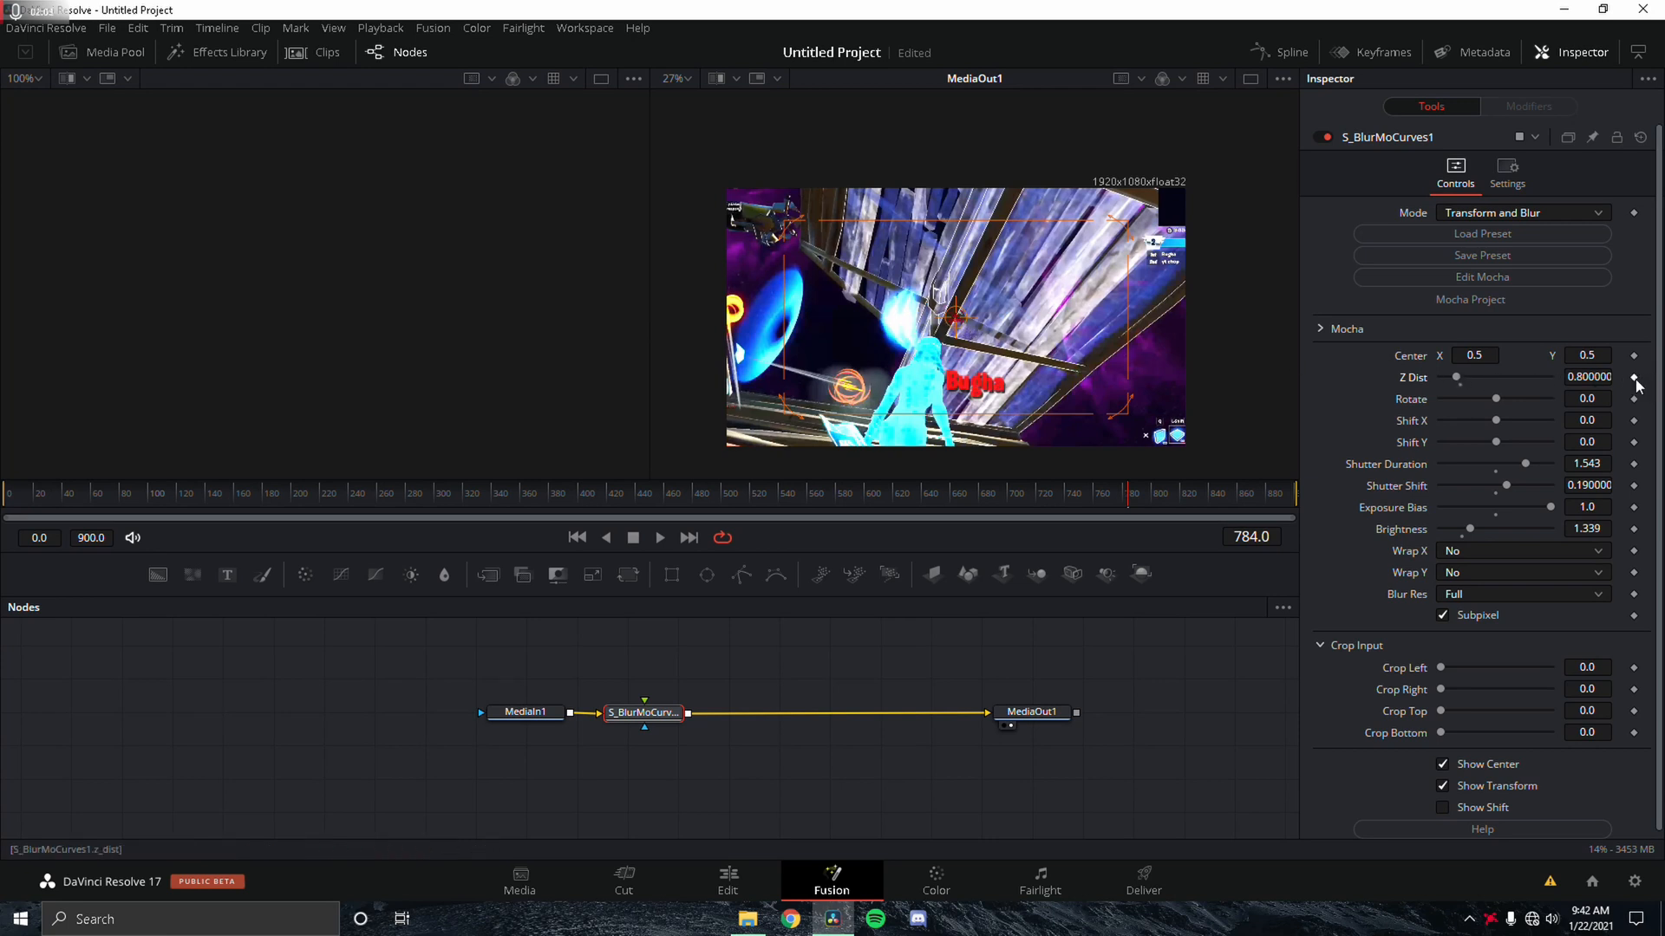
{"action": "mouse_move", "coordinate": [1094, 475]}
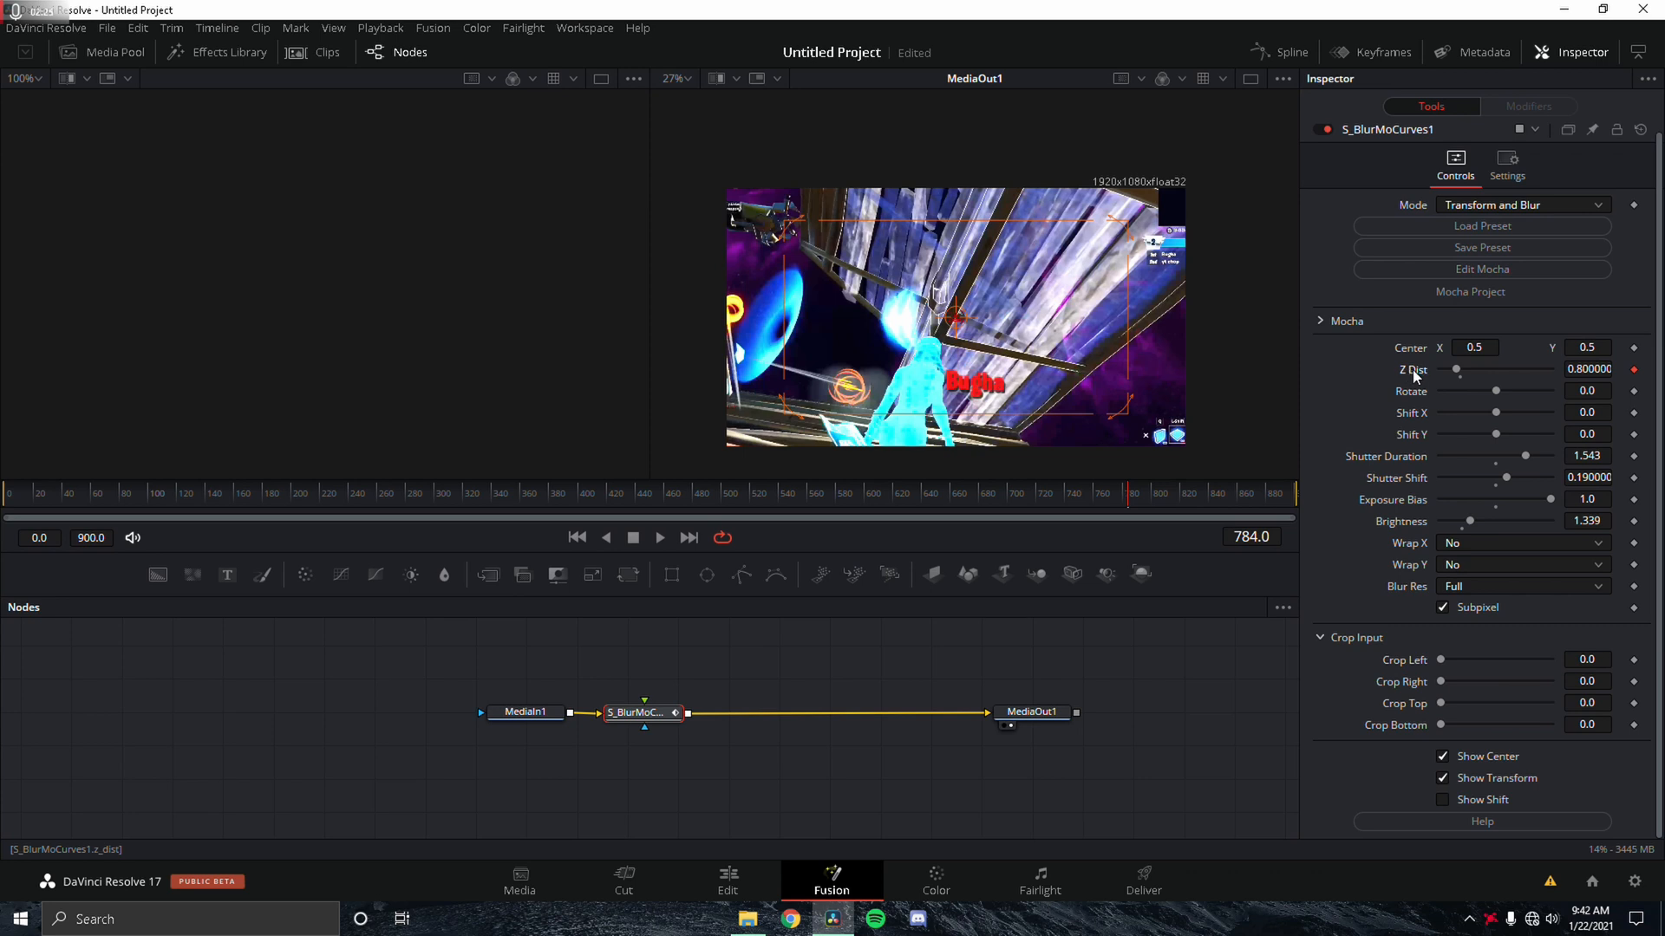
{"action": "mouse_move", "coordinate": [1415, 376]}
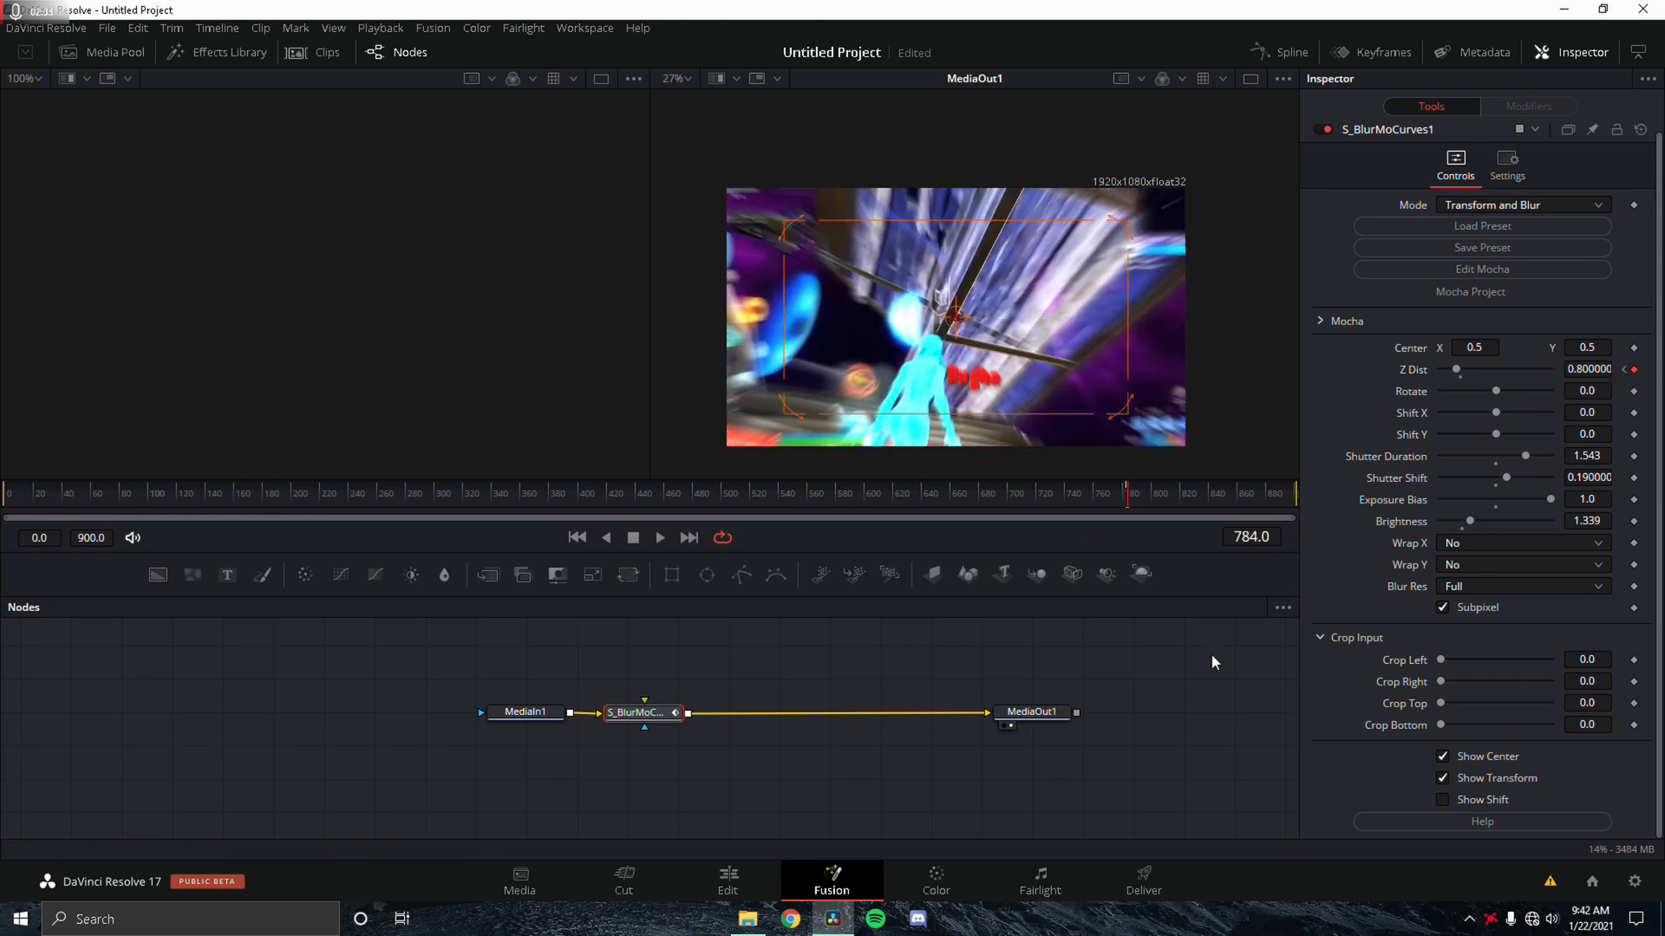
{"action": "mouse_move", "coordinate": [1009, 416]}
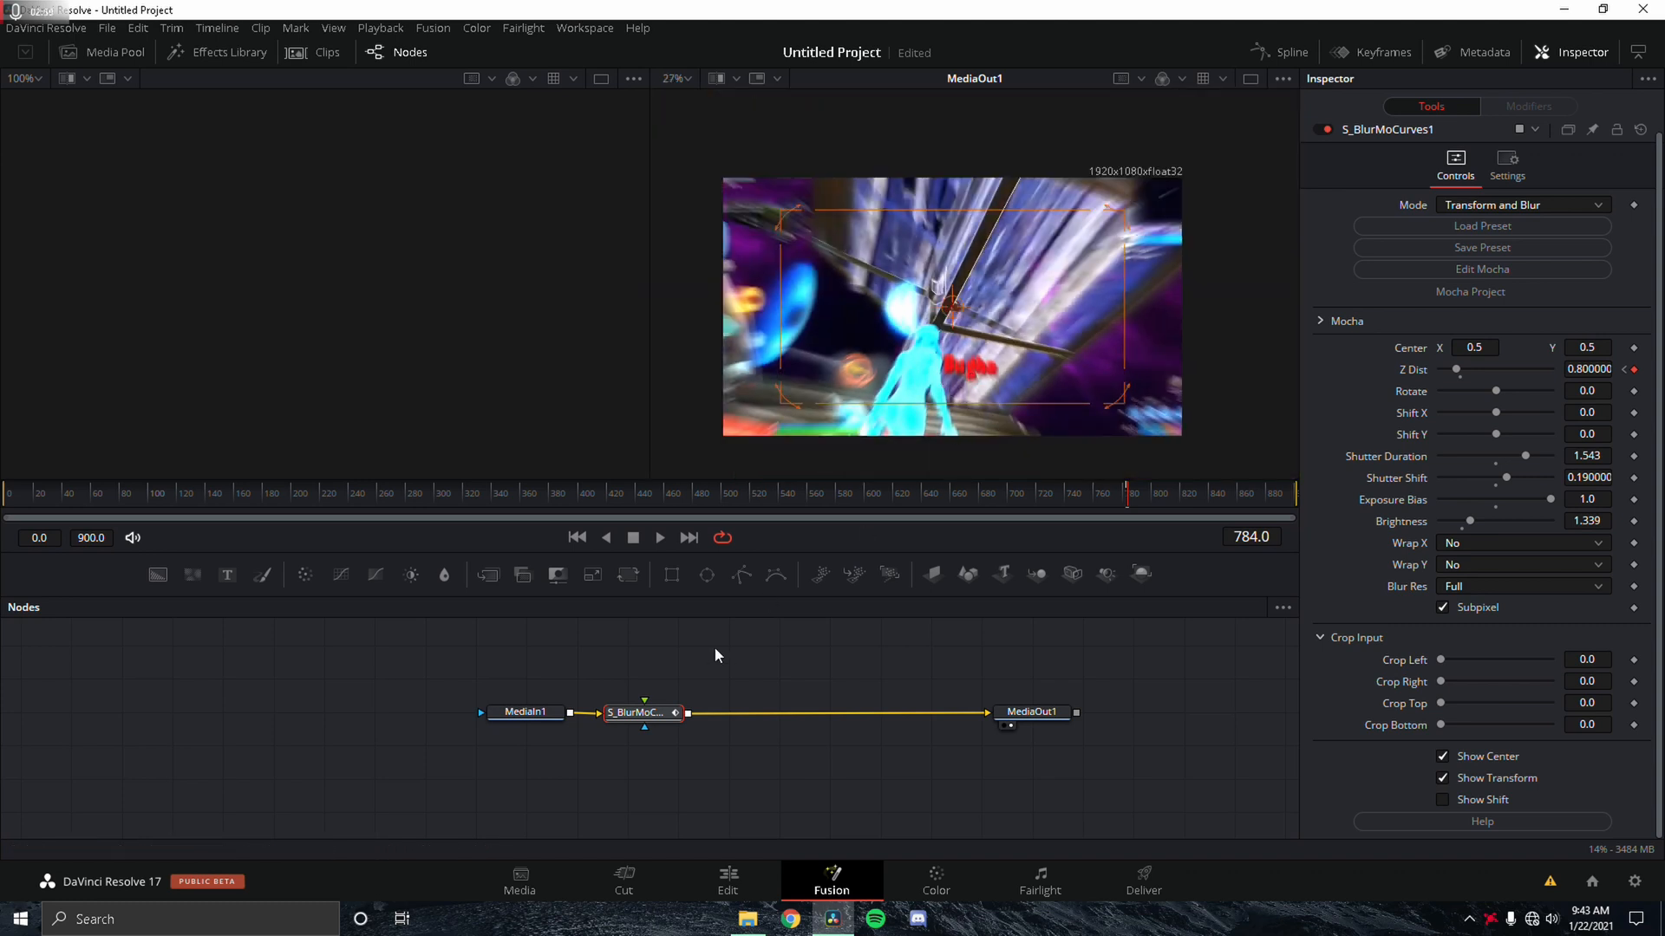
{"action": "type", "text": "poly"}
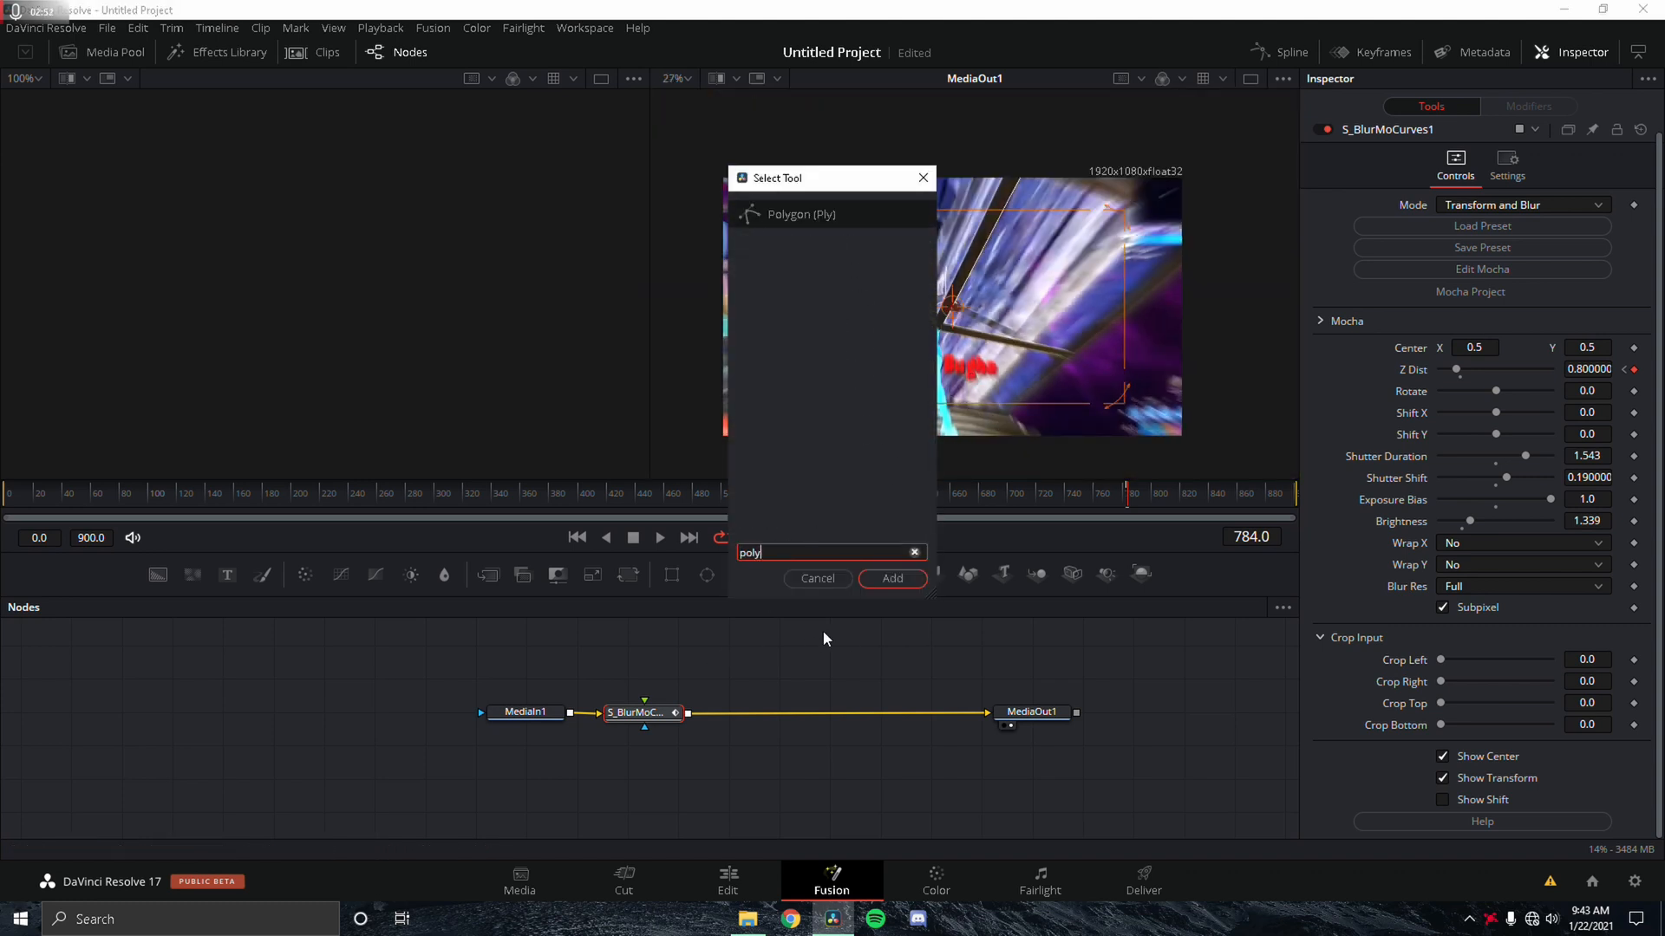
Connect an inverted Polygon1 mask so the blur leaves the red name sharp
{"action": "left_click", "coordinate": [892, 579]}
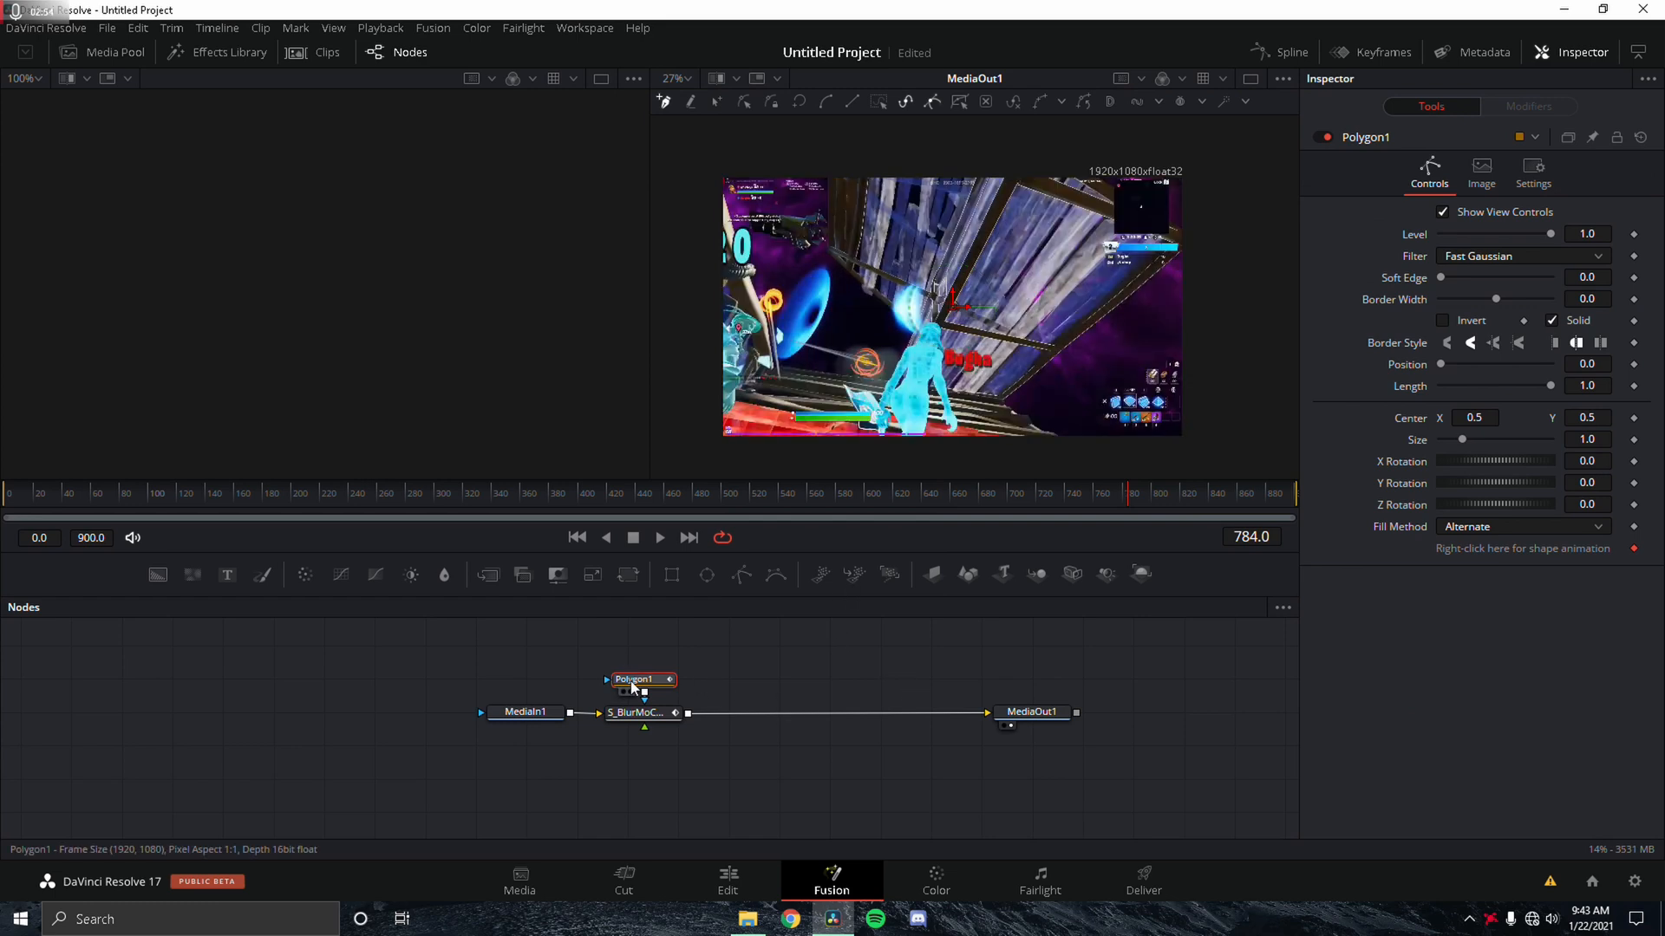
{"action": "left_click_drag", "start_coordinate": [634, 680], "coordinate": [636, 669]}
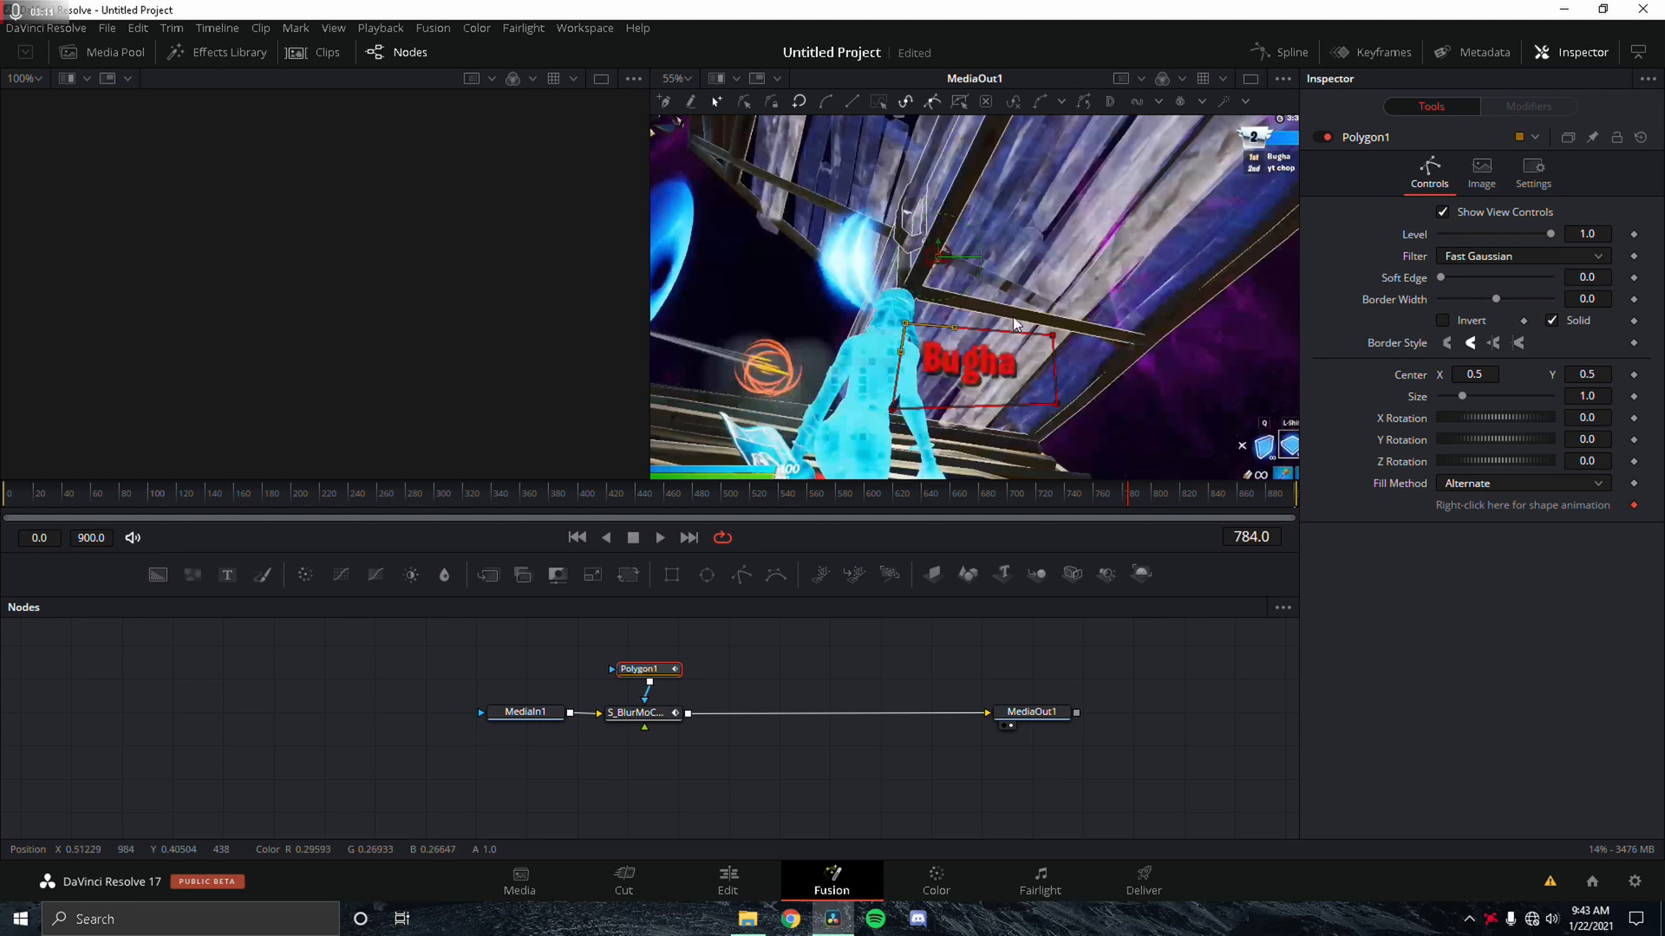
{"action": "left_click", "coordinate": [642, 669]}
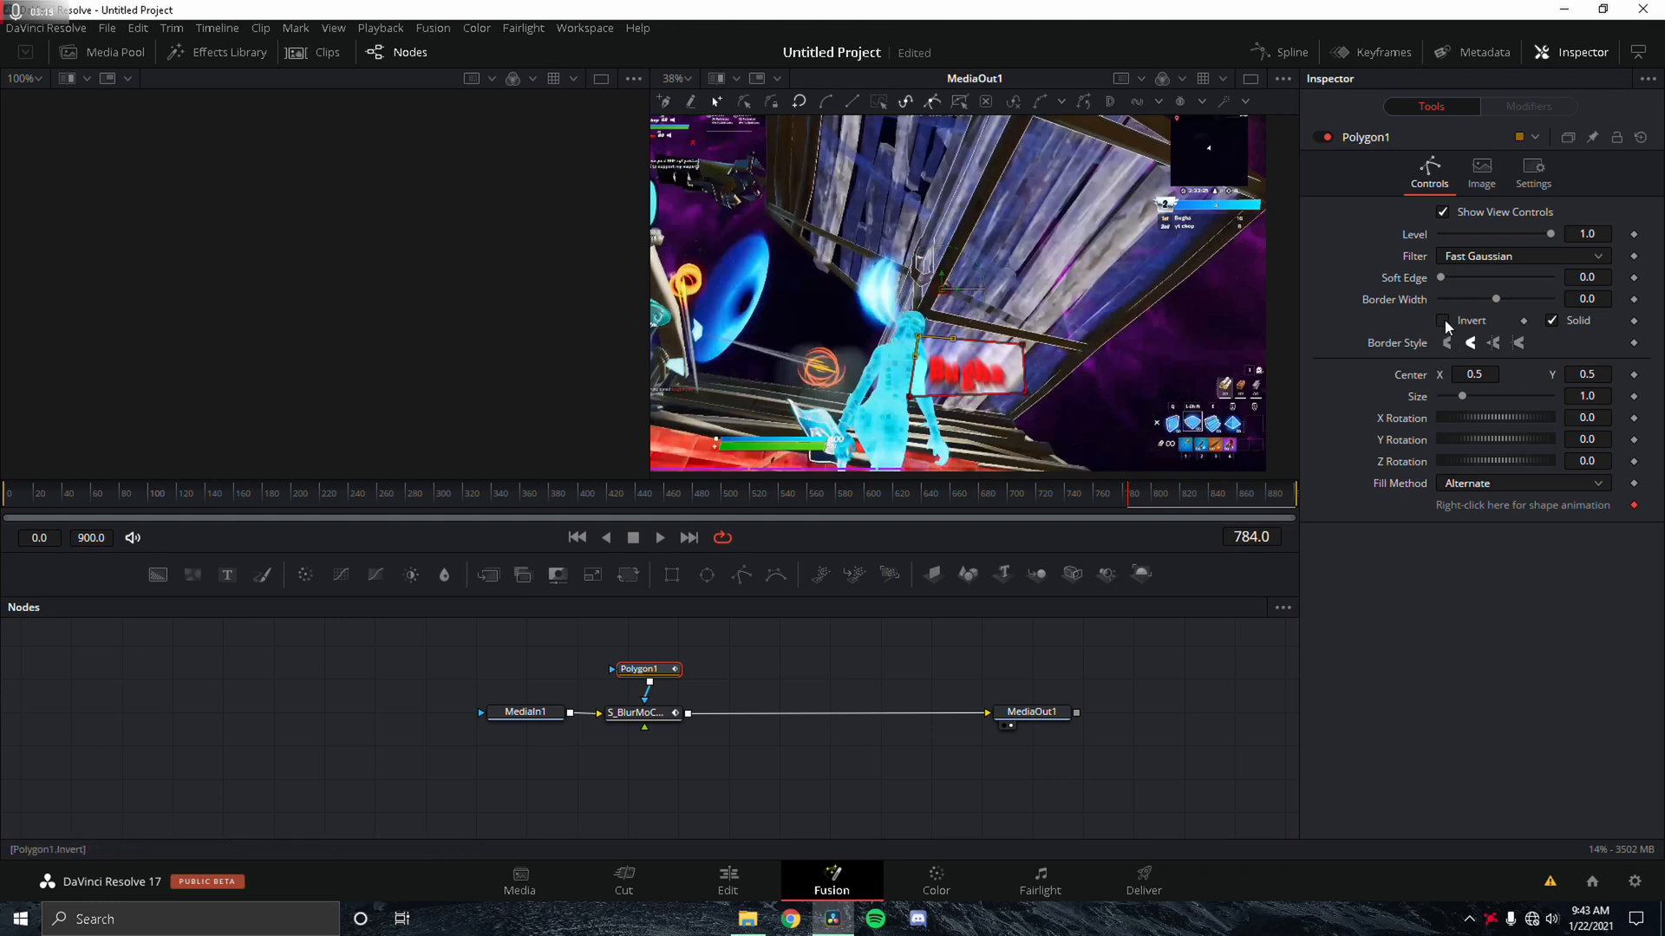
{"action": "left_click", "coordinate": [1443, 319]}
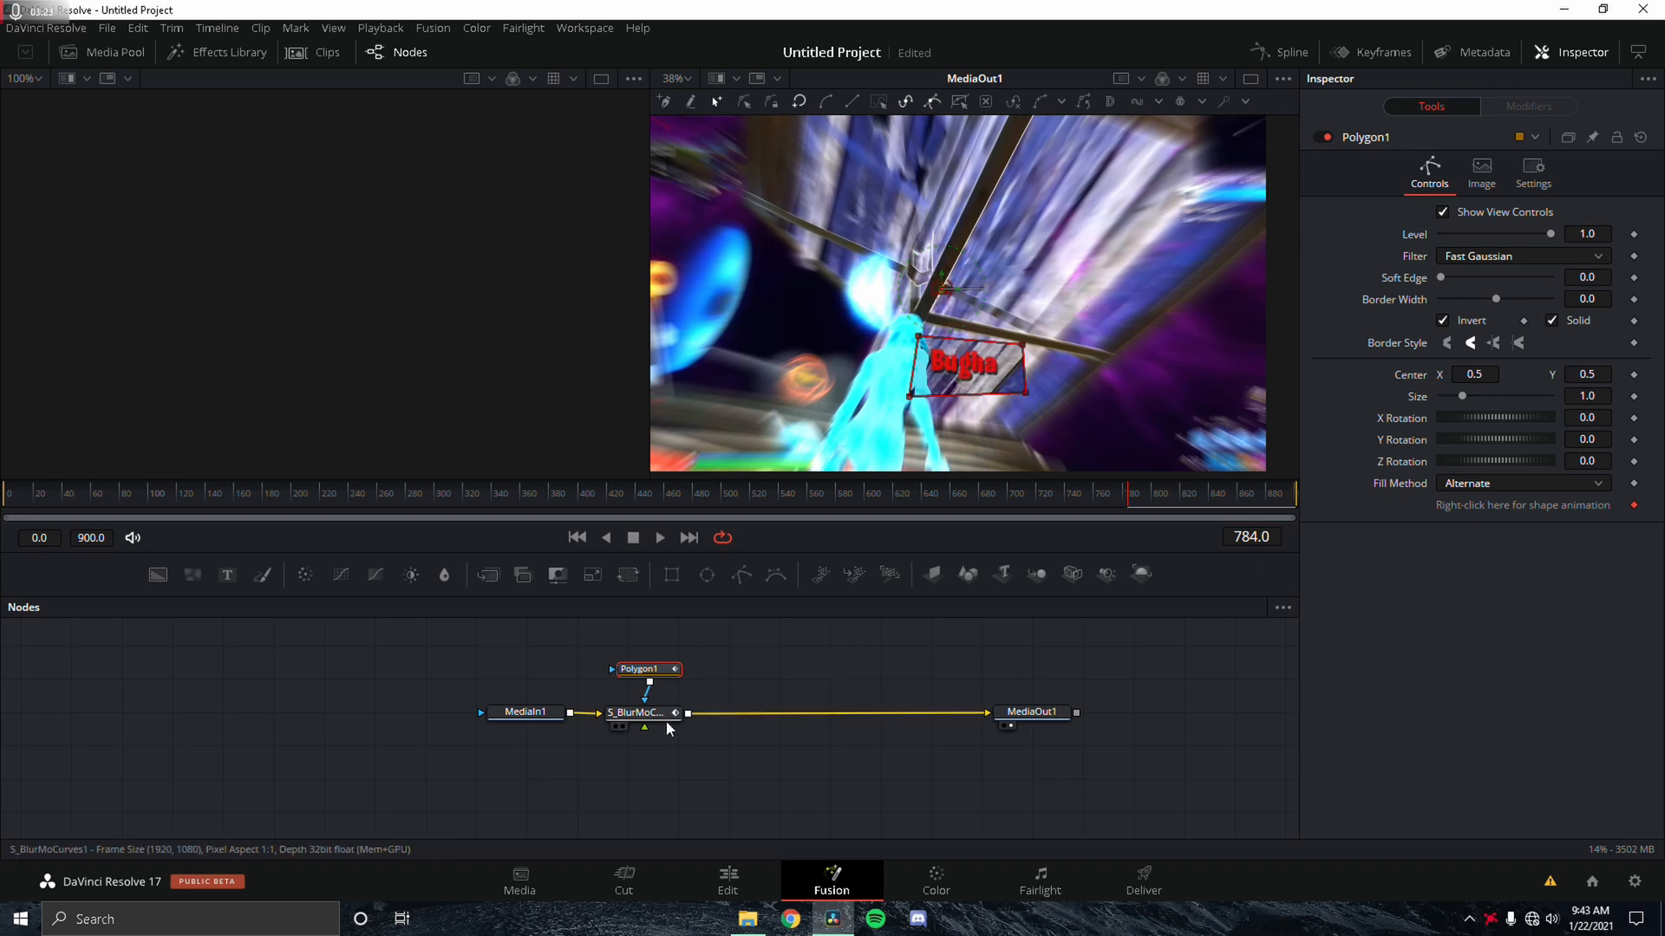
Soften the mask edge to about 0.003 and add an S_Glint node after the blur
{"action": "left_click", "coordinate": [635, 713]}
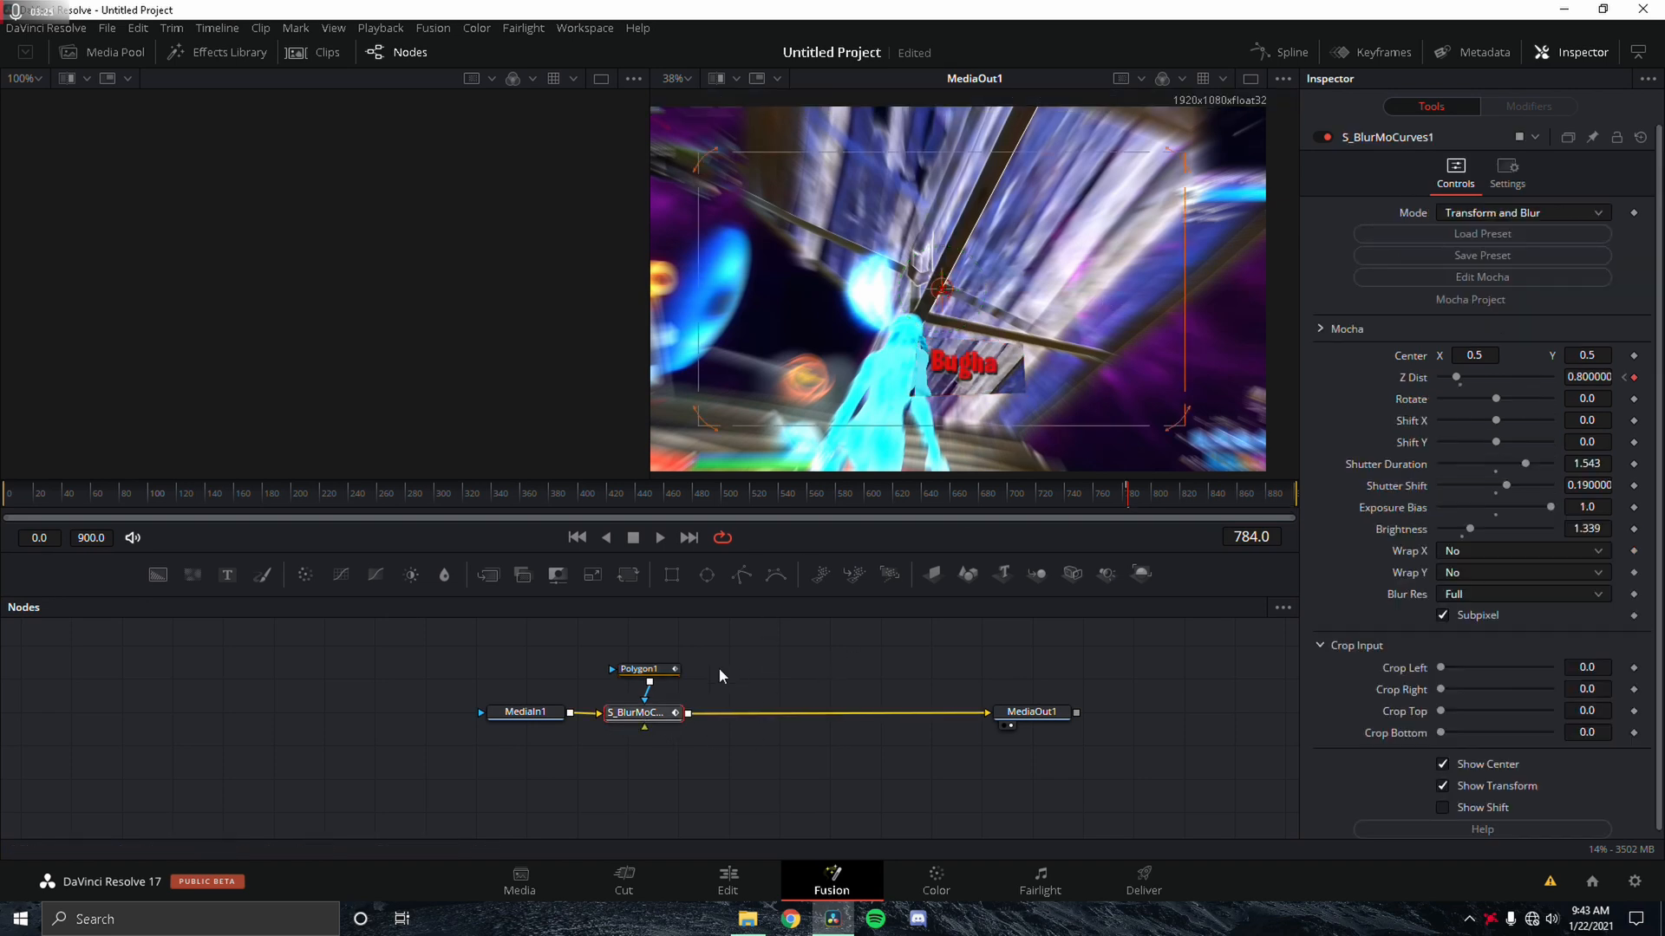
{"action": "left_click", "coordinate": [641, 669]}
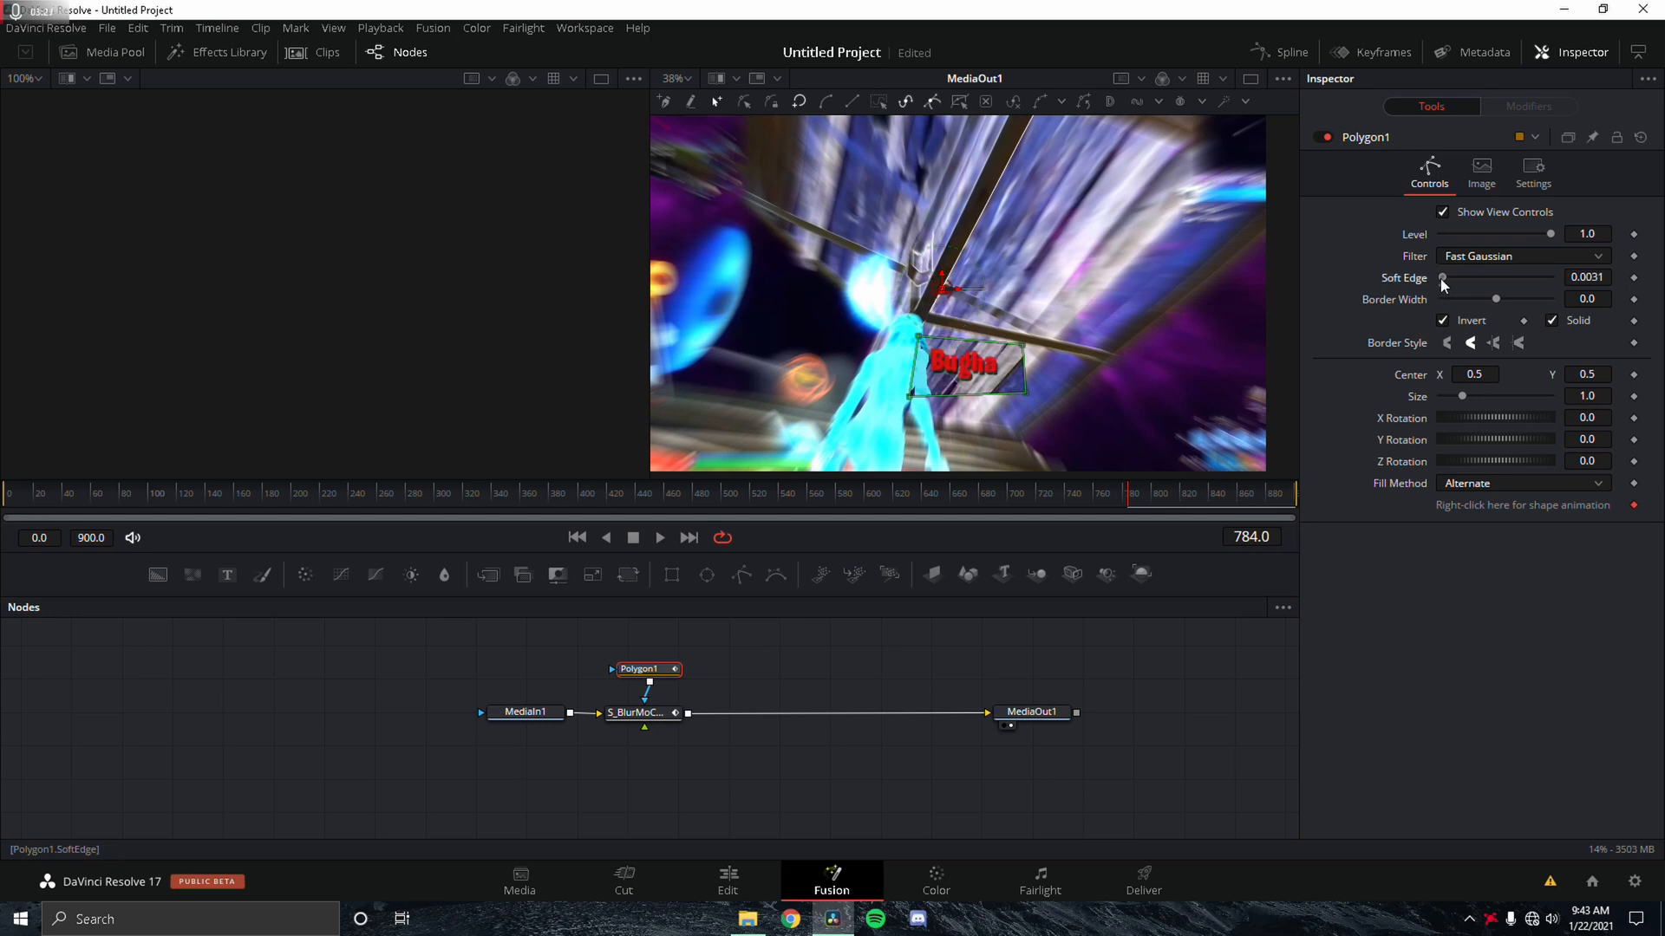
{"action": "left_click_drag", "start_coordinate": [1445, 277], "coordinate": [1467, 278]}
{"action": "type", "text": "s_glint"}
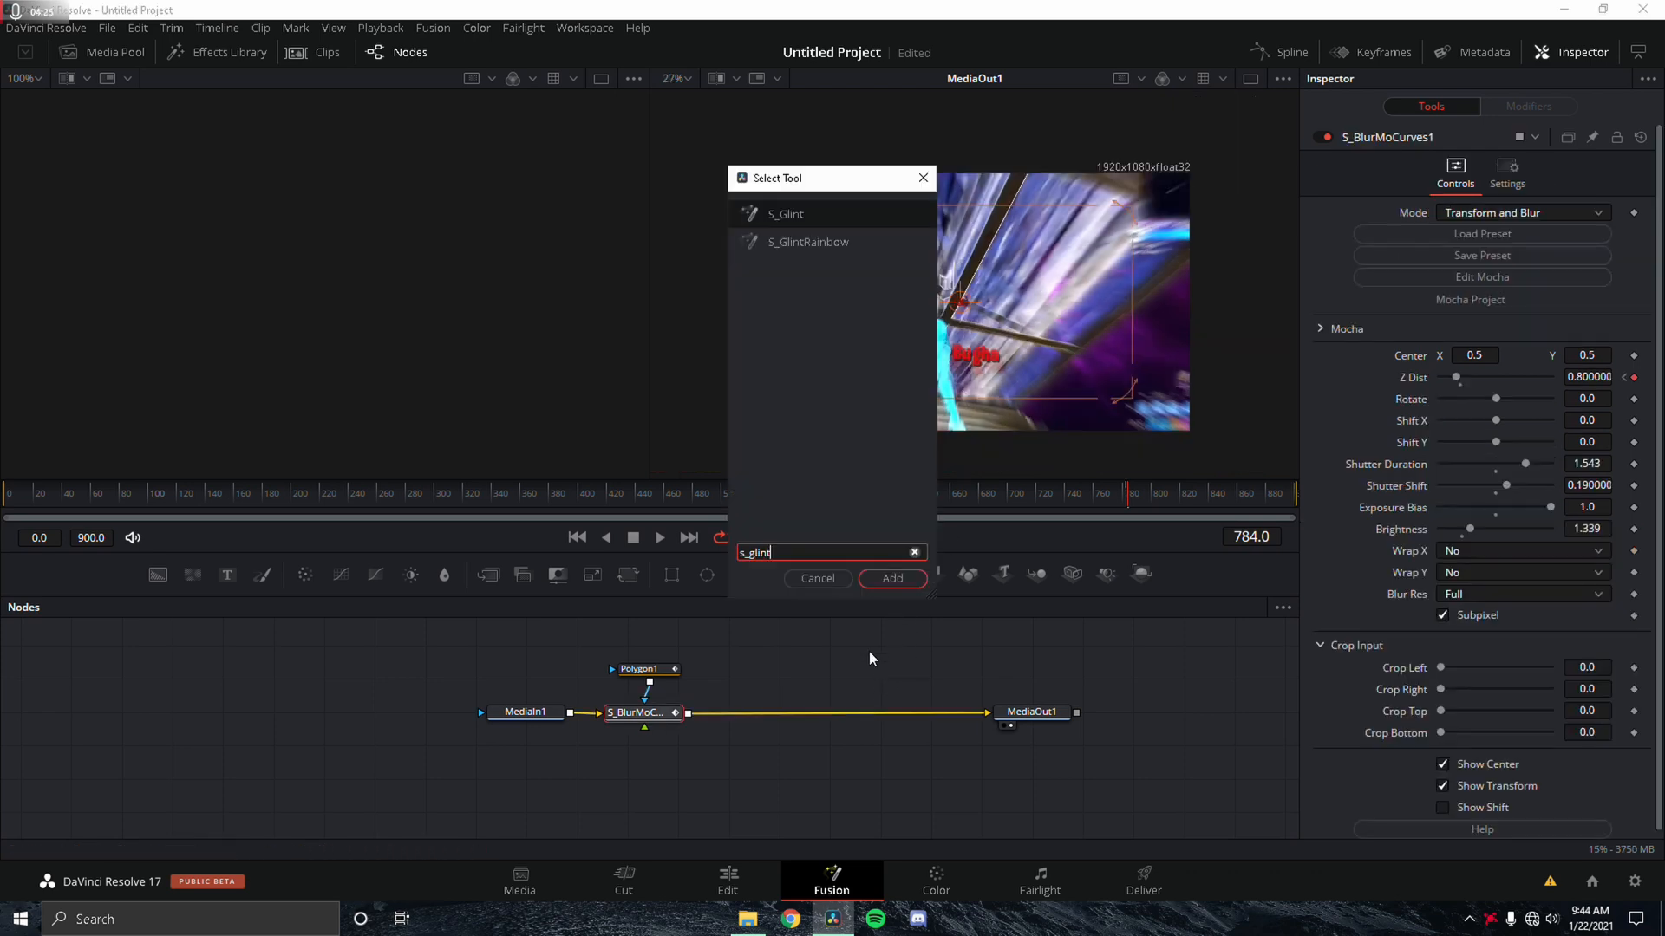
{"action": "left_click", "coordinate": [891, 579]}
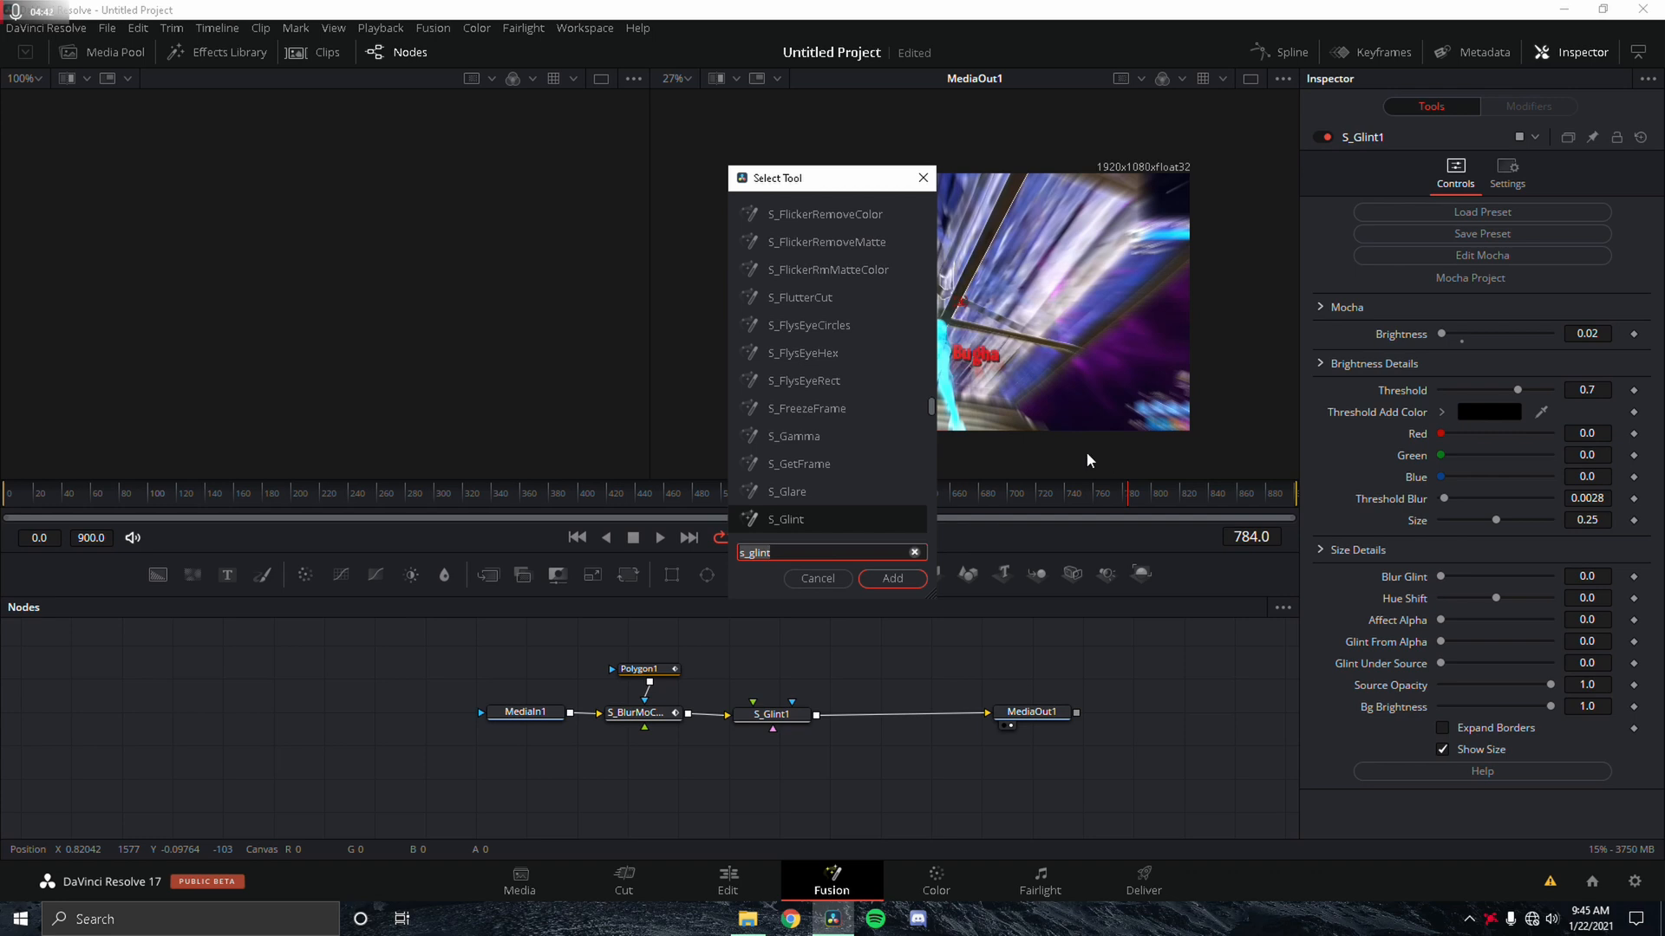
Search the Select Tool dialog for 'color correct'
{"action": "type", "text": "color correct"}
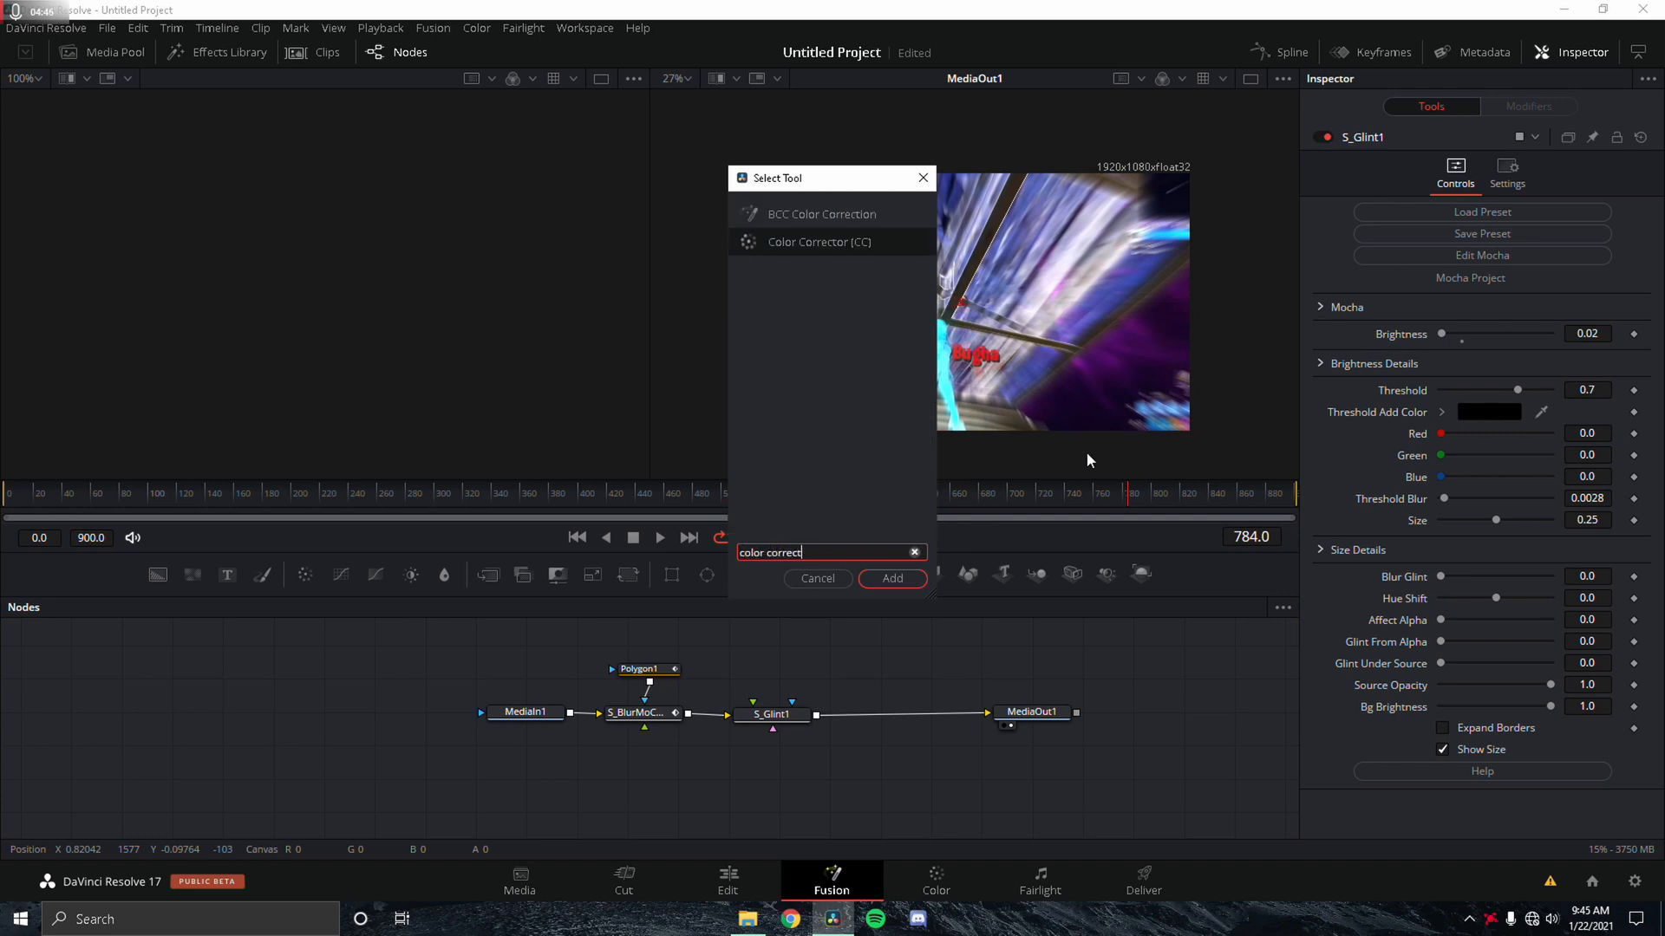
Insert a Color Corrector between S_Glint1 and MediaOut1 with Saturation raised to 2.0
{"action": "left_click", "coordinate": [891, 579]}
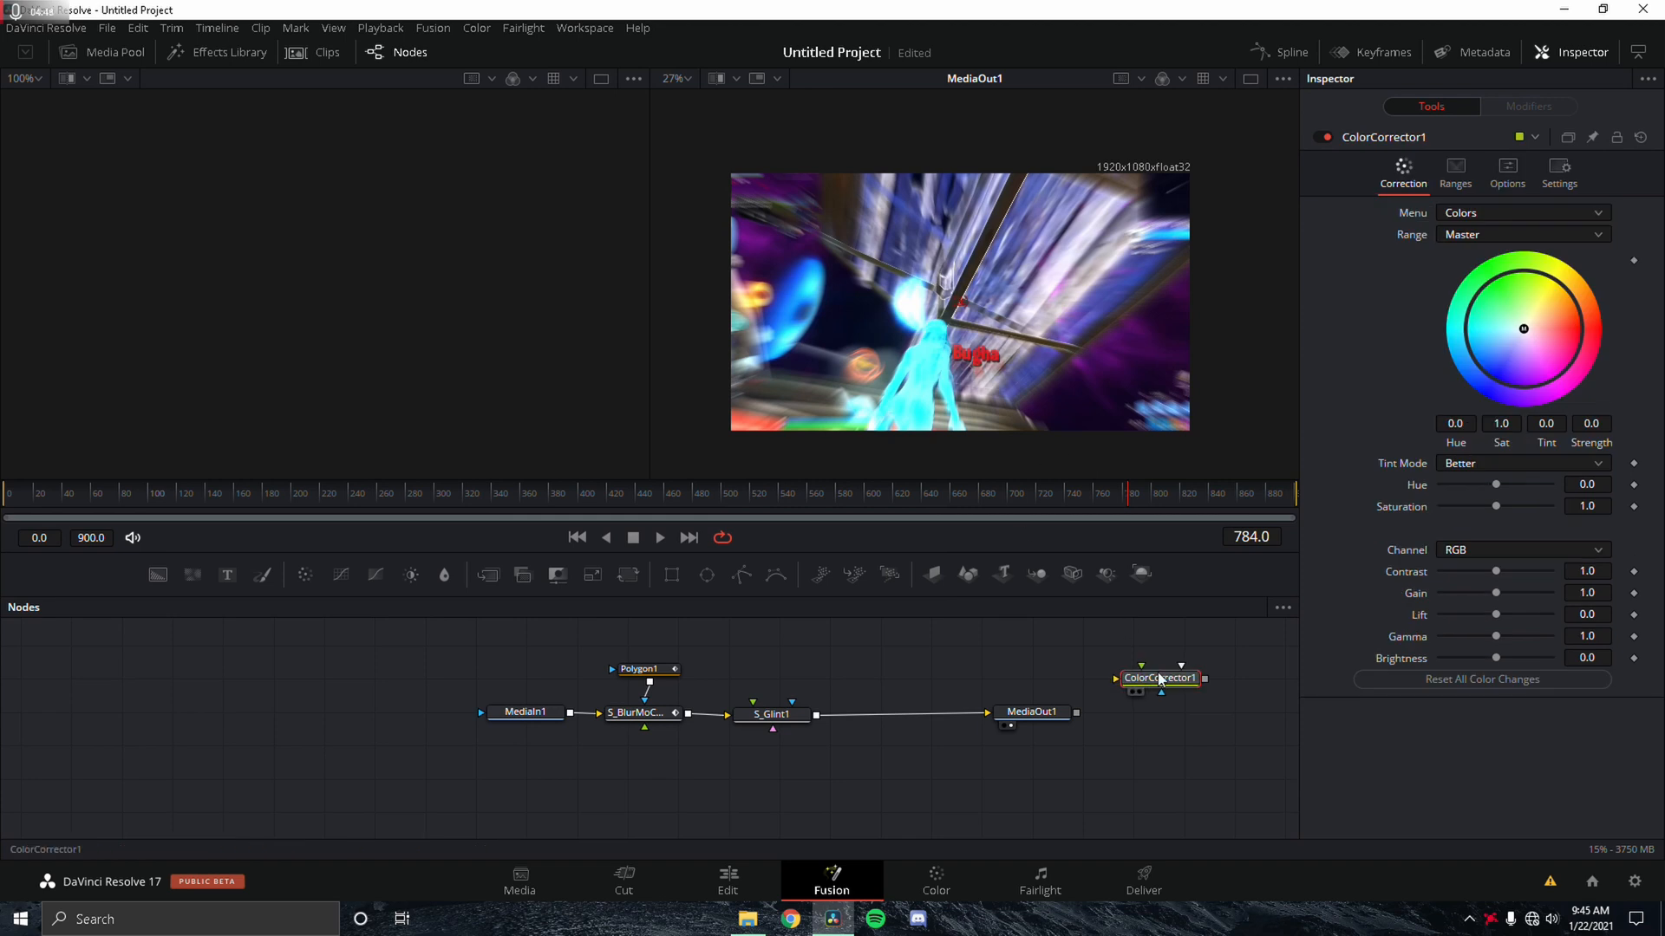
{"action": "left_click_drag", "start_coordinate": [1156, 678], "coordinate": [890, 716]}
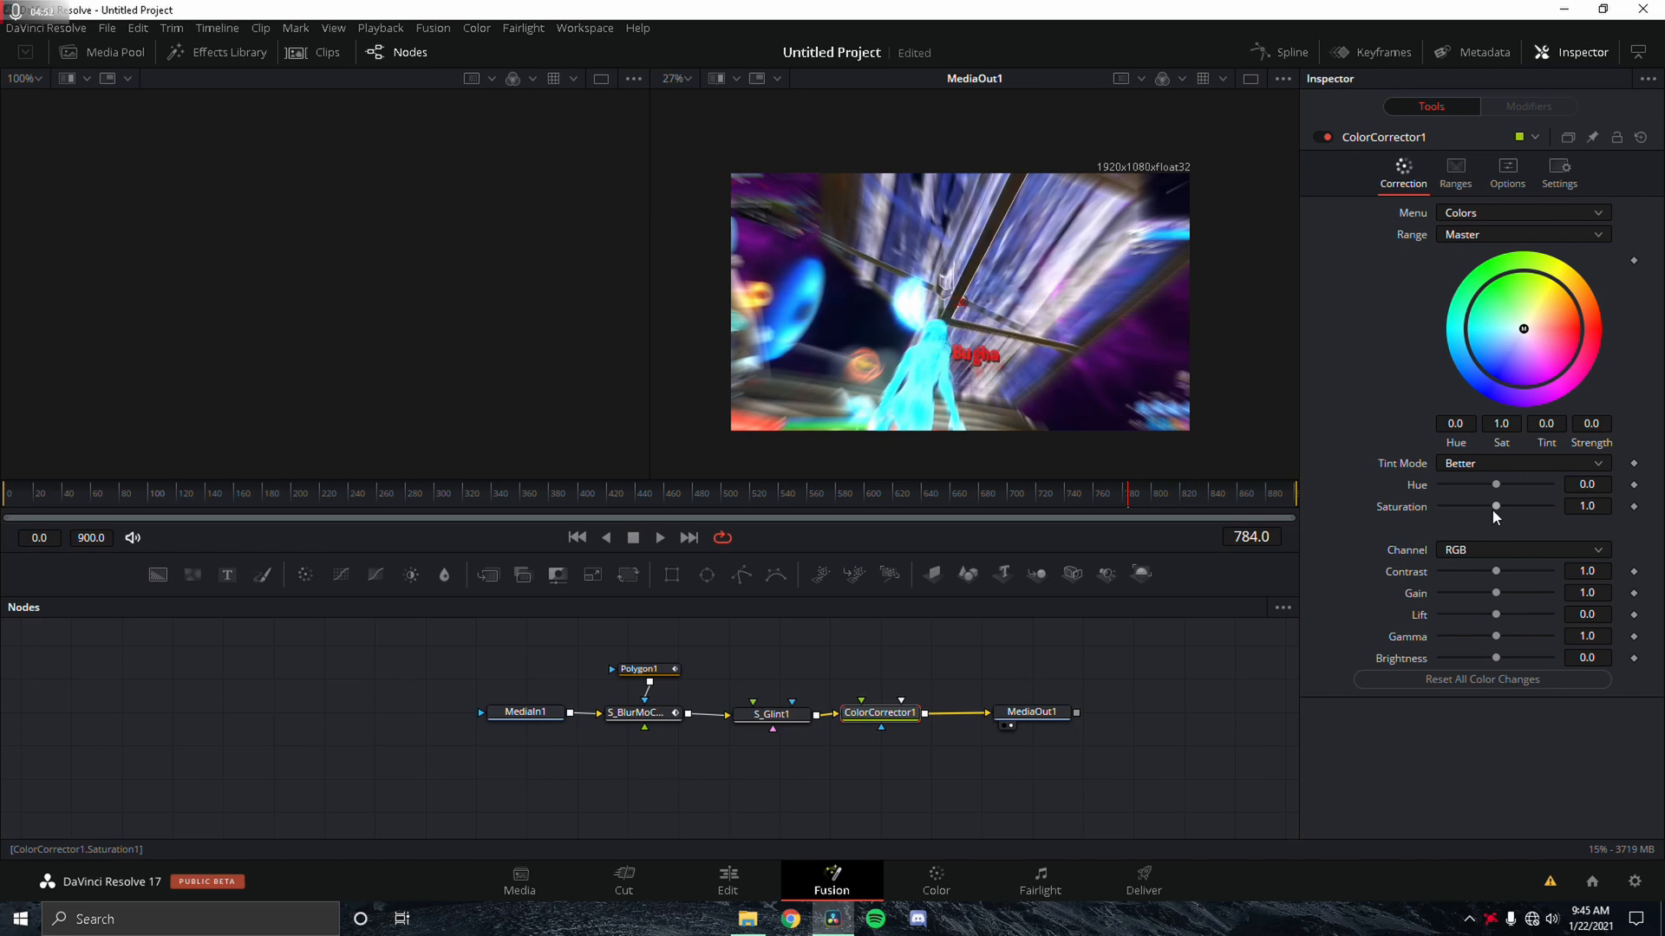
{"action": "left_click_drag", "start_coordinate": [1497, 507], "coordinate": [1550, 506]}
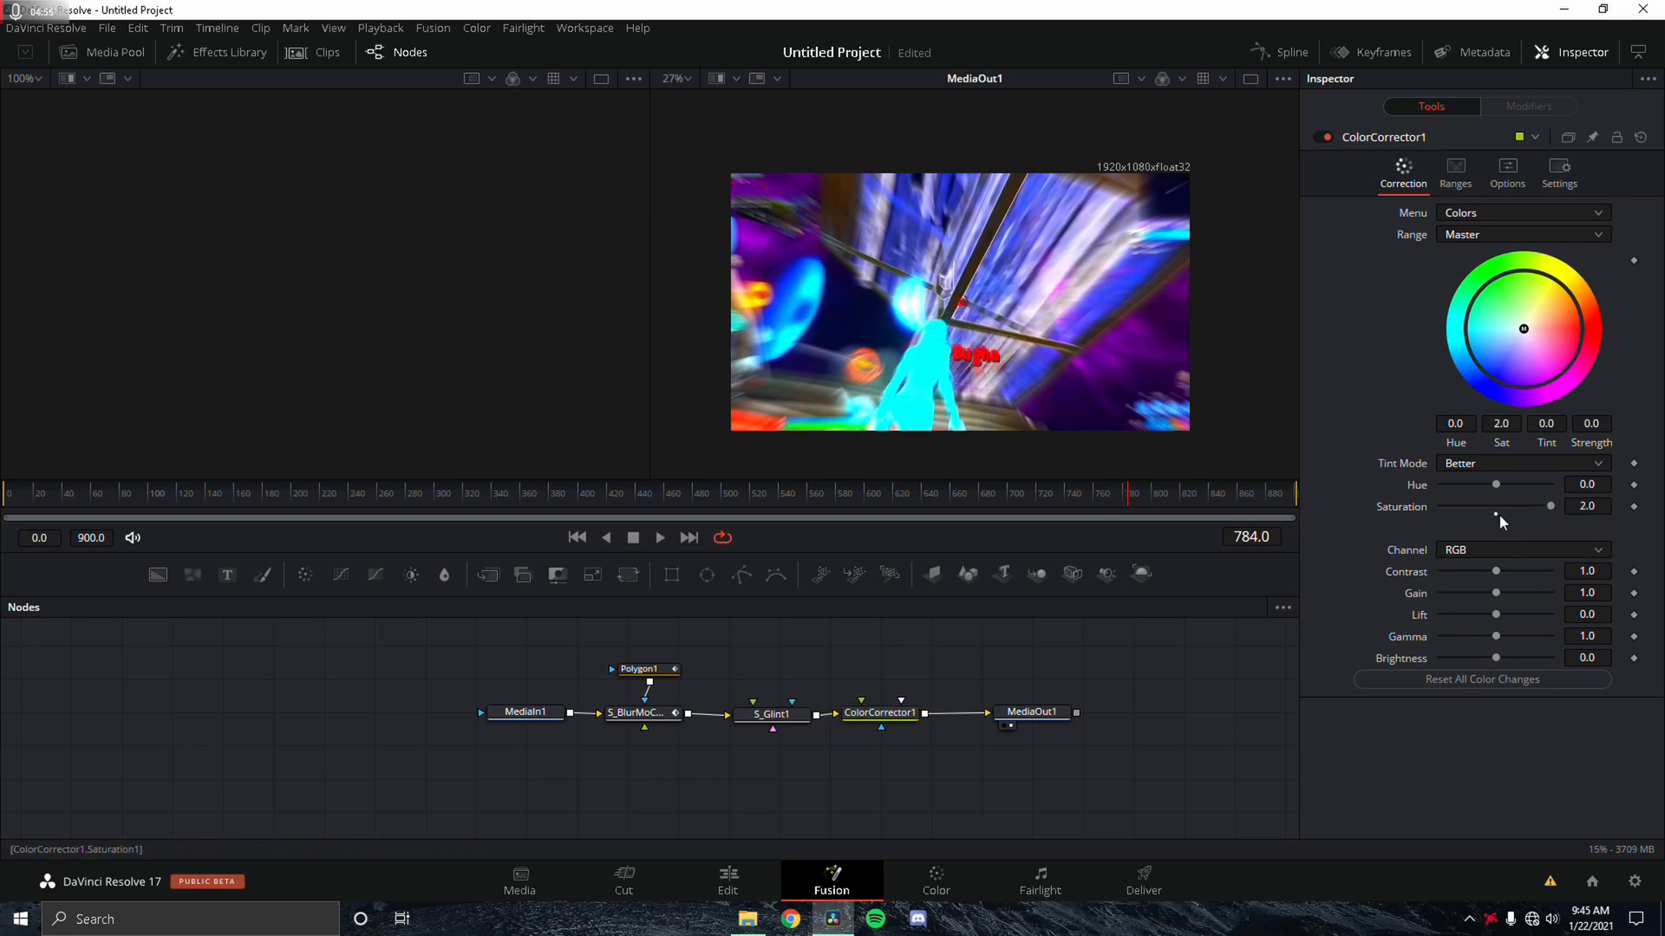
{"action": "left_click_drag", "start_coordinate": [1550, 506], "coordinate": [1532, 506]}
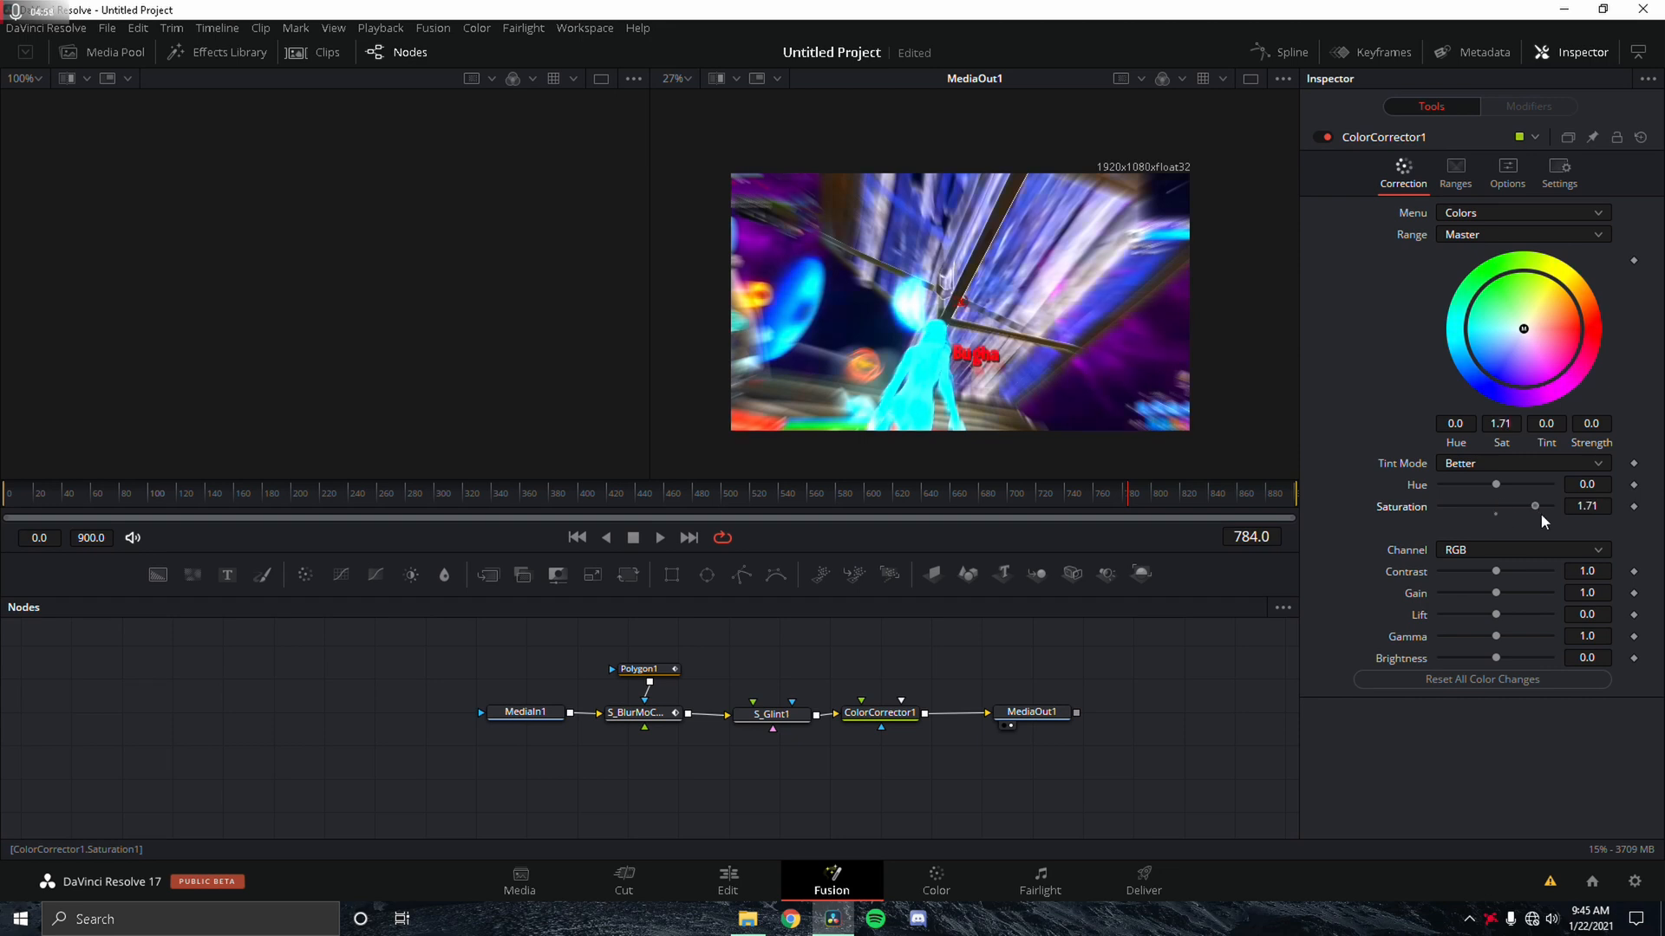
{"action": "left_click_drag", "start_coordinate": [1529, 506], "coordinate": [1550, 506]}
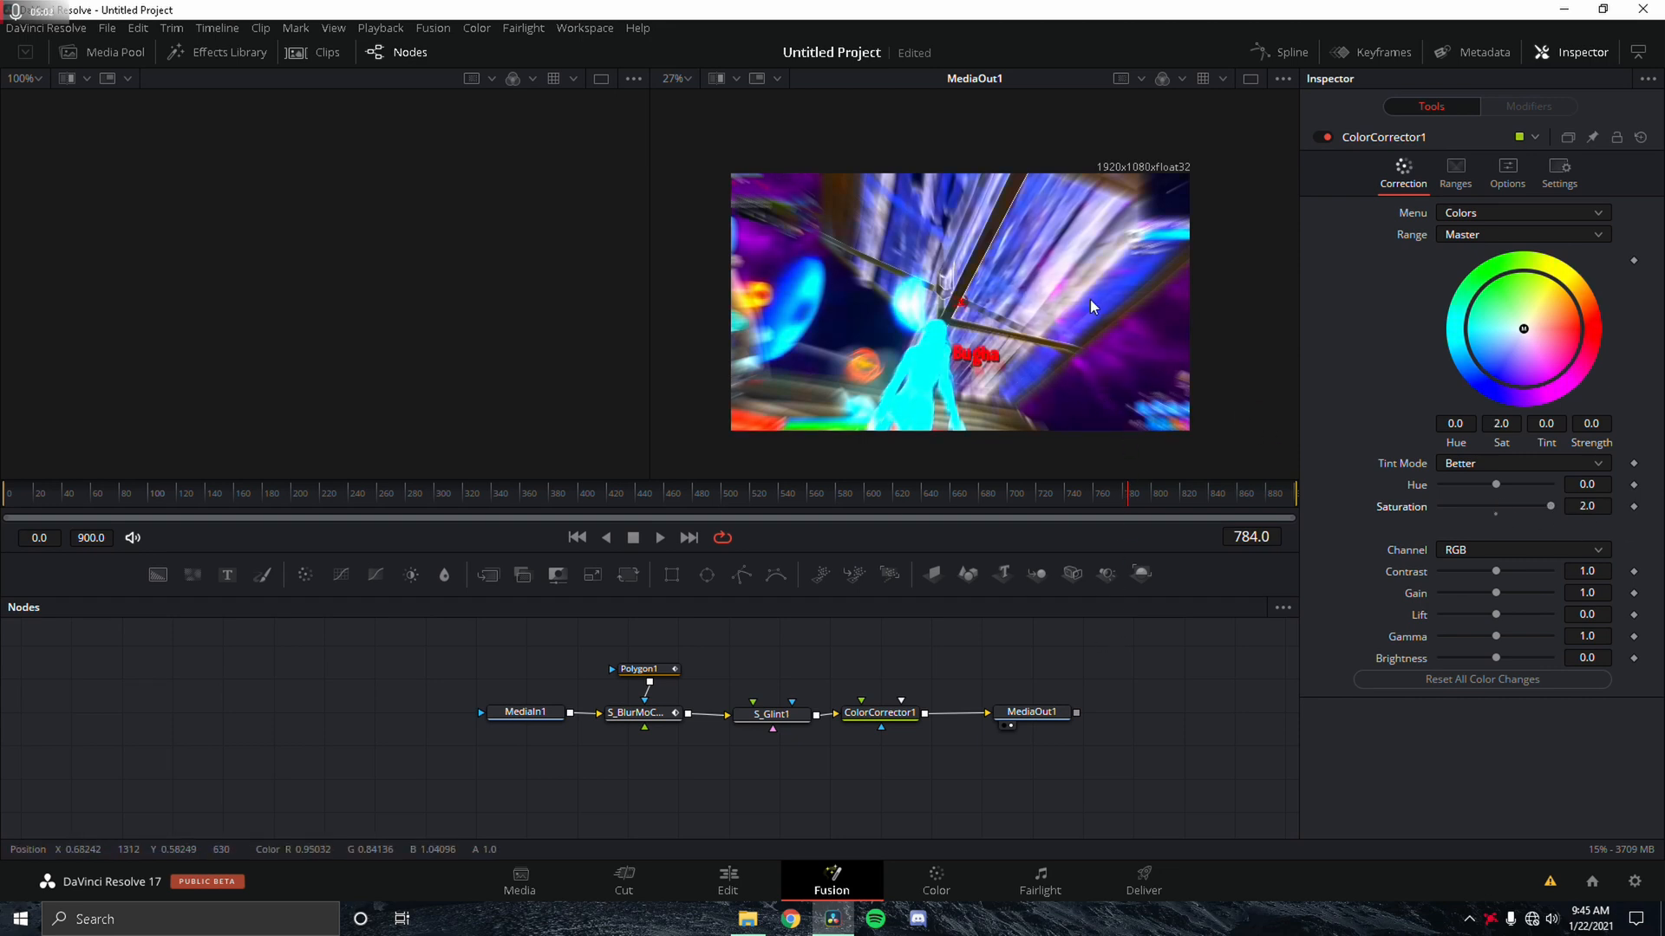
{"action": "mouse_move", "coordinate": [1099, 425]}
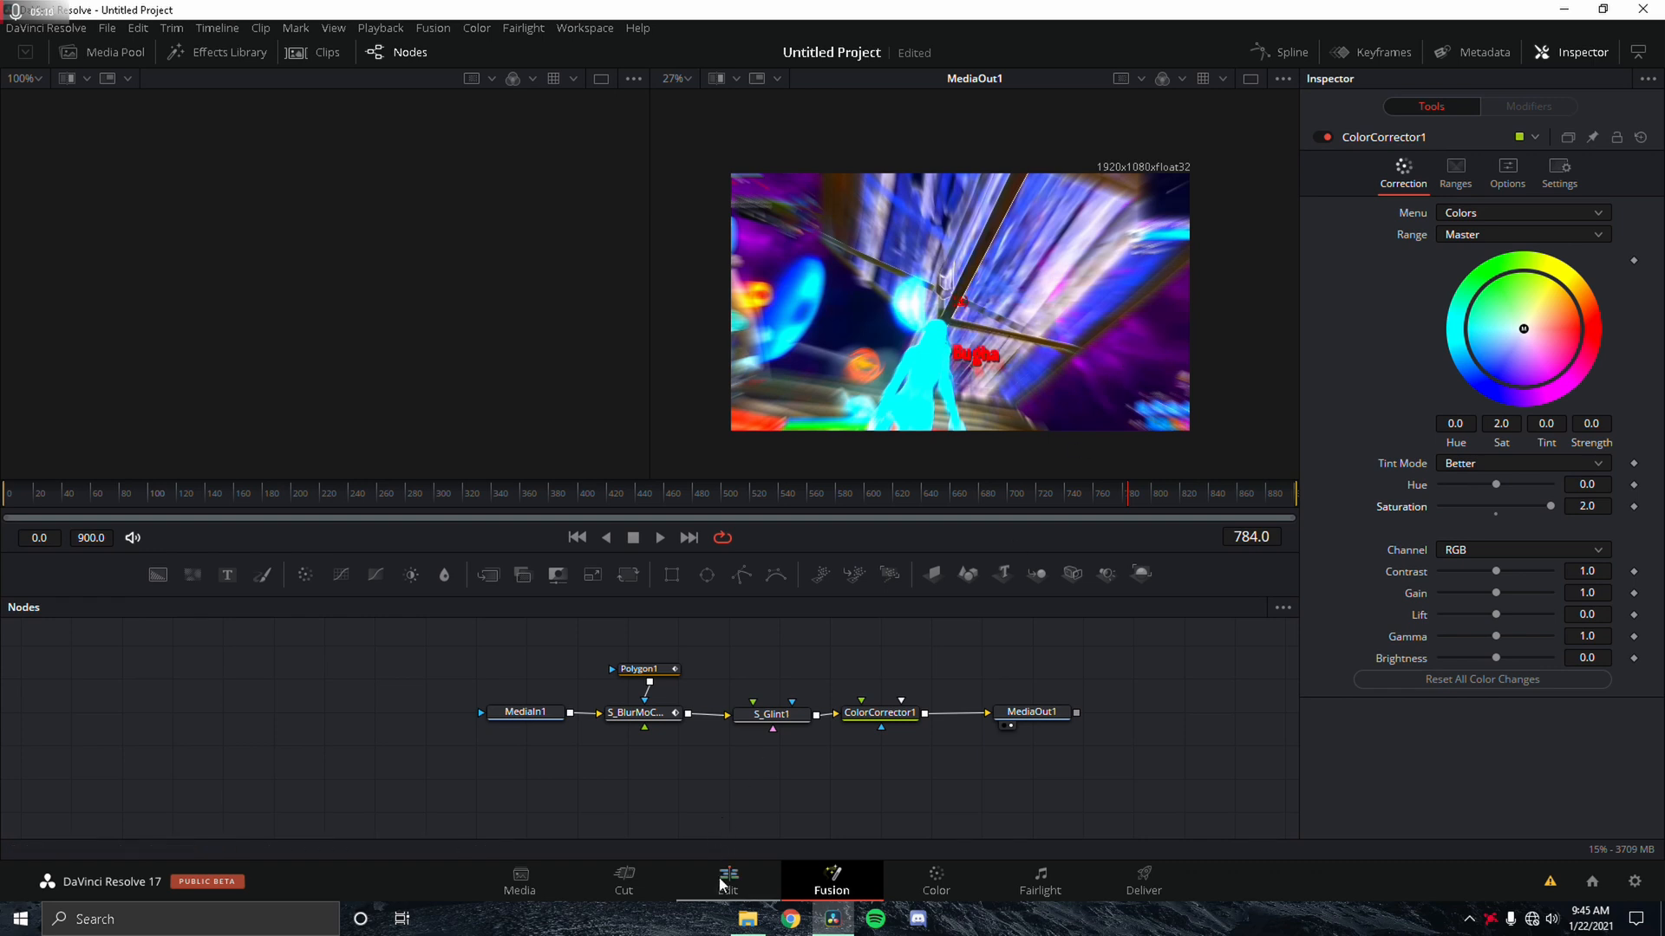
Set Timeline Proxy Mode on the Edit page and snip a screenshot of the viewer frame
{"action": "left_click", "coordinate": [727, 879]}
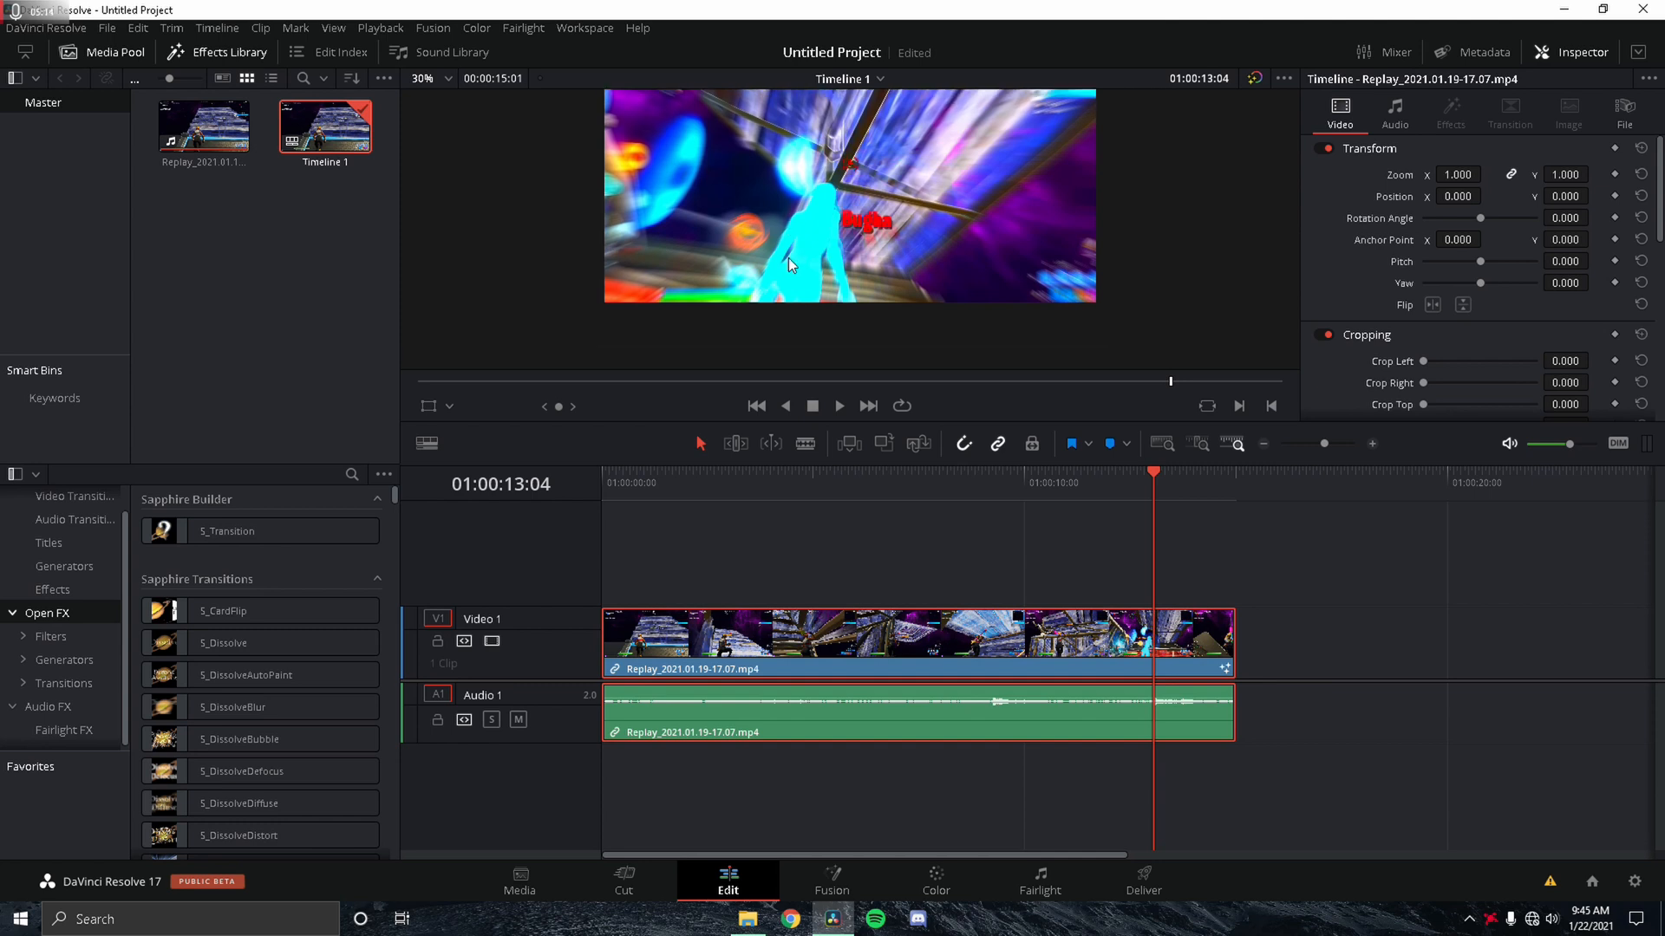
{"action": "left_click", "coordinate": [380, 28]}
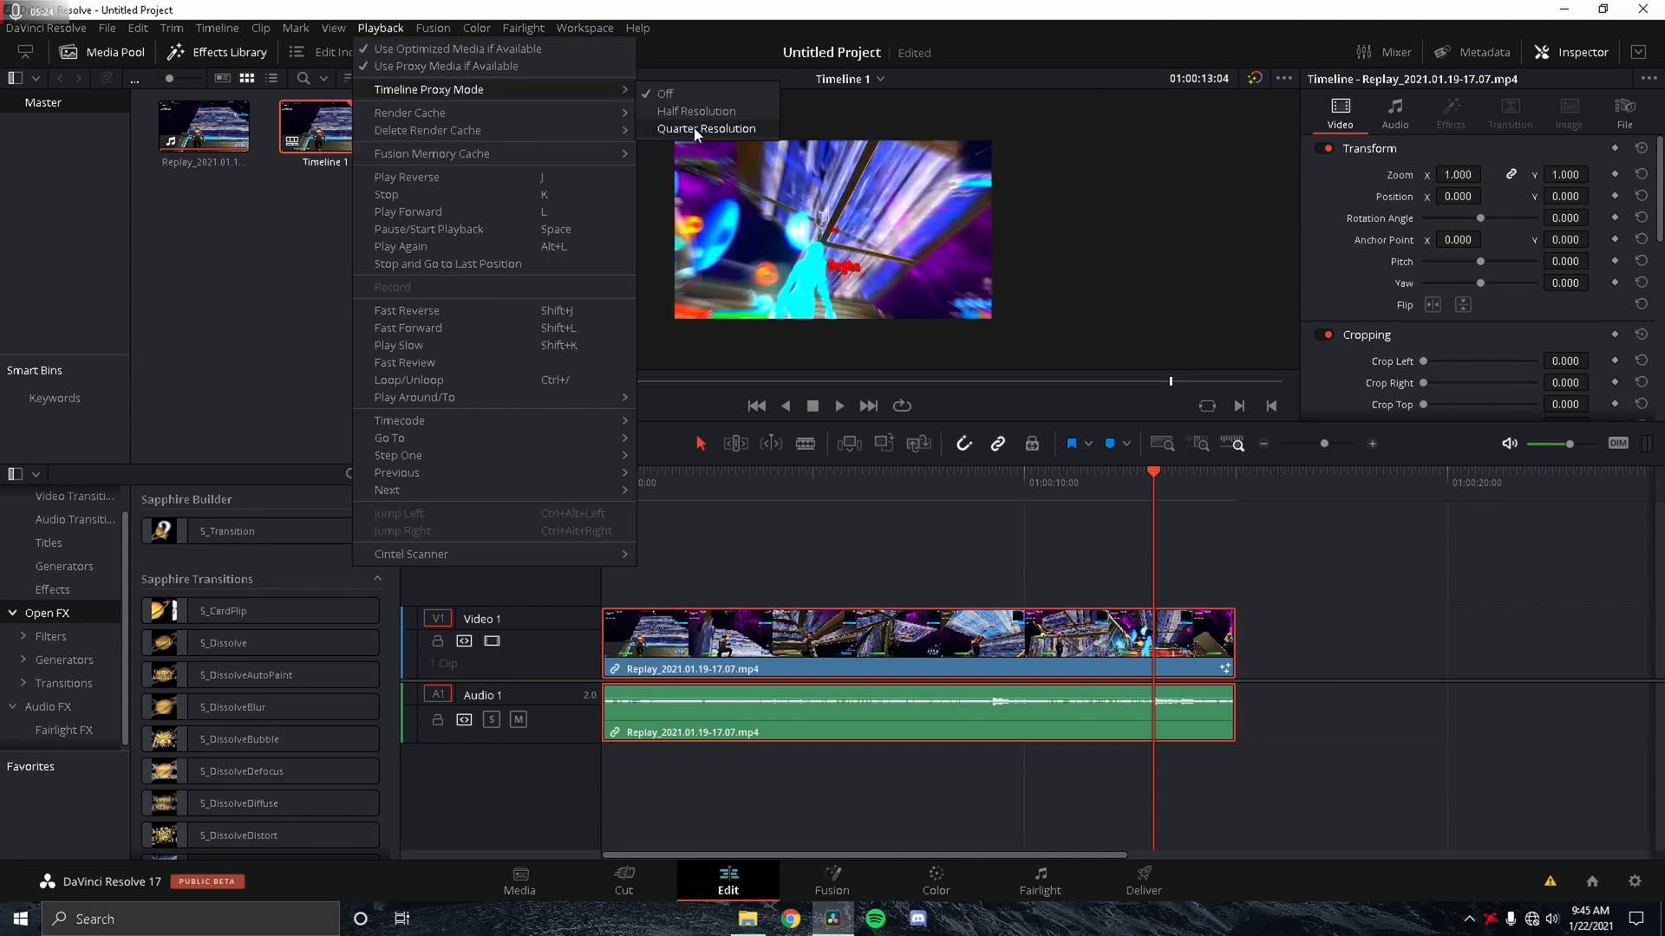
{"action": "left_click", "coordinate": [706, 127]}
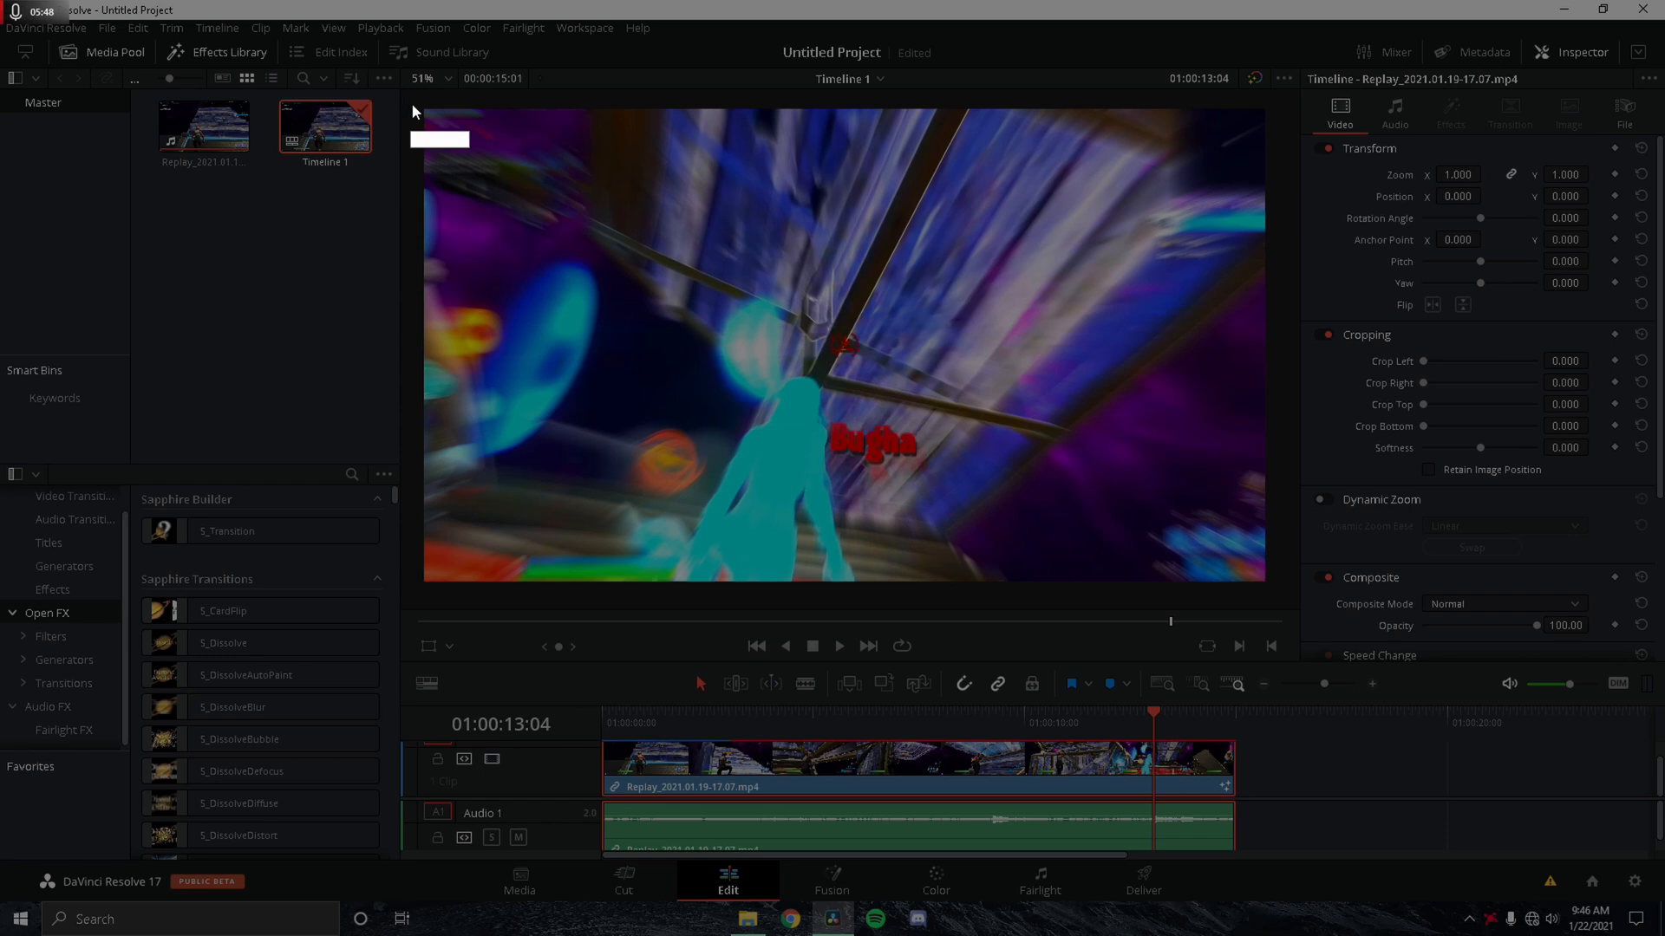
{"action": "mouse_move", "coordinate": [421, 114]}
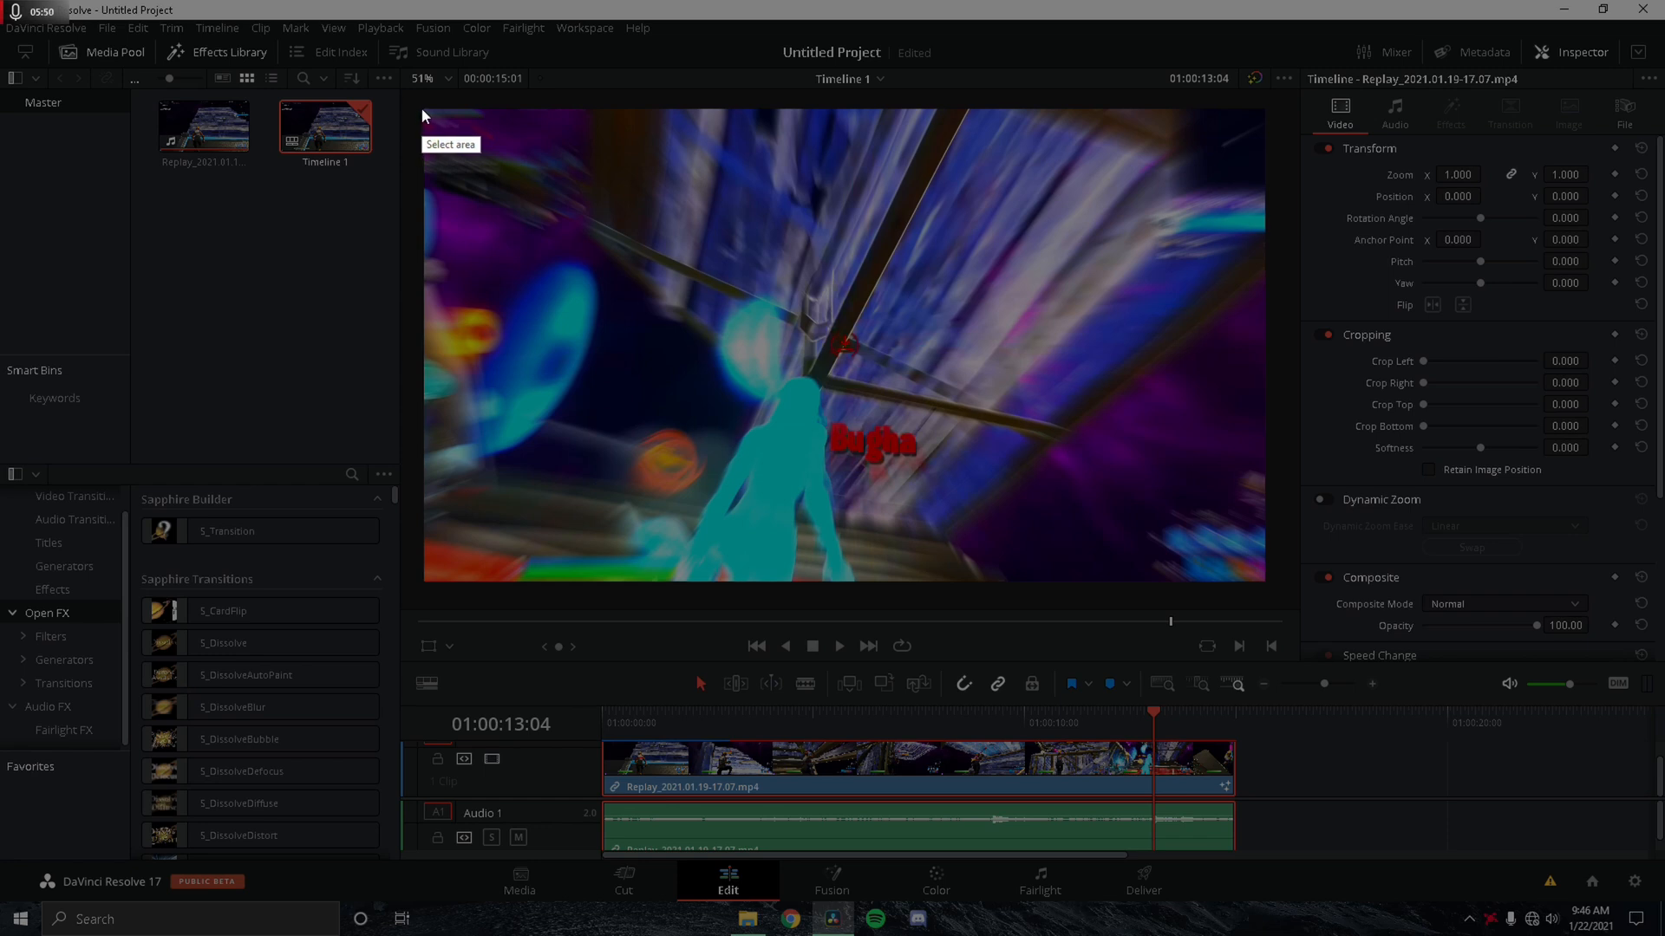
{"action": "left_click_drag", "start_coordinate": [423, 104], "coordinate": [730, 274]}
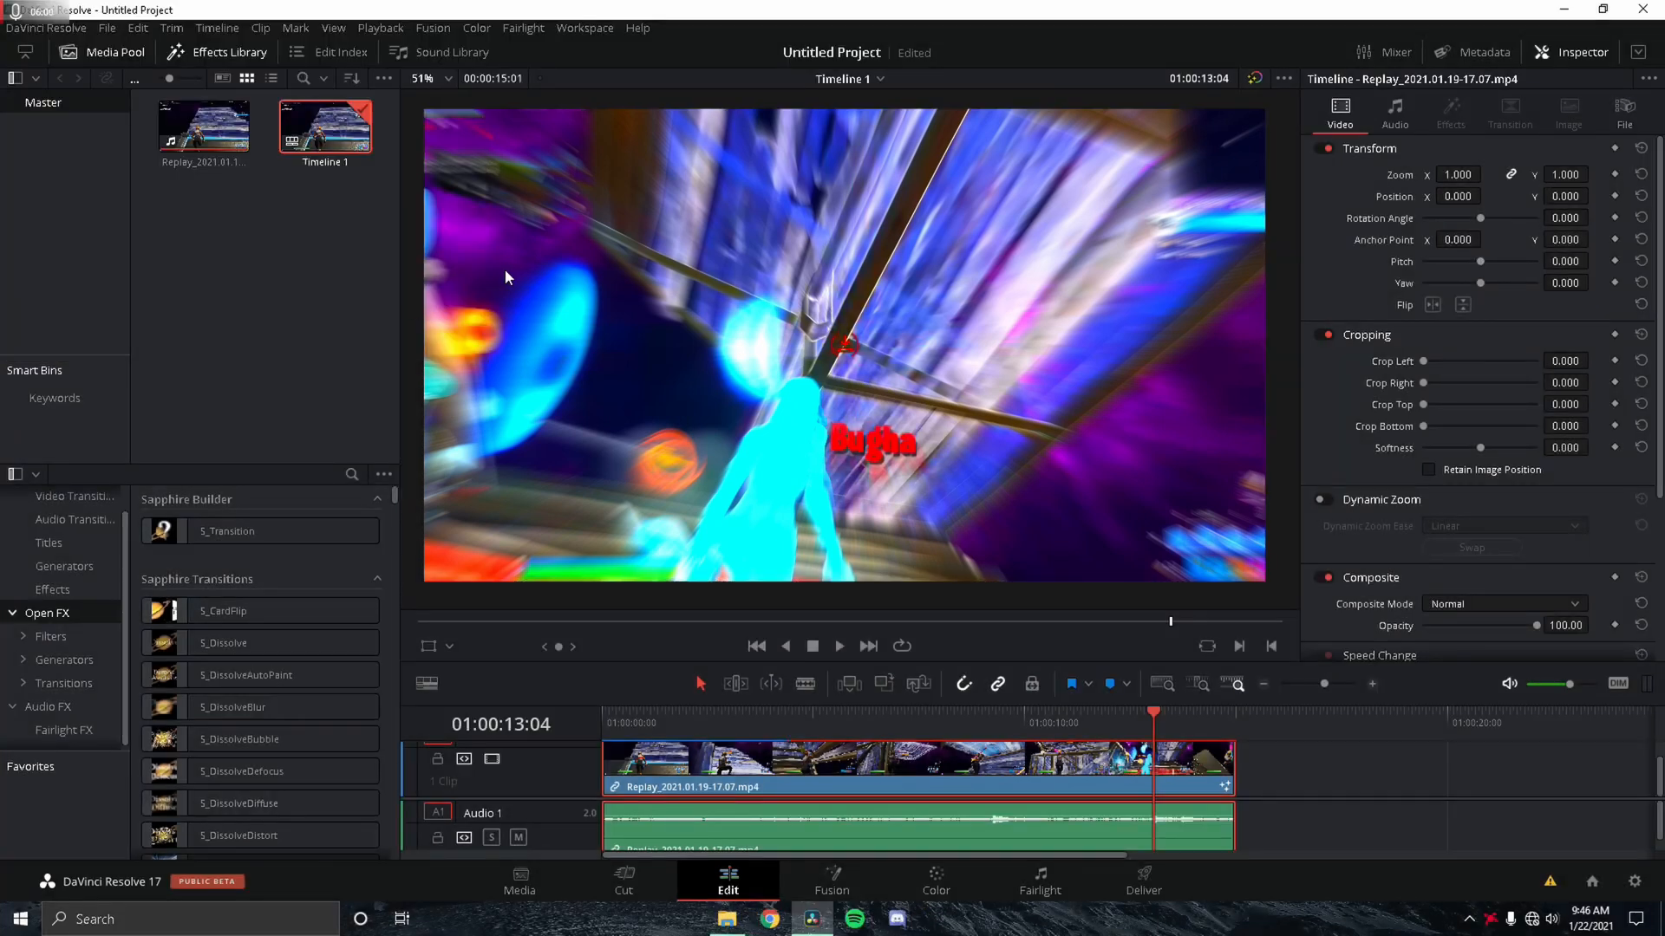
{"action": "mouse_move", "coordinate": [503, 926]}
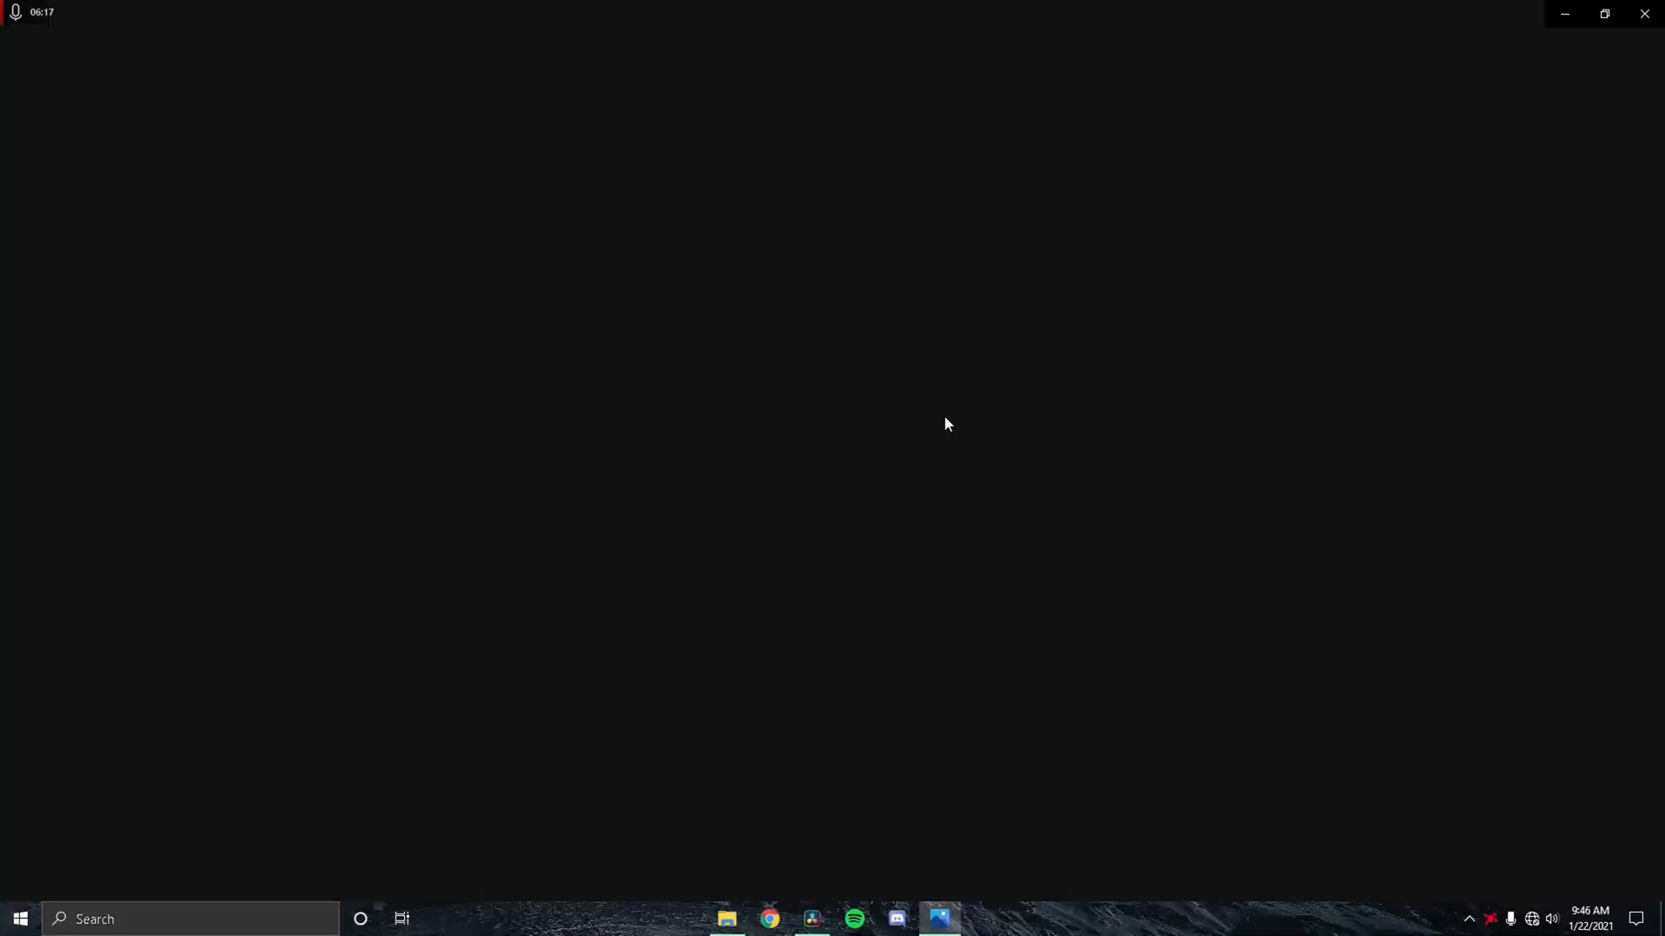
Open the captured PNG screenshot in Windows Photos
{"action": "left_click", "coordinate": [938, 919]}
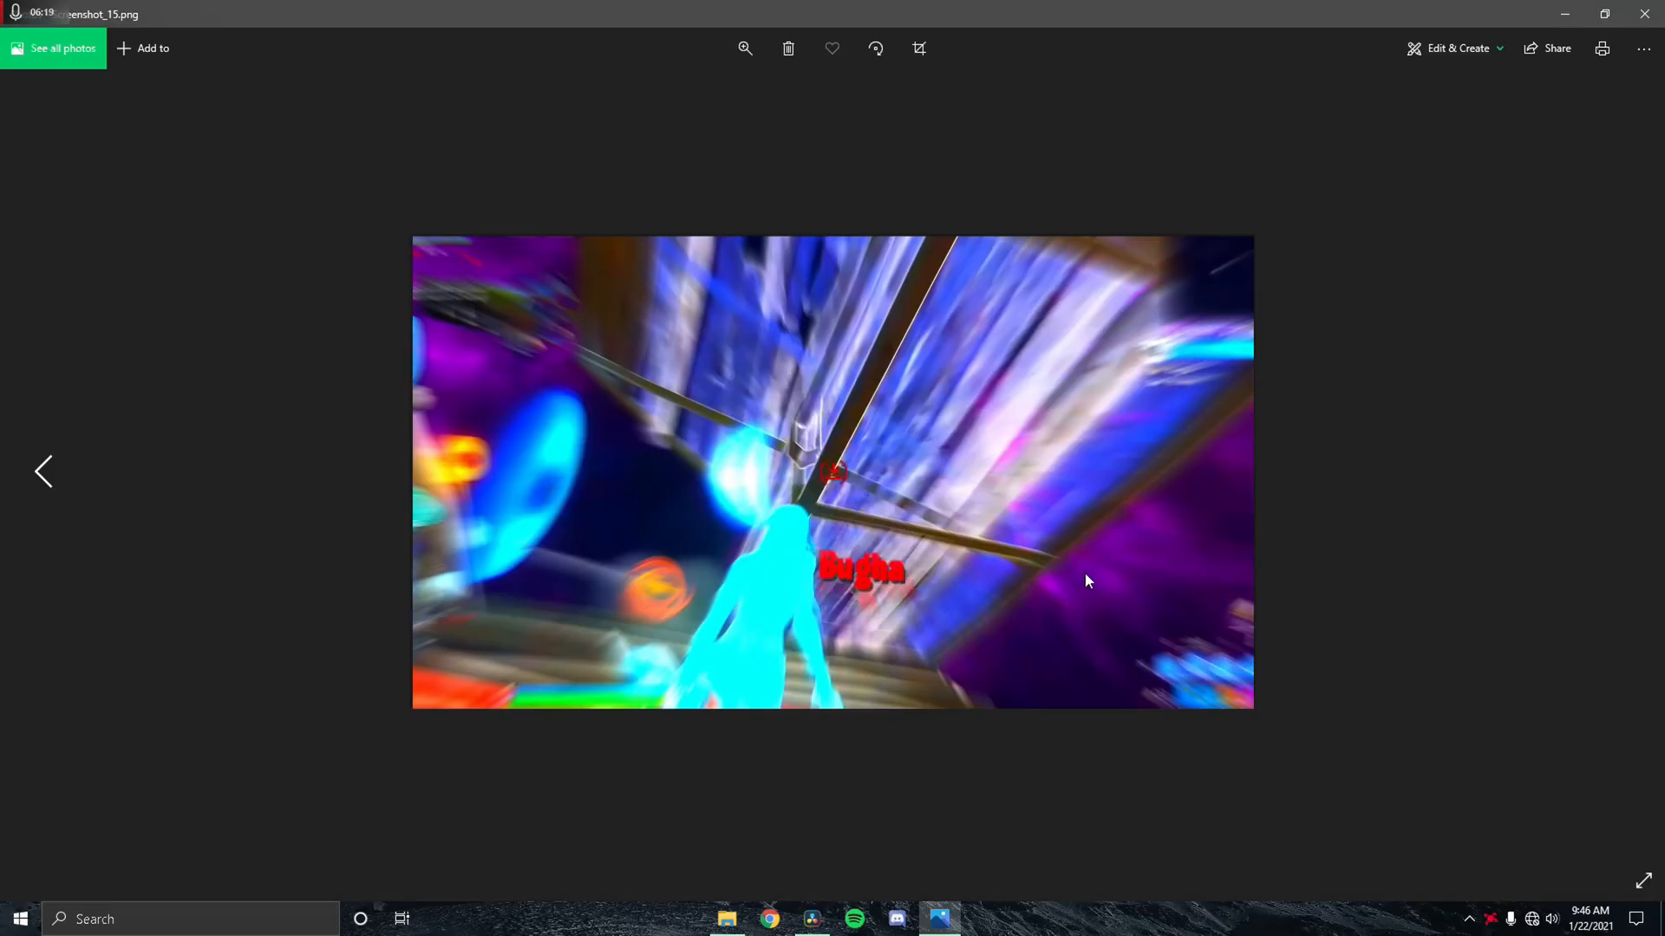
{"action": "mouse_move", "coordinate": [1238, 494]}
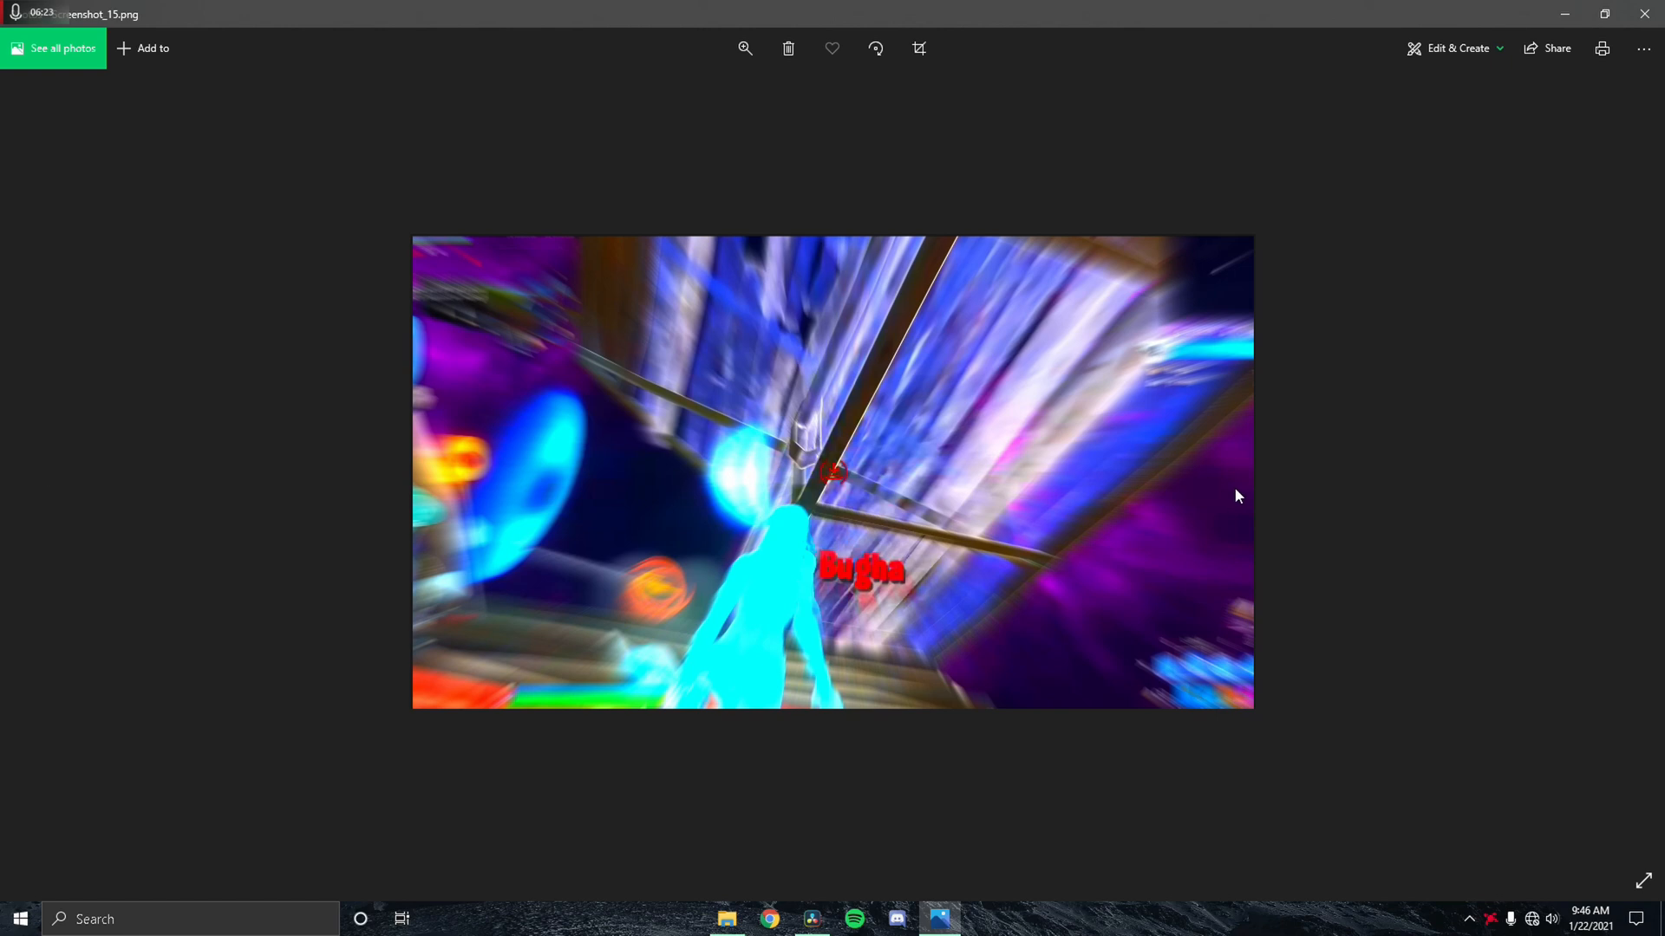
{"action": "mouse_move", "coordinate": [1230, 499]}
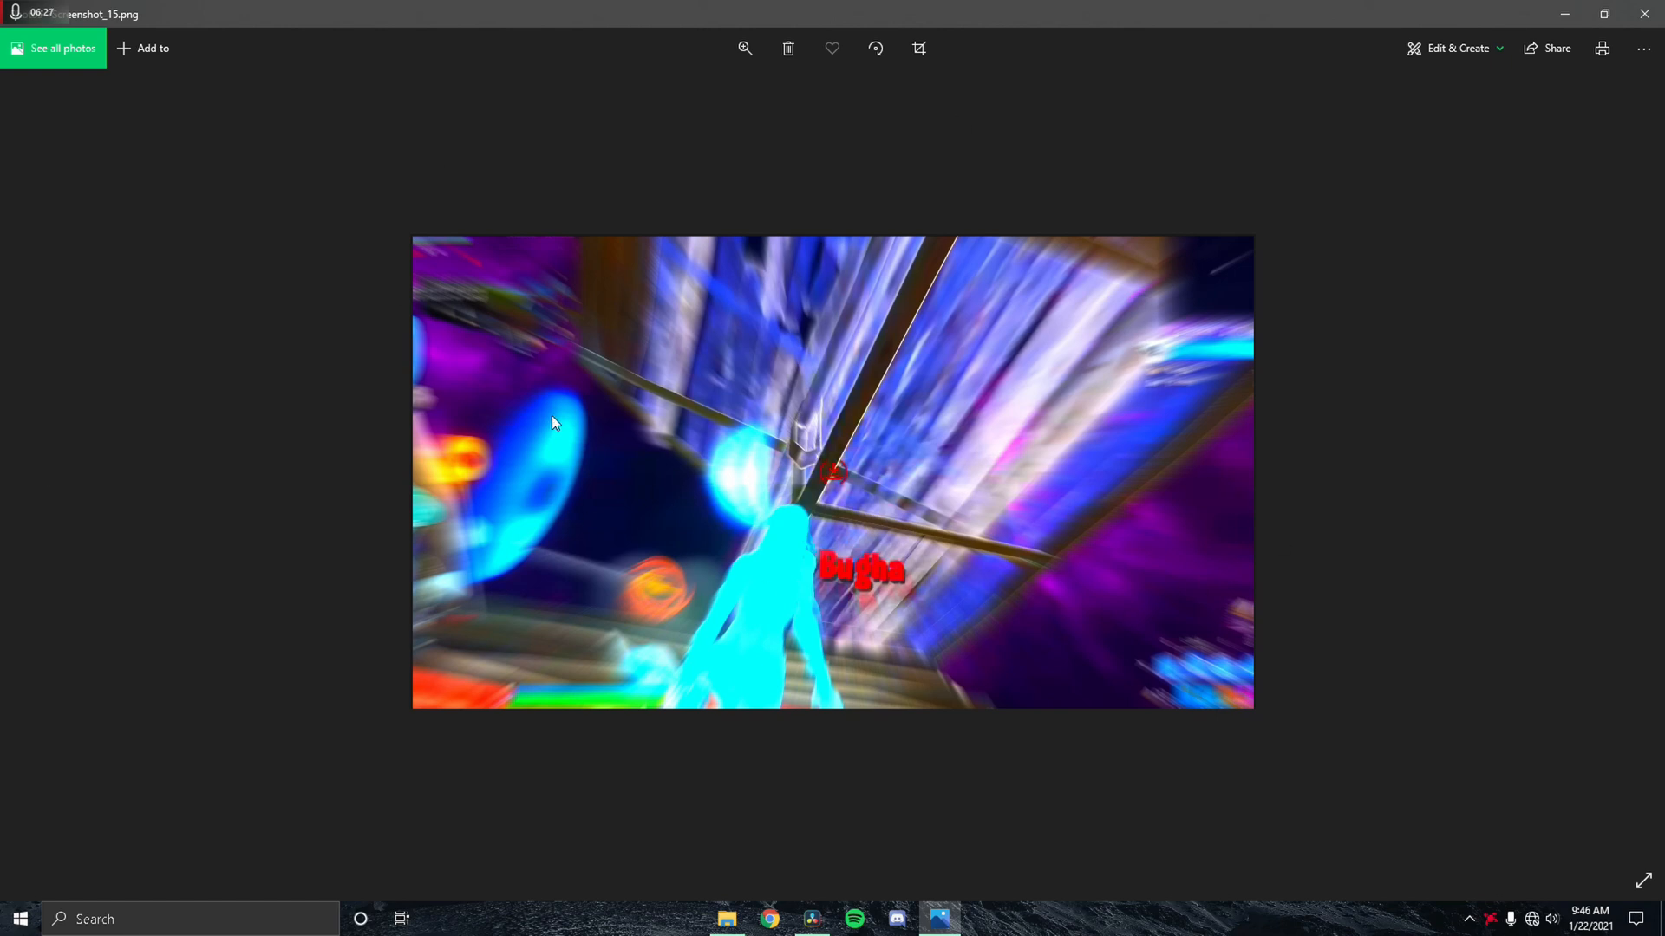
{"action": "mouse_move", "coordinate": [938, 434]}
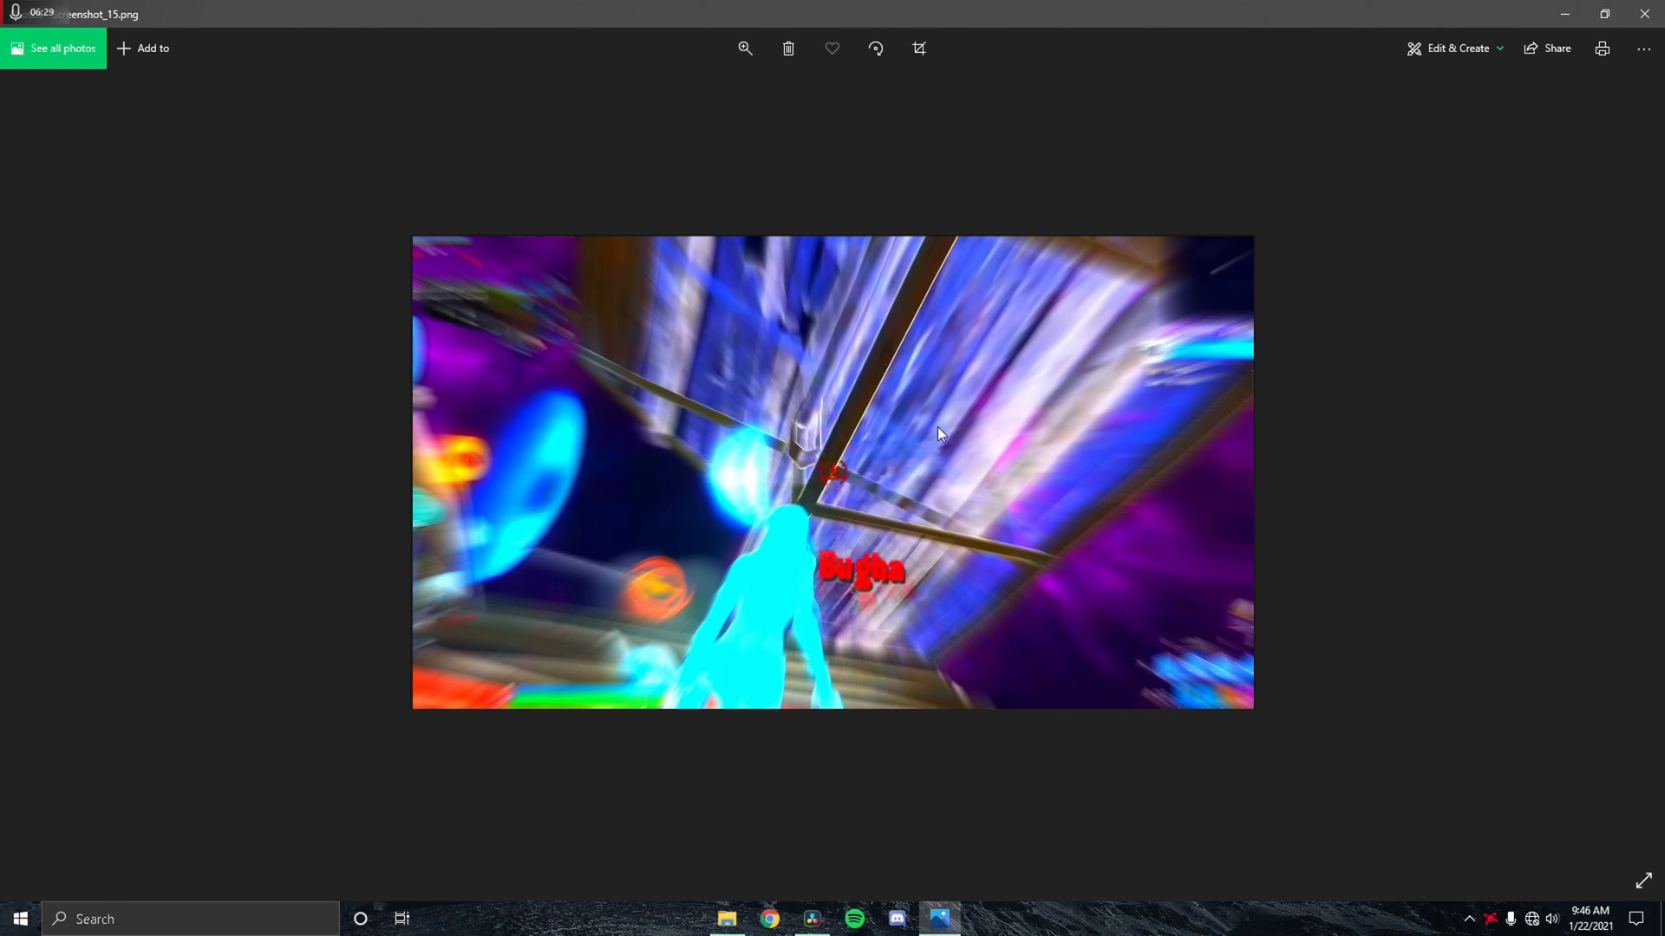
{"action": "mouse_move", "coordinate": [952, 434]}
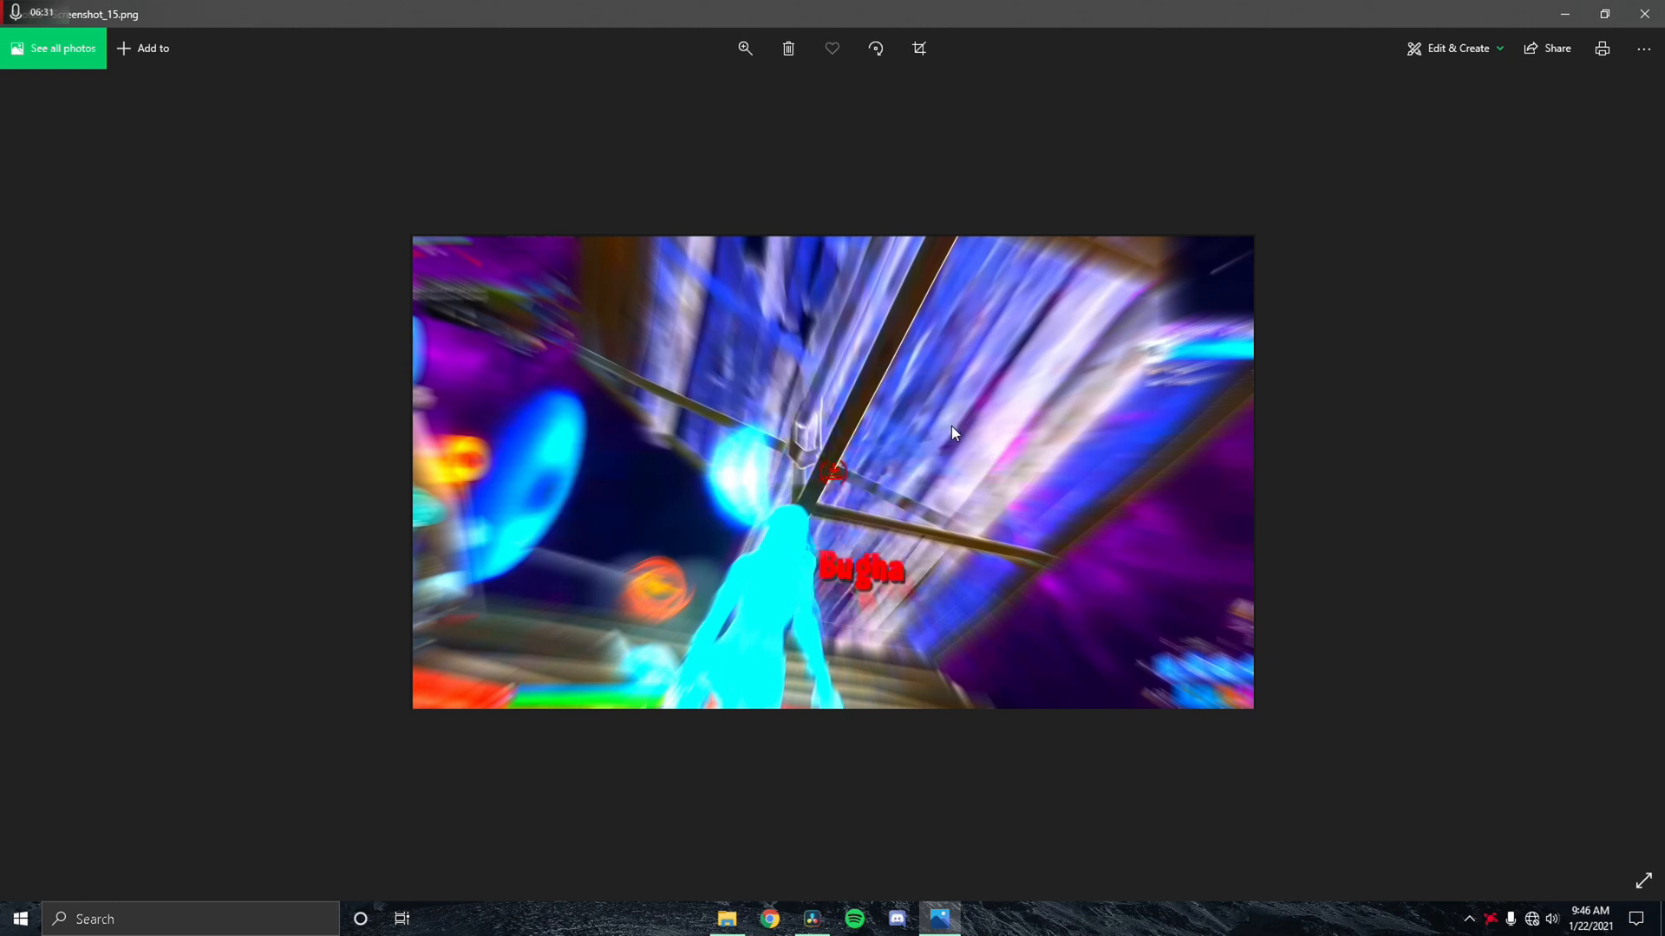